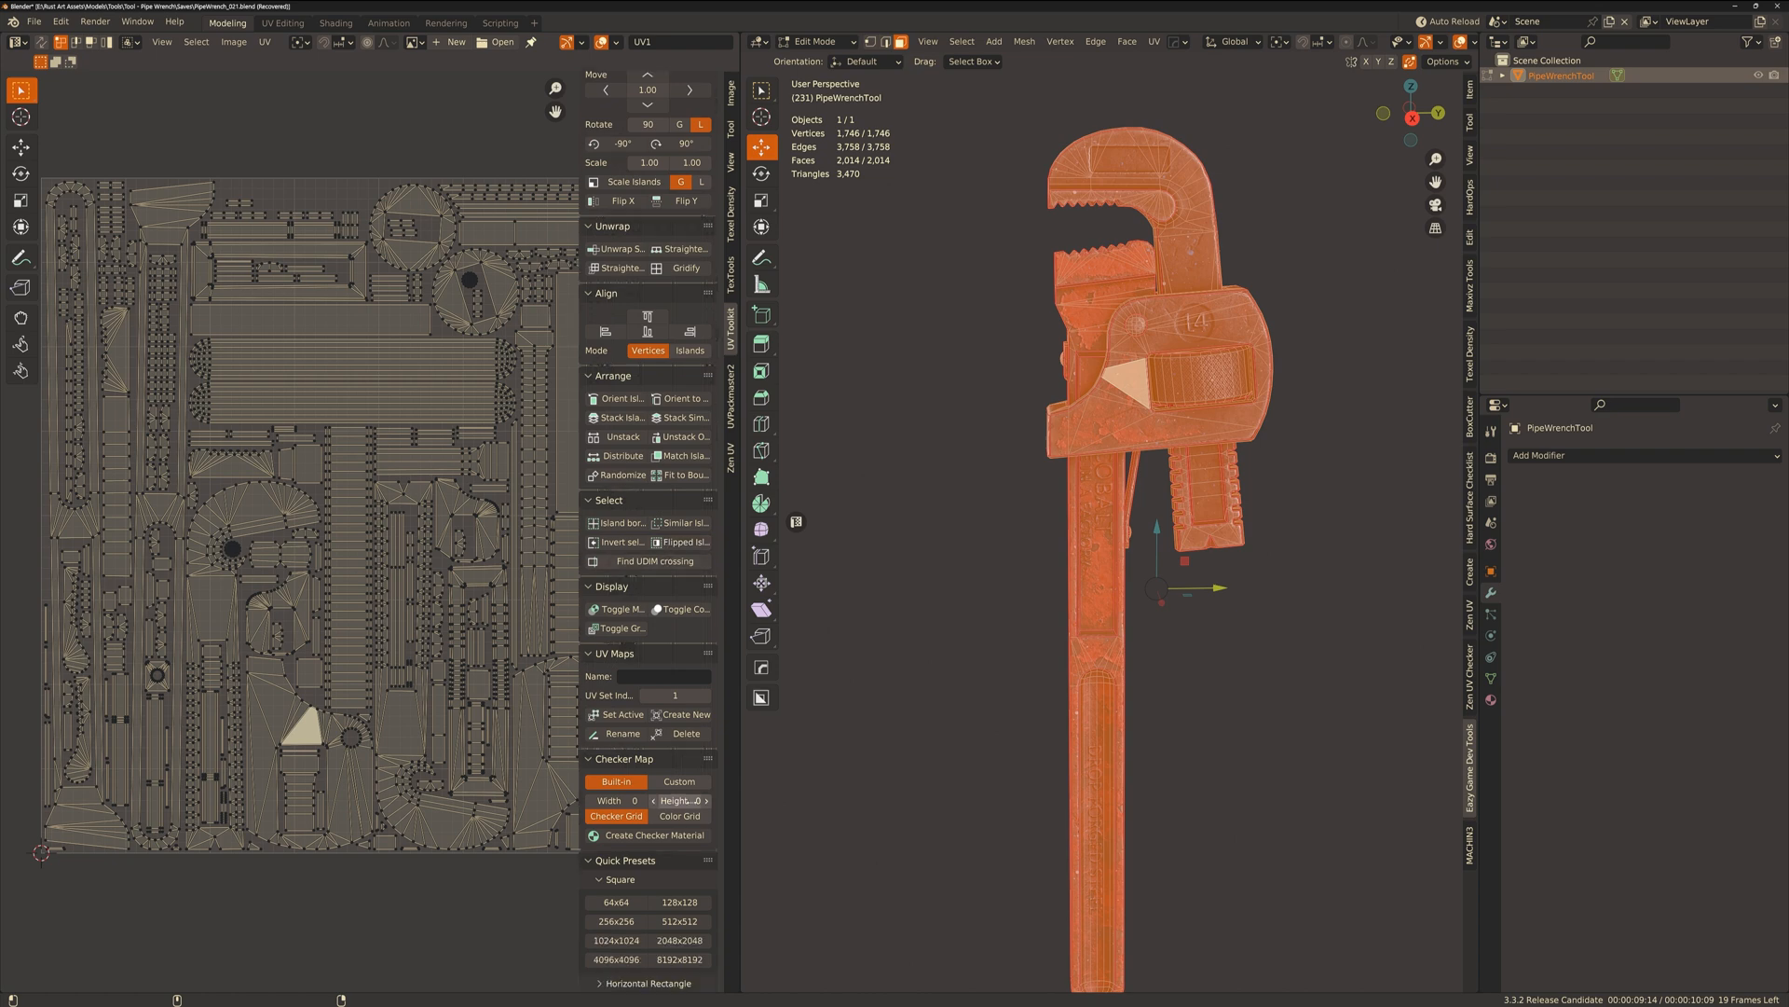
Remove the wrench's existing UV map and give the isolated piece a new blank green material.
{"action": "left_click", "coordinate": [686, 732]}
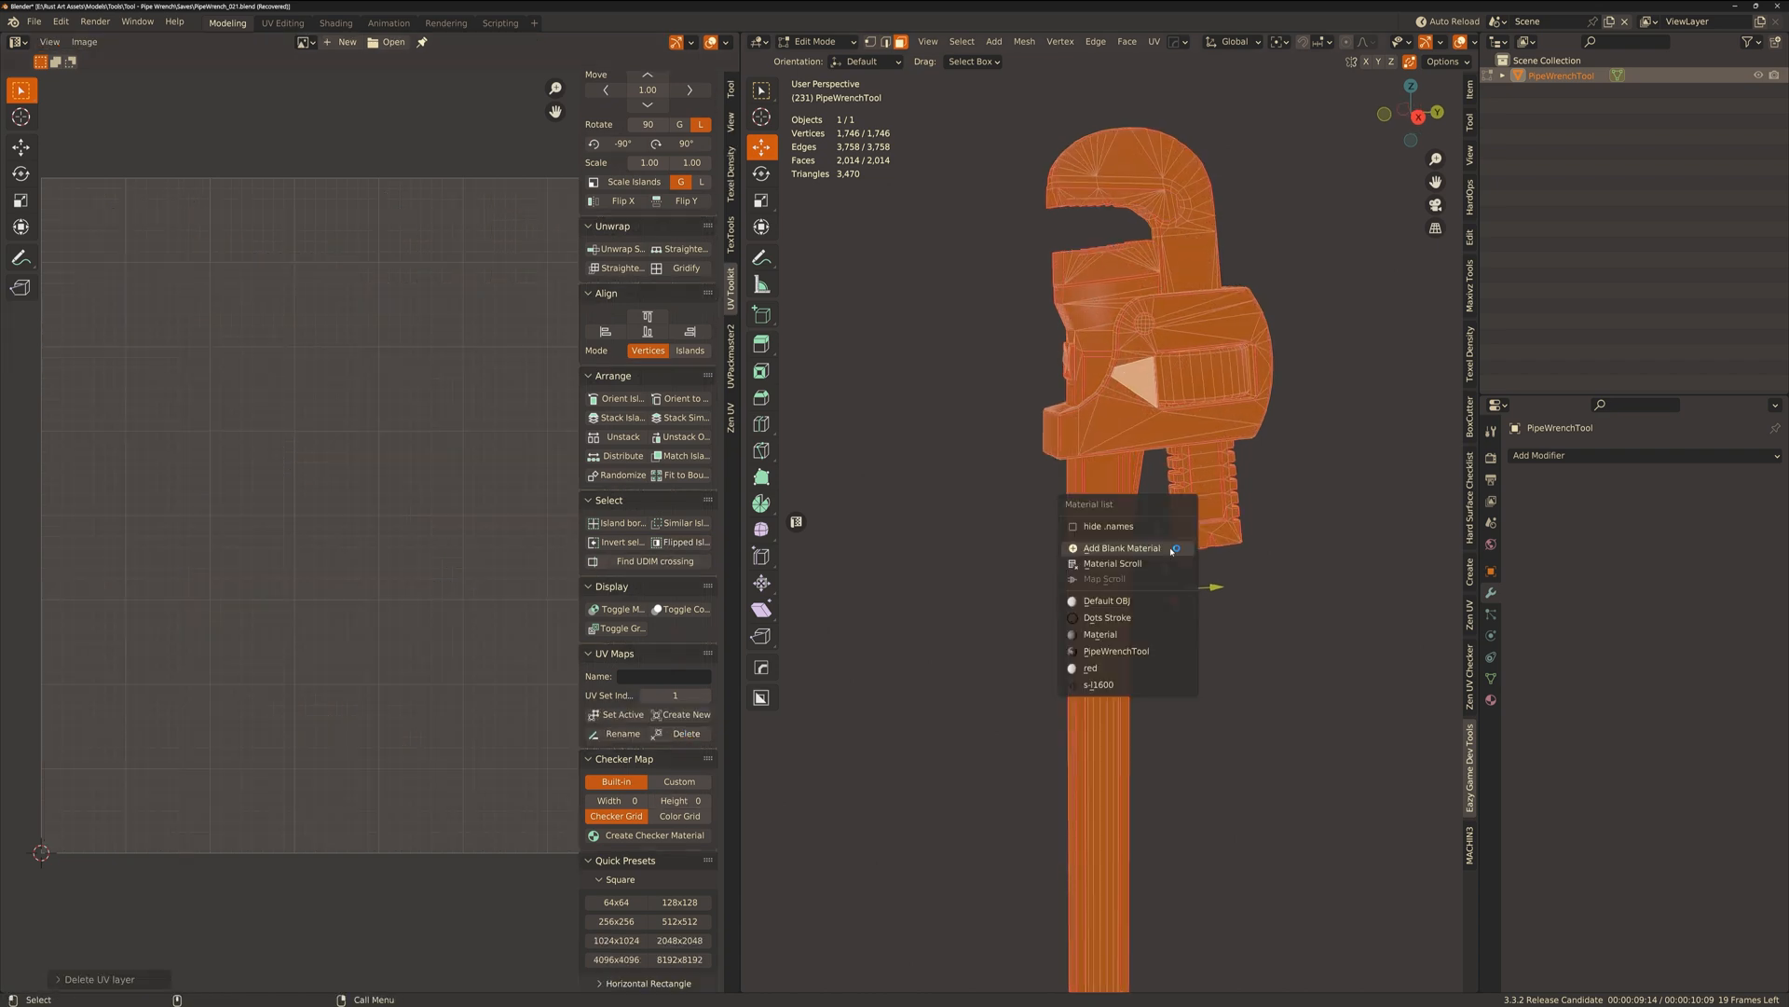
{"action": "left_click", "coordinate": [1120, 548]}
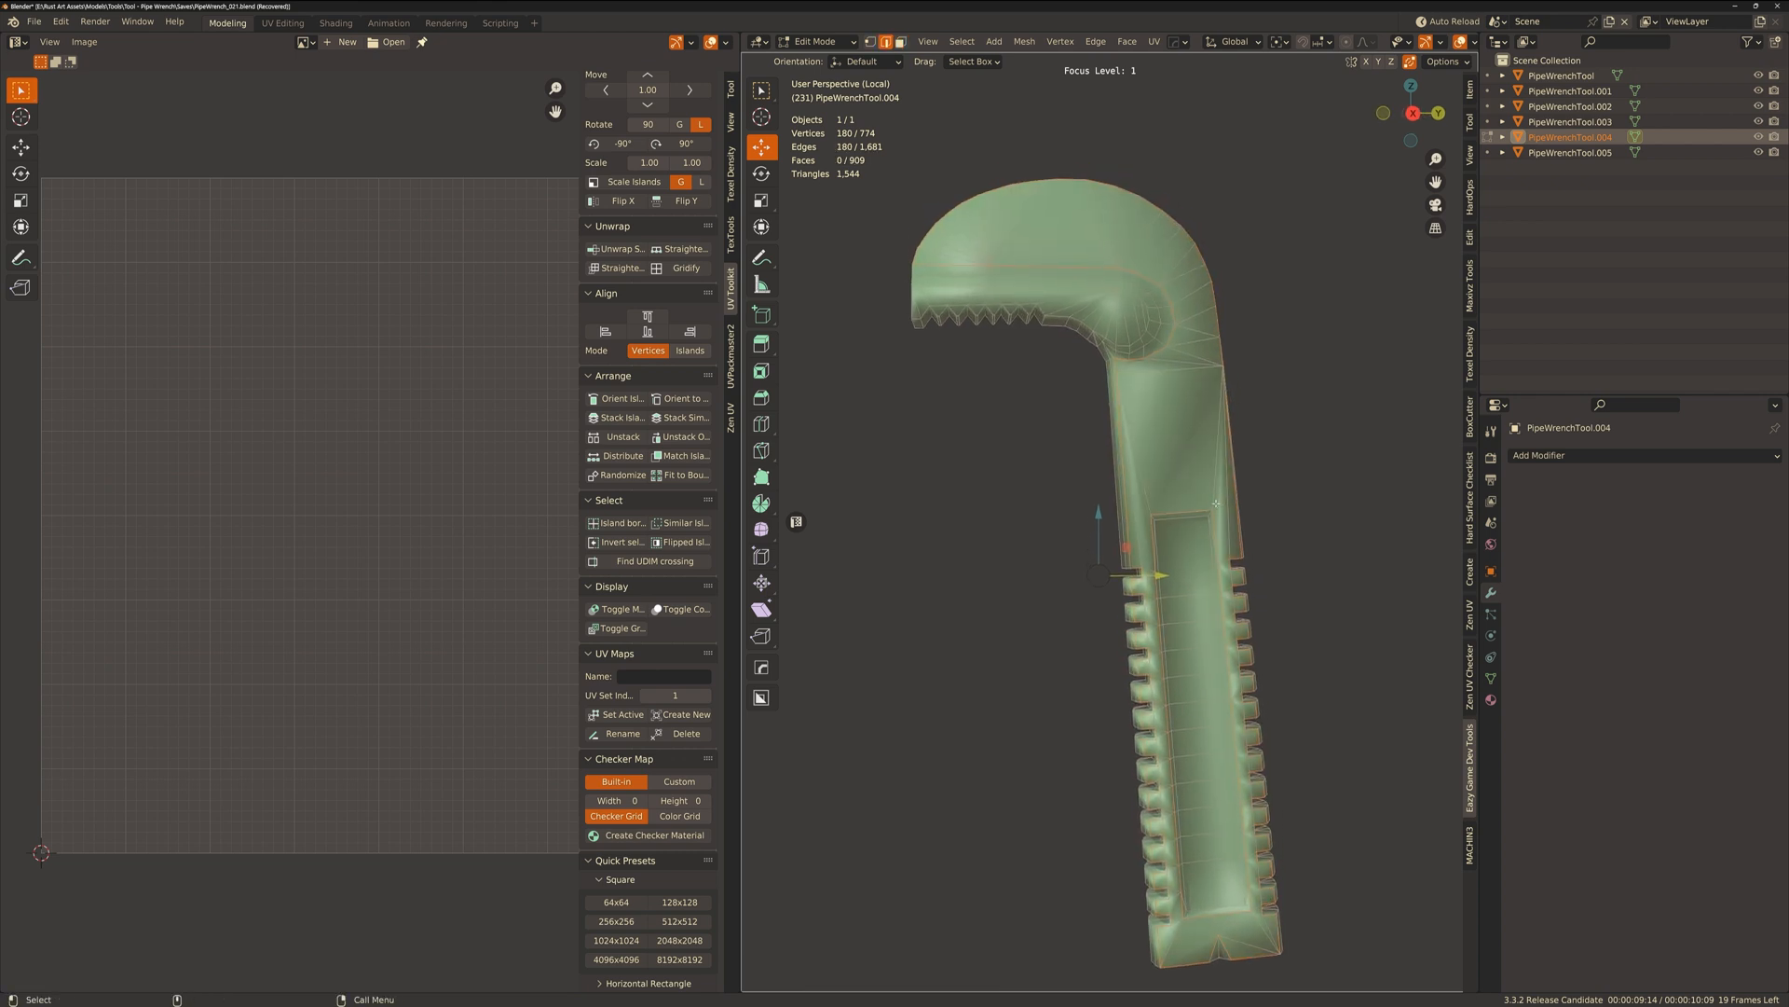
Select boundary edge loops and the edges around the jaw teeth, then mark them as UV seams.
{"action": "key", "text": "Q"}
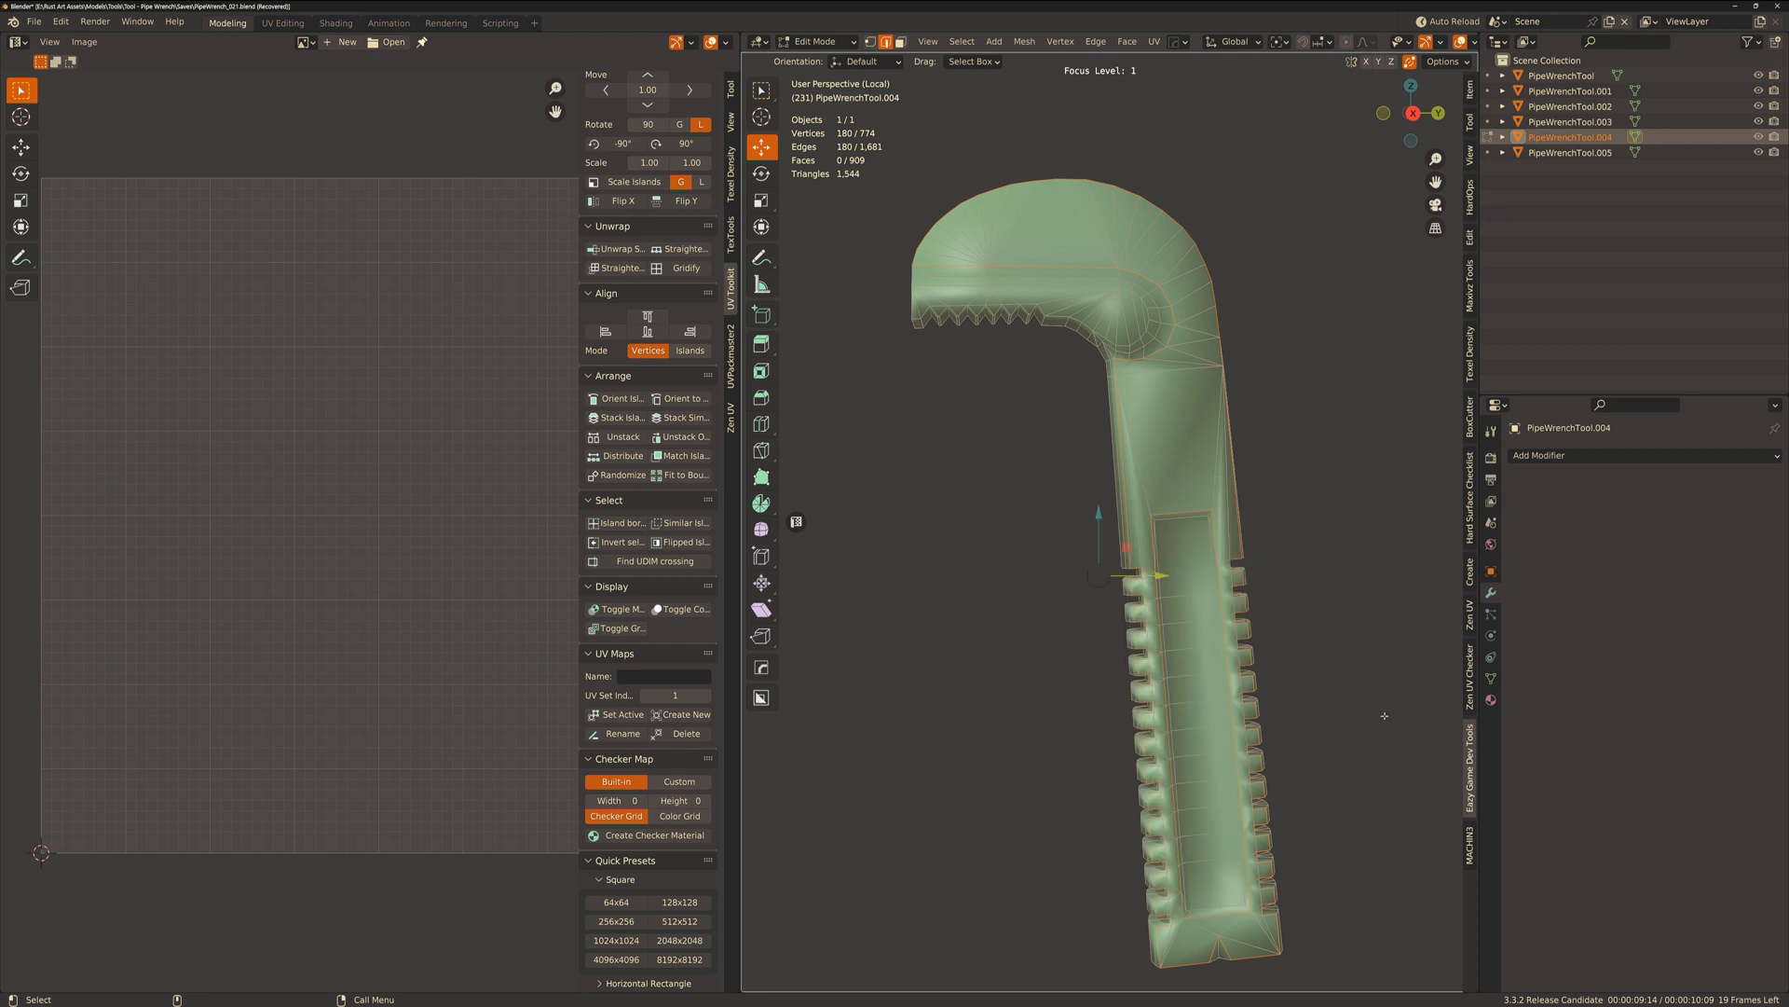
{"action": "type", "text": "sele"}
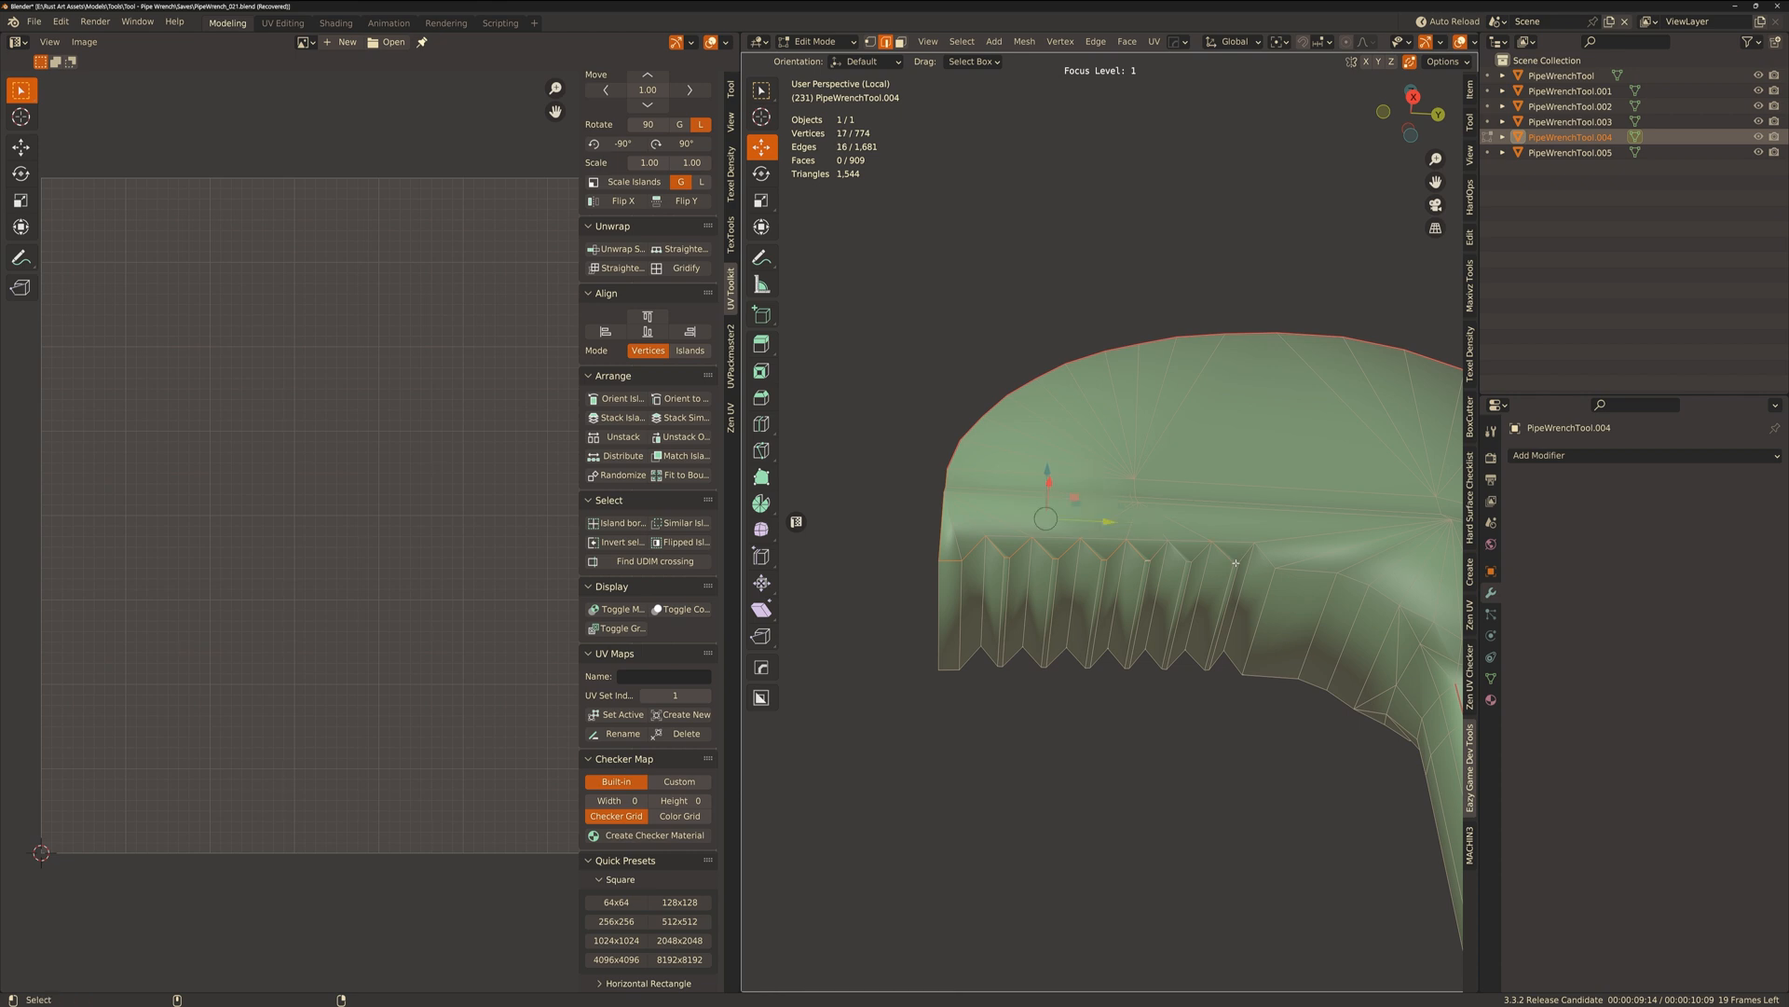
{"action": "left_click", "coordinate": [1234, 578]}
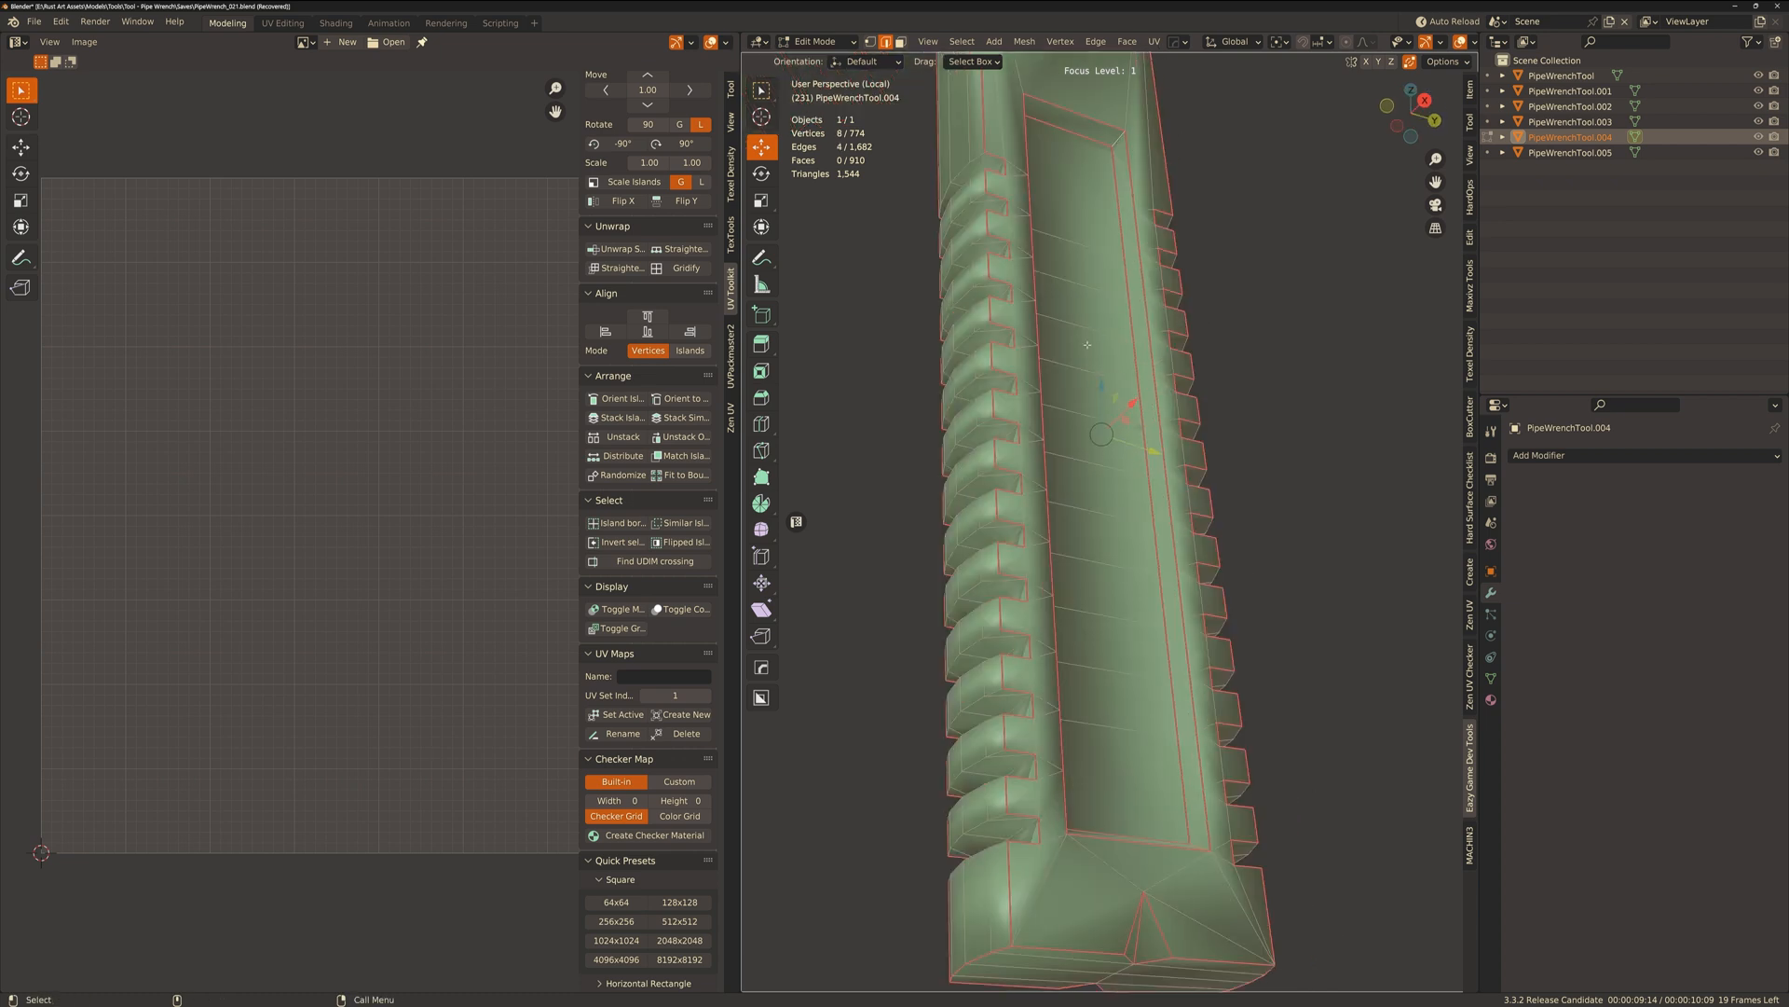
{"action": "scroll", "scroll_direction": "up", "scroll_amount": 3}
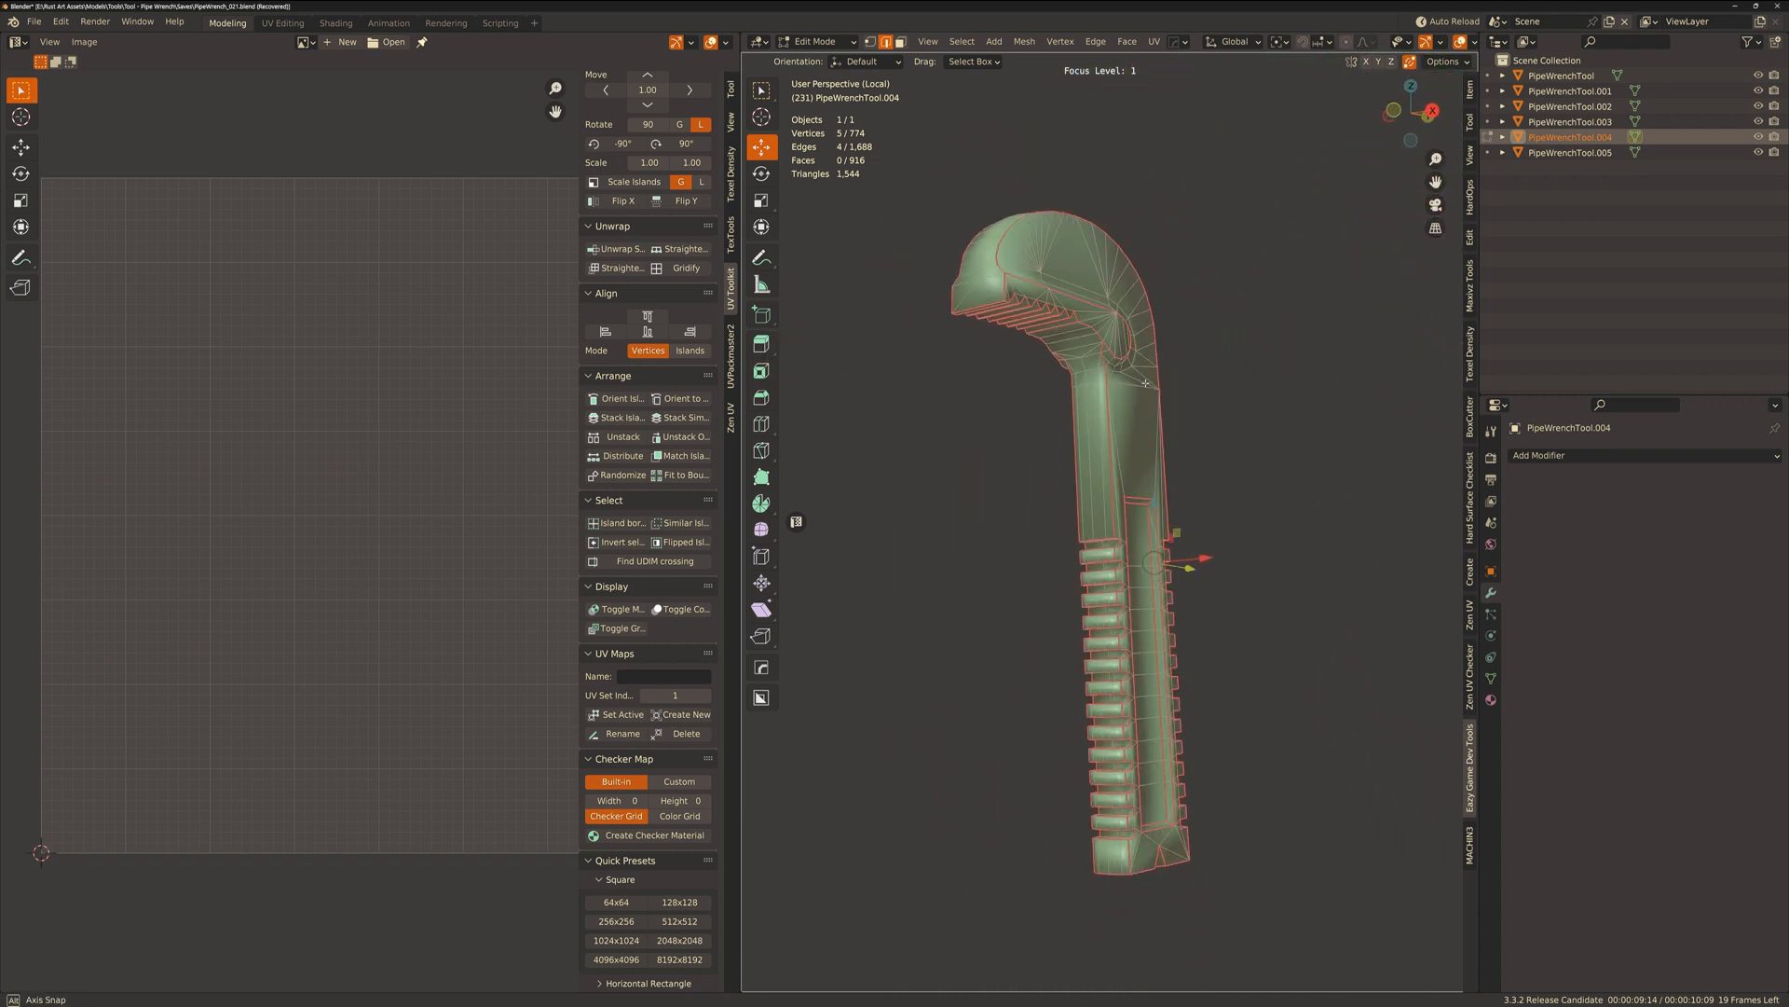
Select the handle's linked flat side faces and project each side from the Right and Left orthographic views.
{"action": "key", "text": "a"}
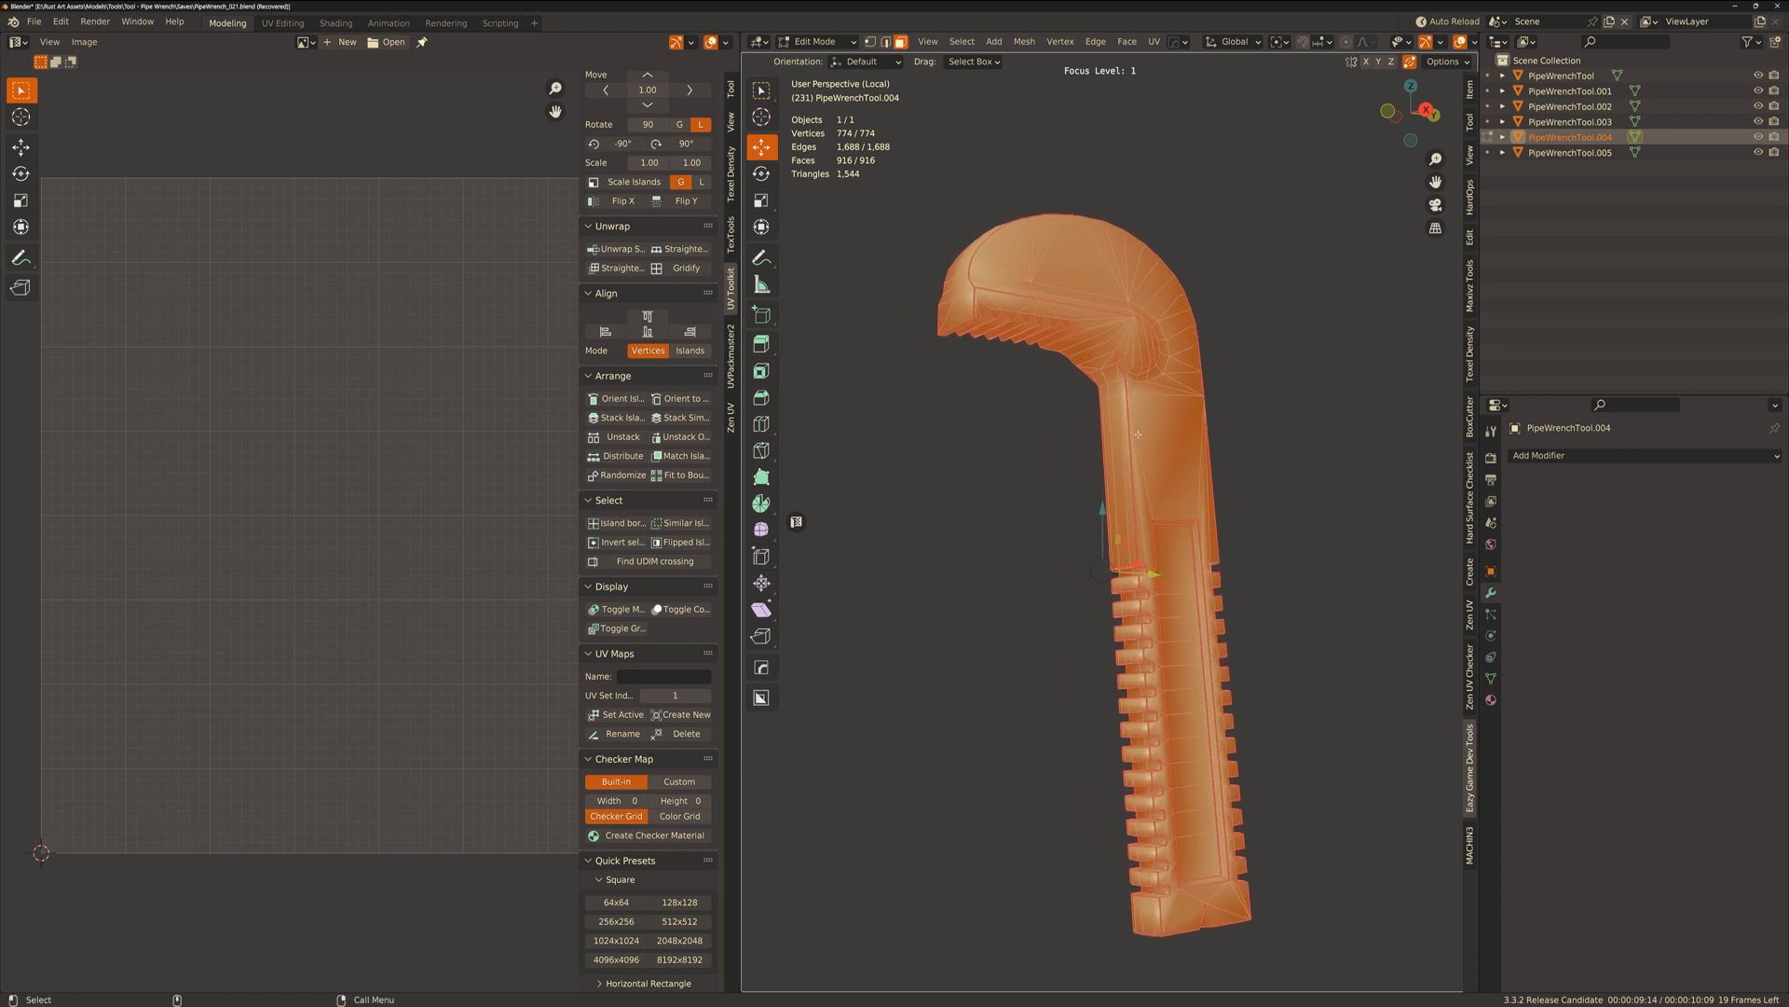
{"action": "left_click", "coordinate": [621, 248]}
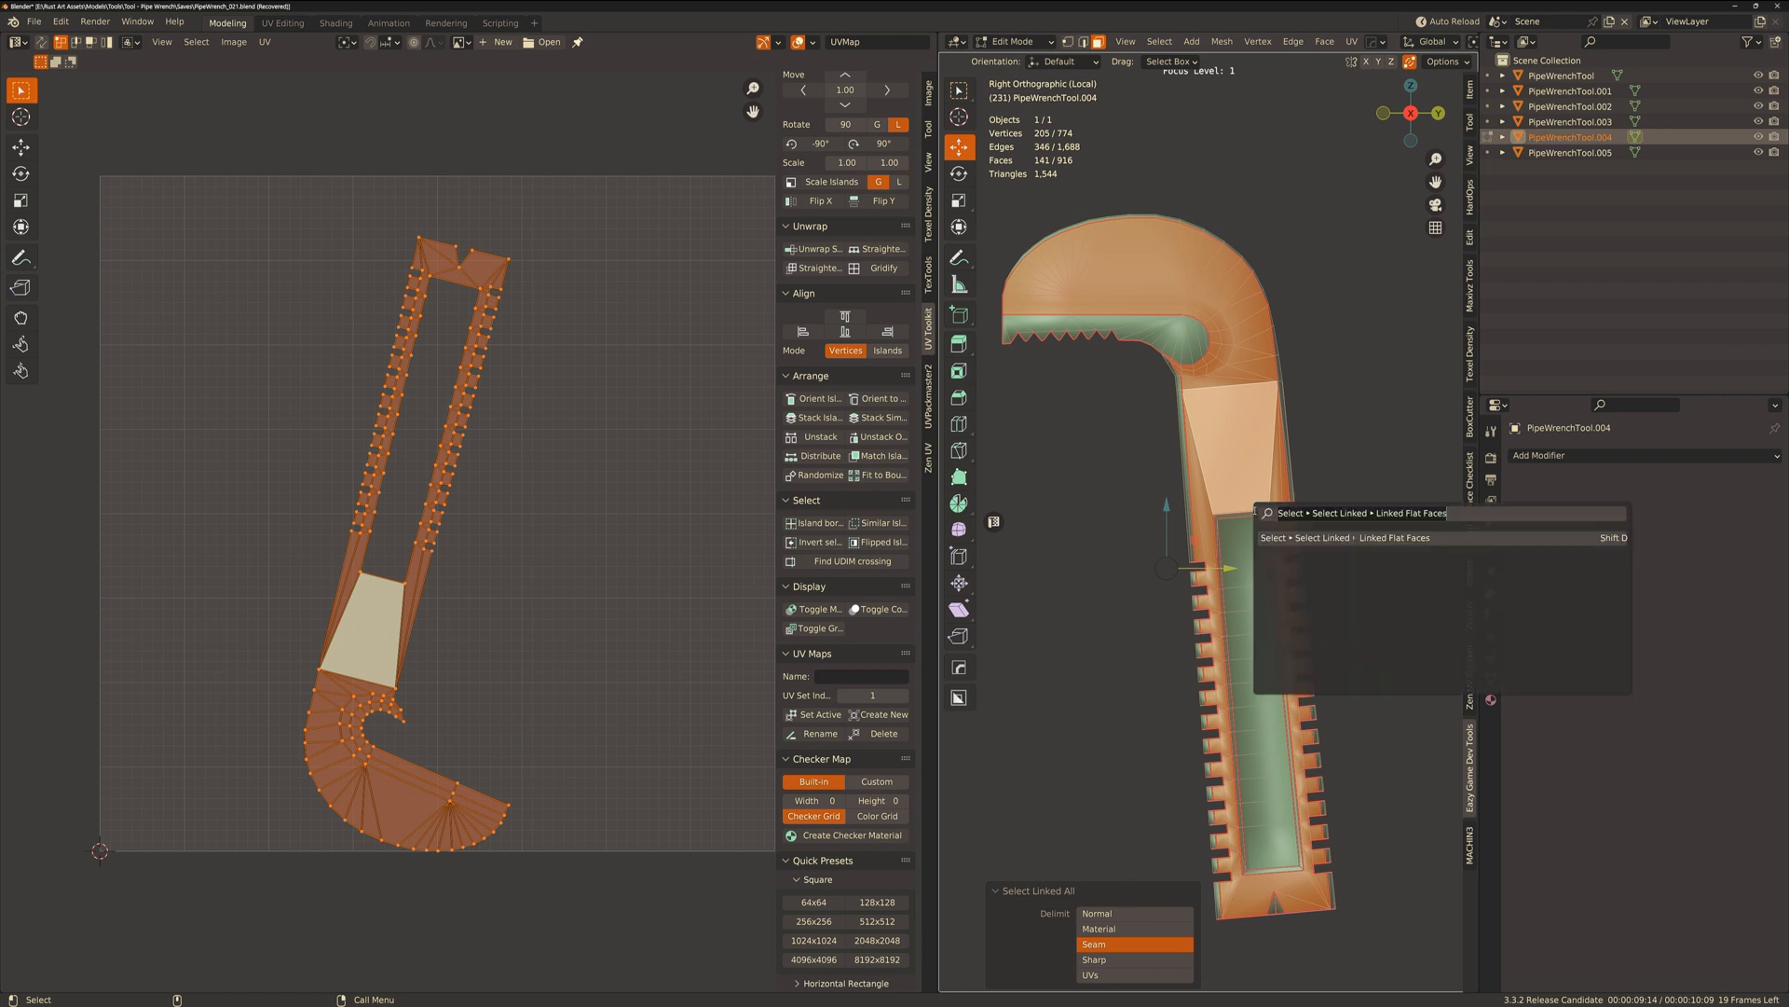
{"action": "type", "text": "select"}
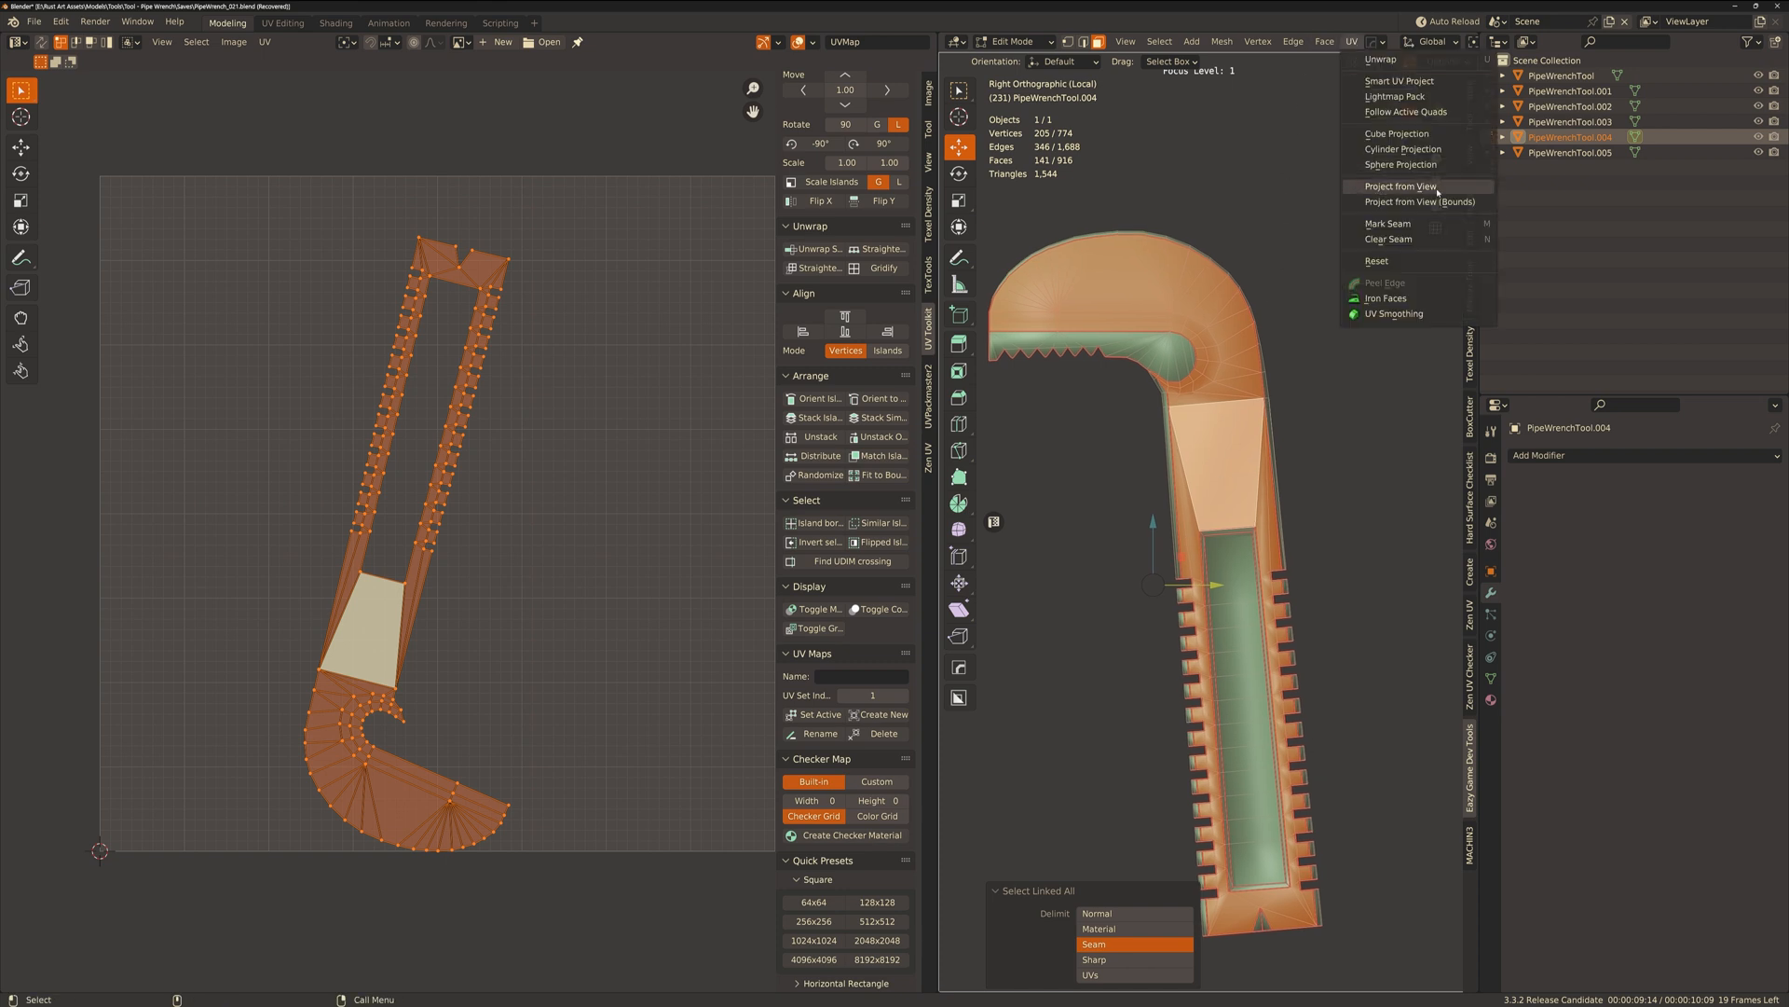
{"action": "left_click", "coordinate": [1400, 186]}
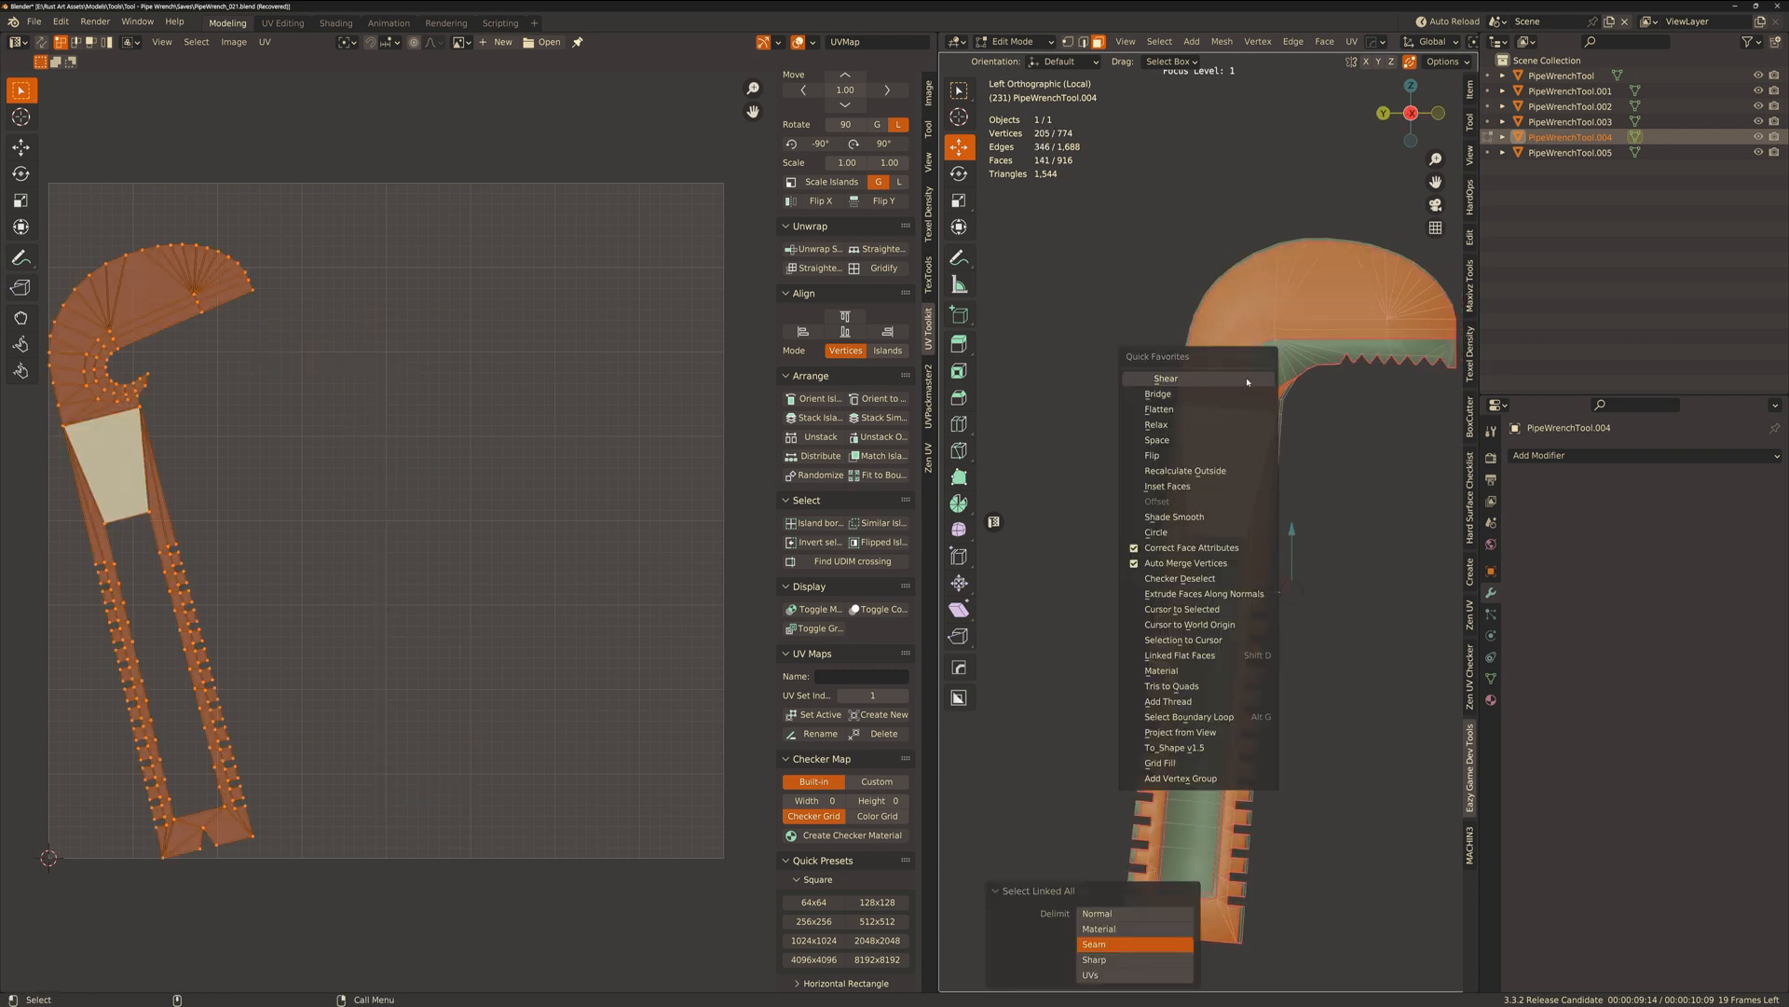
{"action": "mouse_move", "coordinate": [1182, 731]}
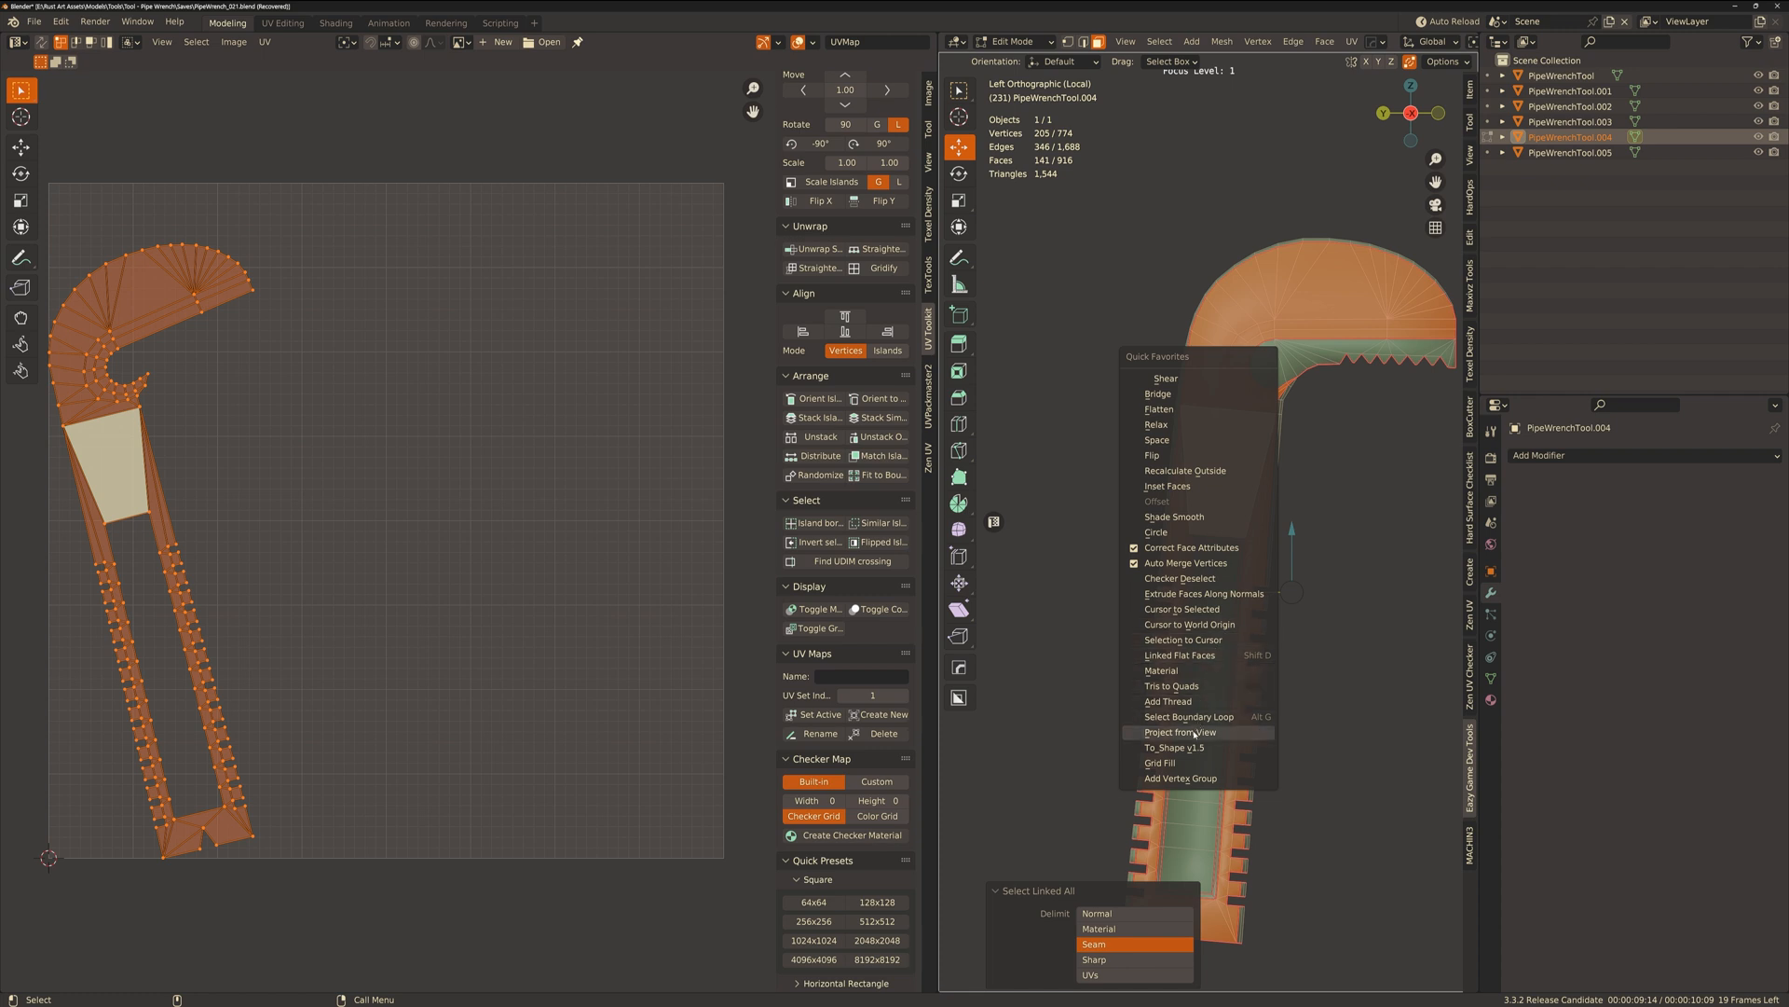
{"action": "left_click", "coordinate": [1180, 730]}
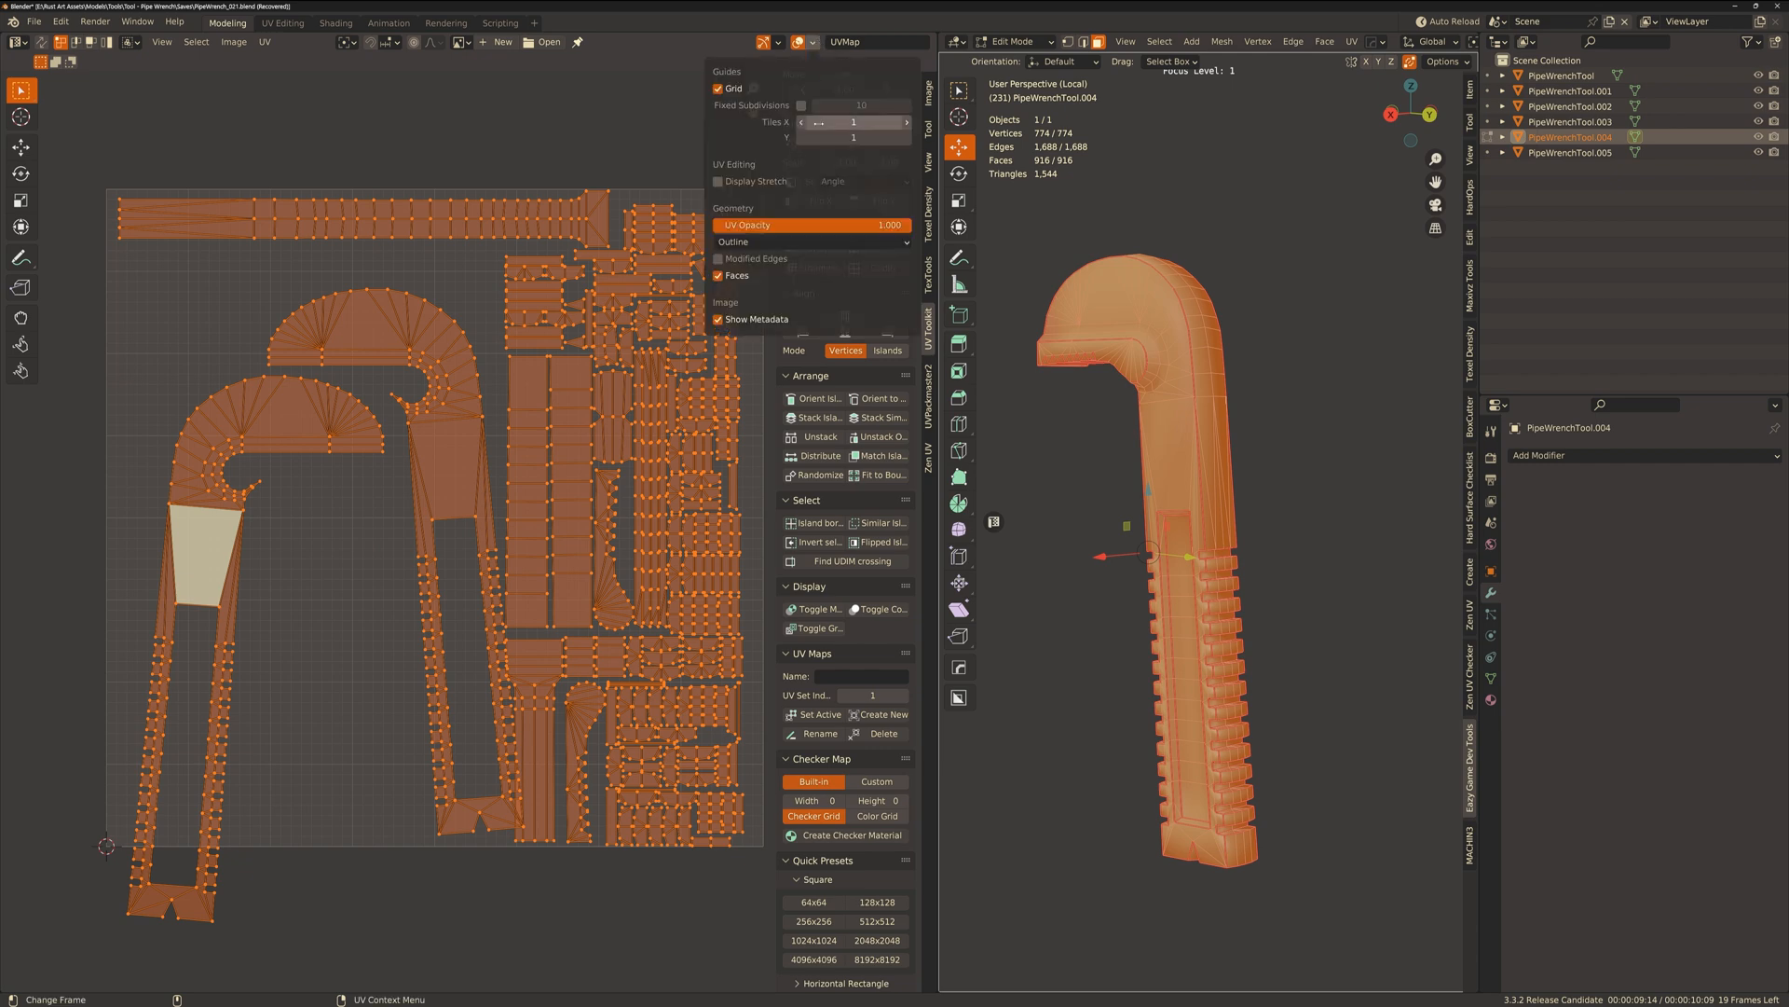
Unwrap all remaining handle faces, then pick one grip tooth face to locate its UV island.
{"action": "left_click", "coordinate": [718, 181]}
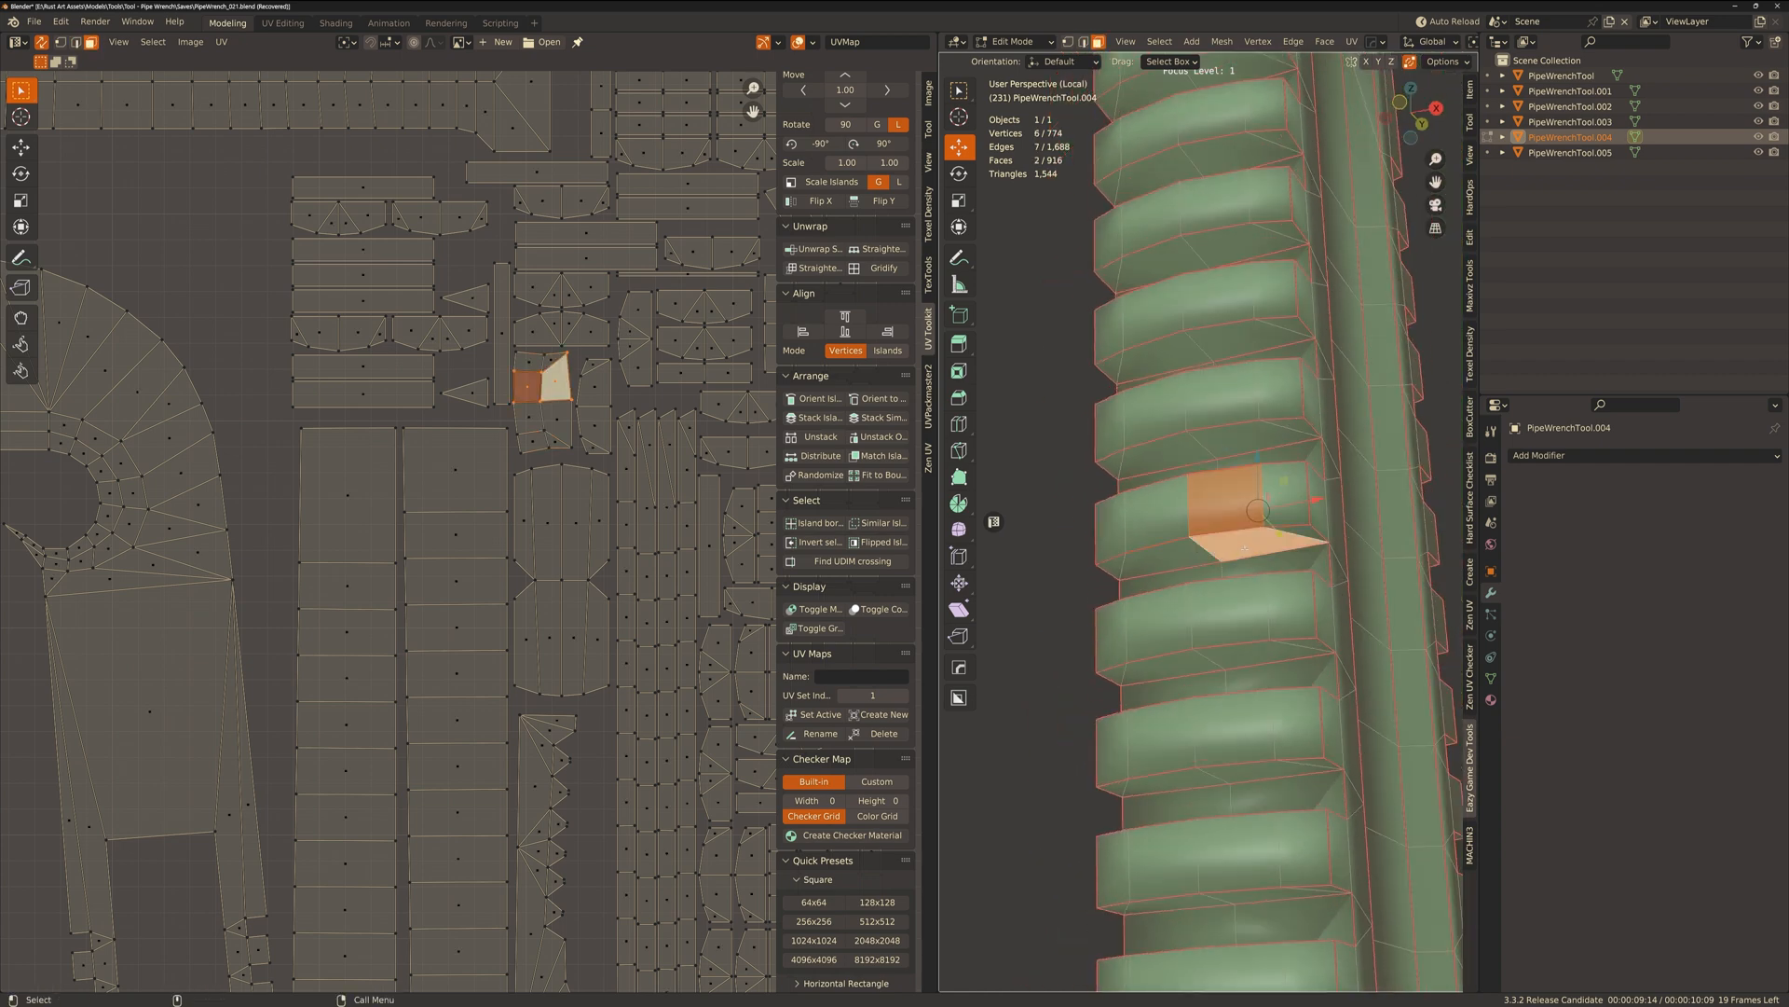
{"action": "left_click", "coordinate": [813, 248]}
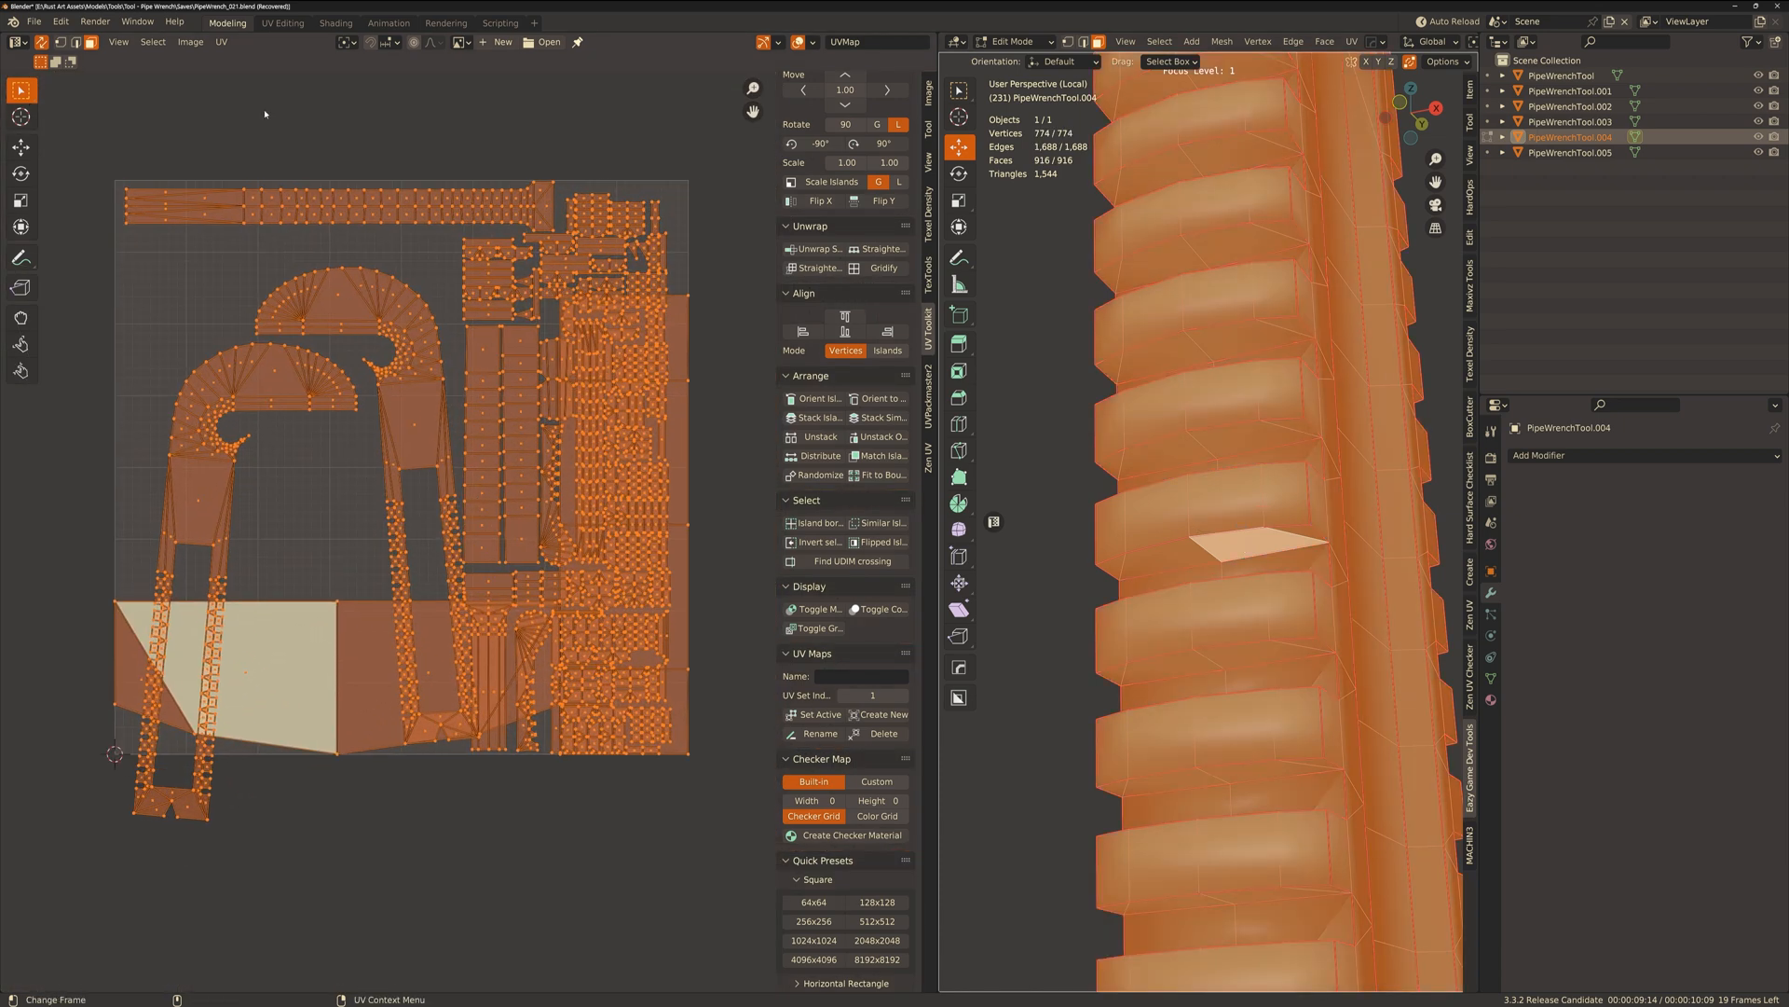
Mark sharp edges from the UV island borders and pack all handle islands into the UV square.
{"action": "left_click", "coordinate": [220, 43]}
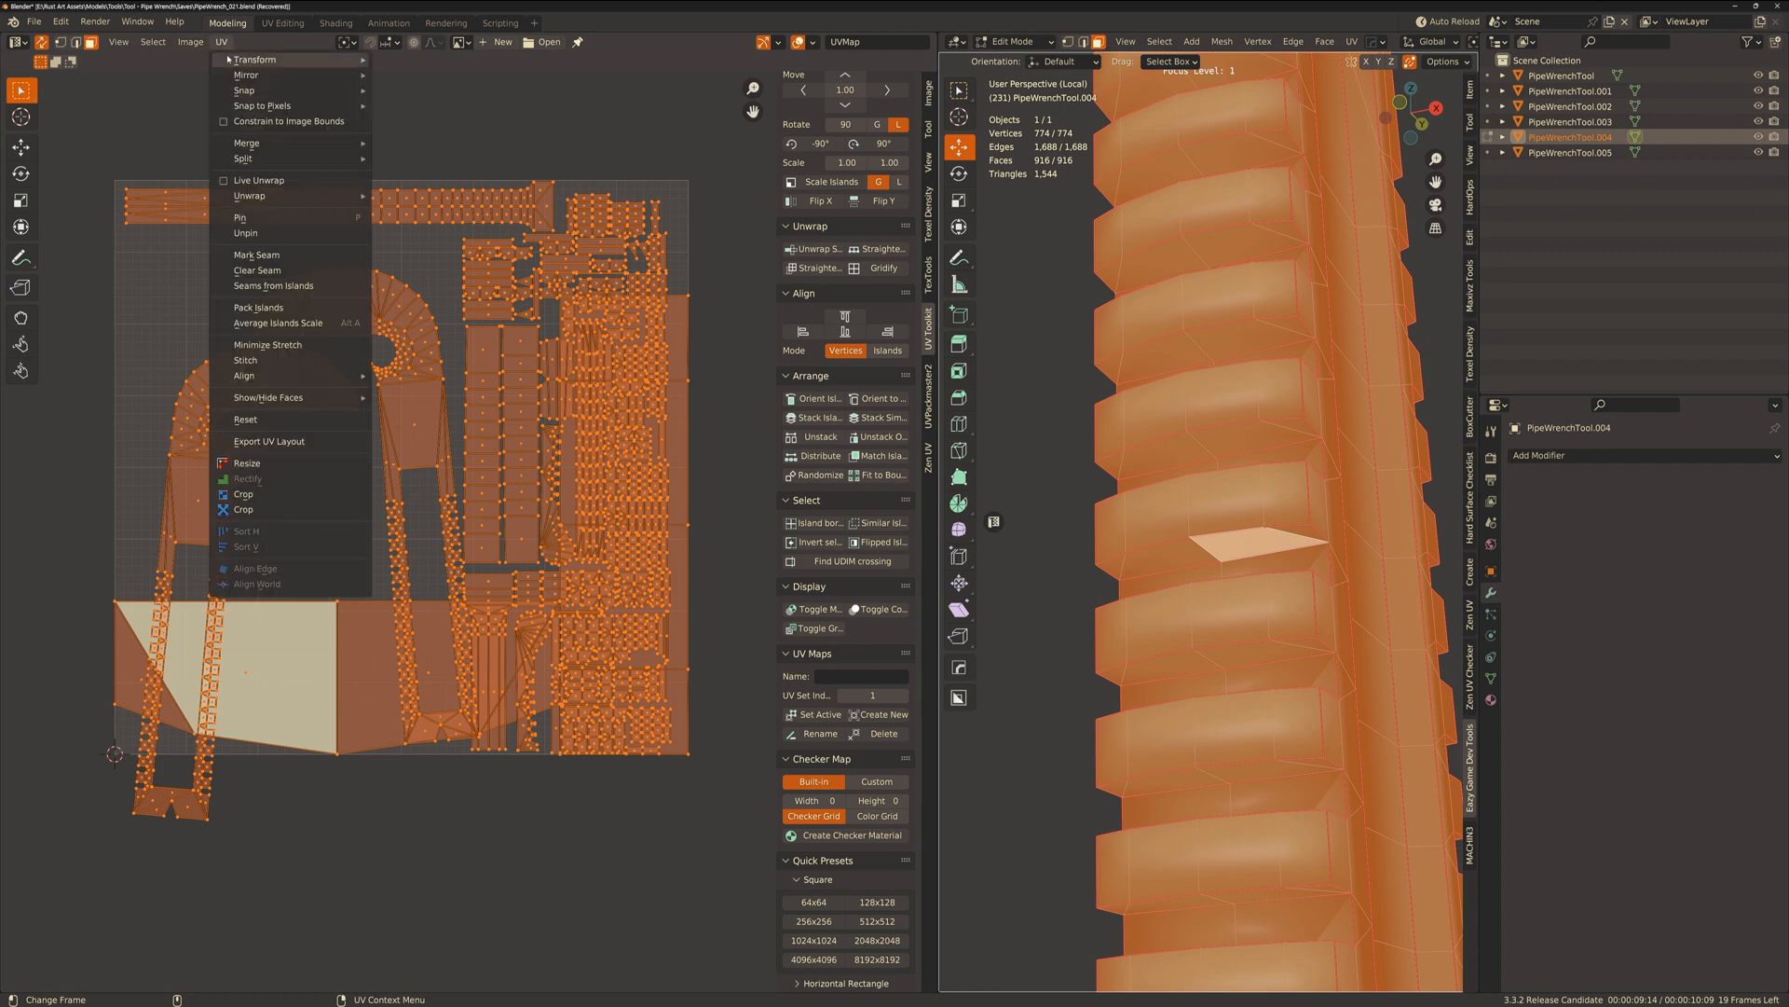
{"action": "left_click", "coordinate": [278, 323]}
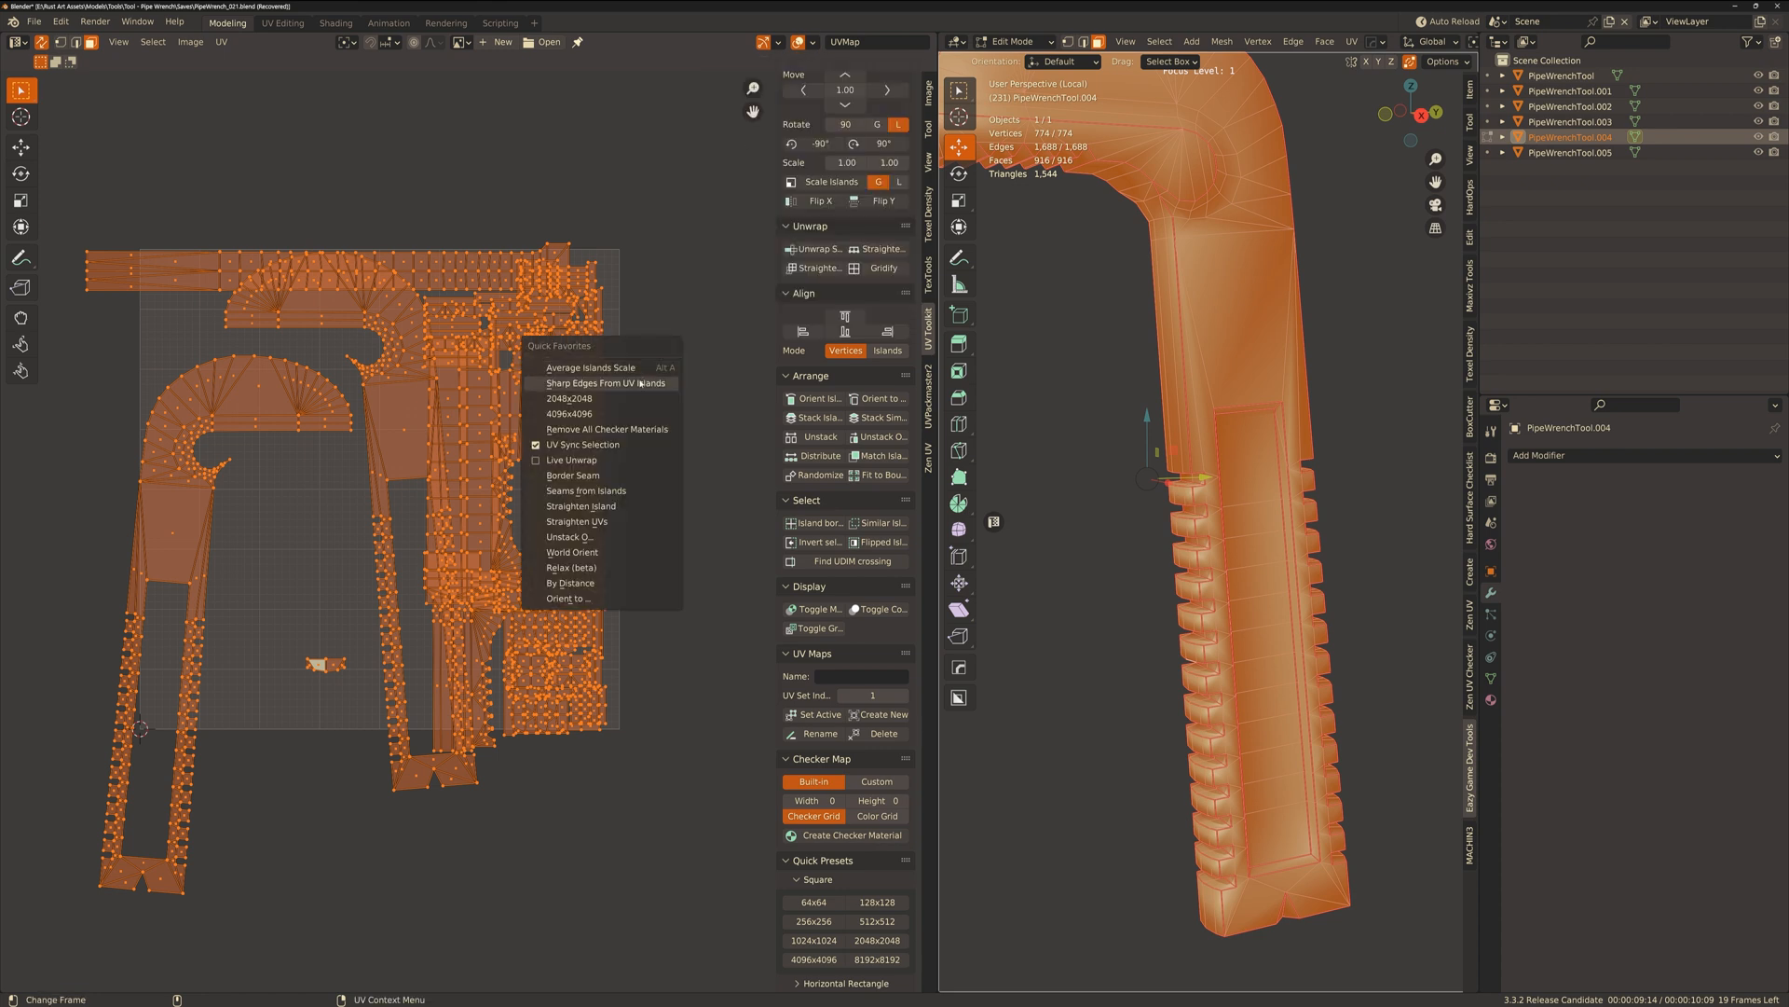
{"action": "left_click", "coordinate": [606, 382]}
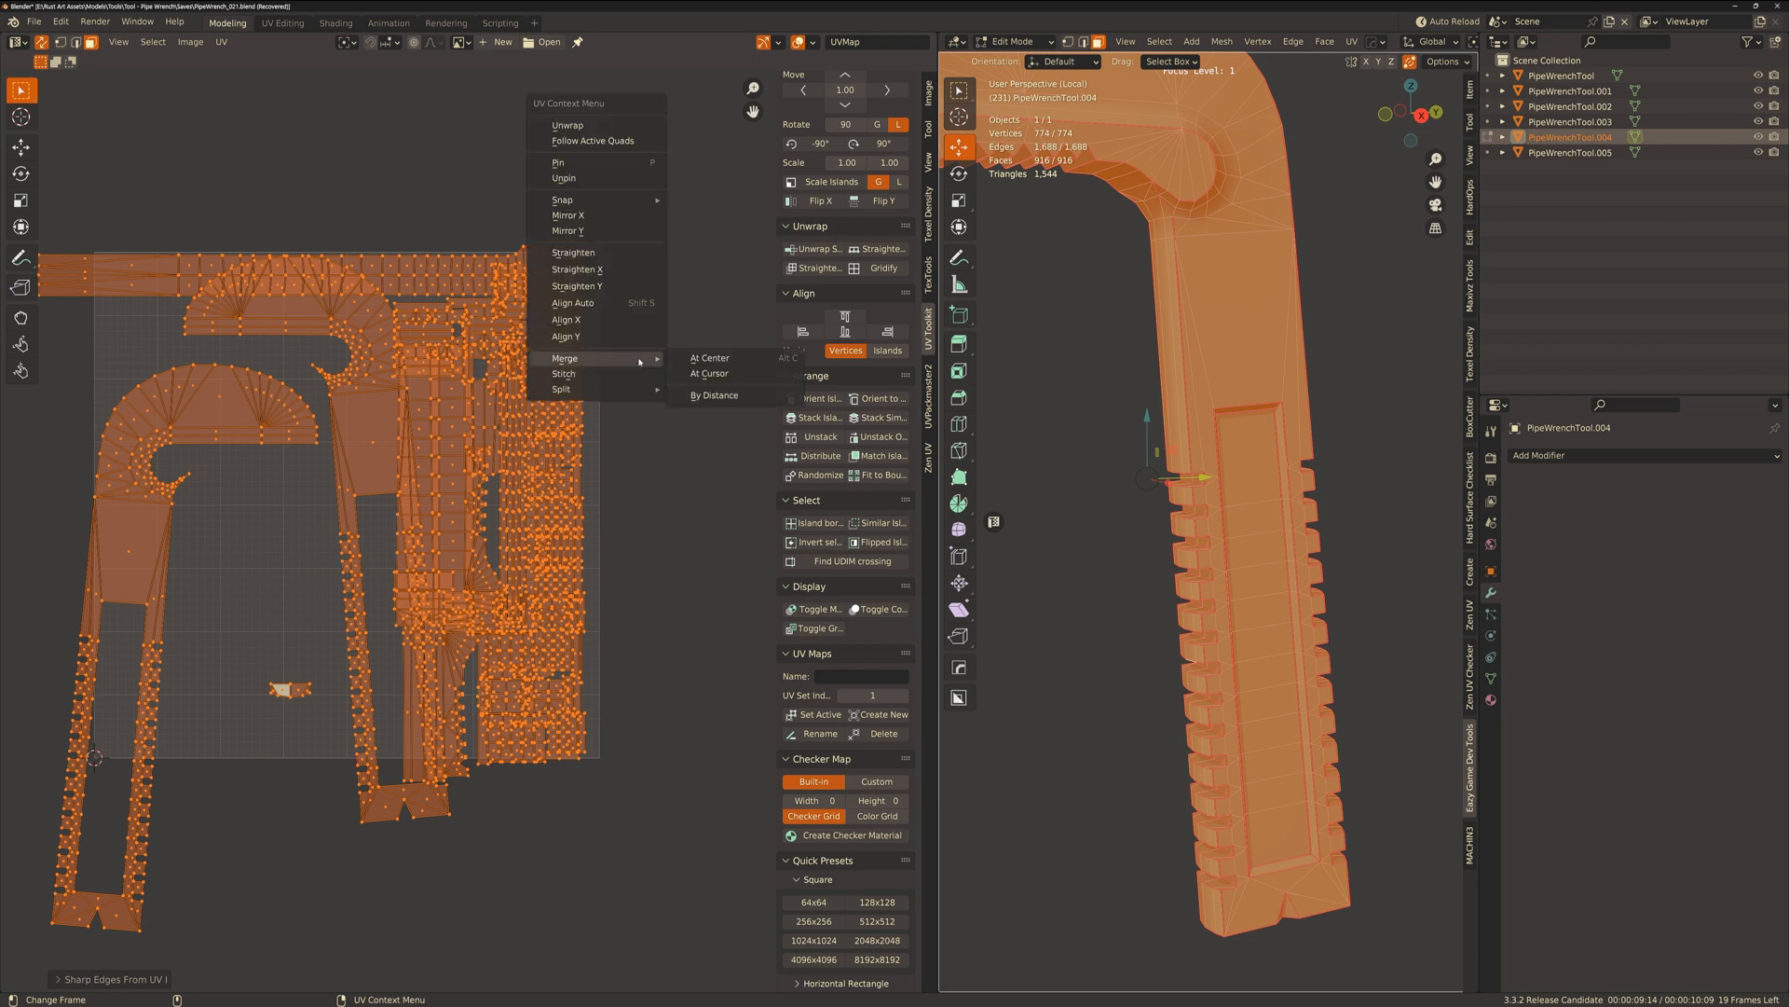
{"action": "left_click", "coordinate": [222, 43]}
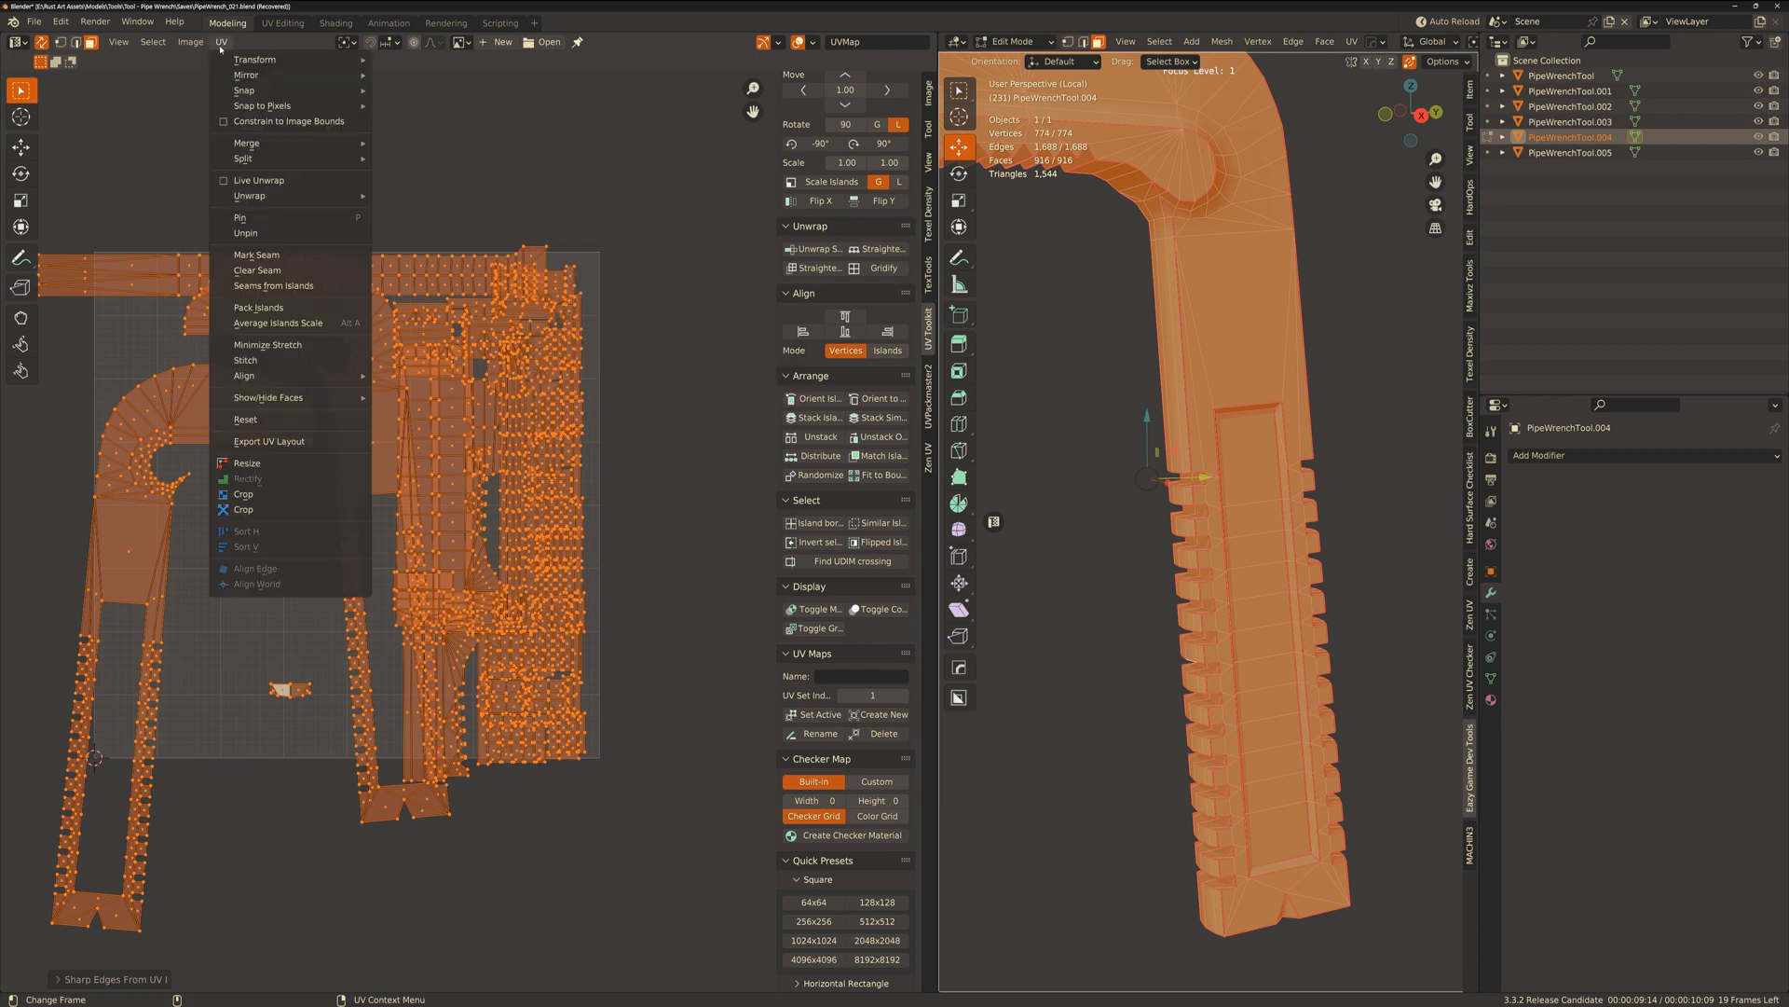
{"action": "mouse_move", "coordinate": [259, 307]}
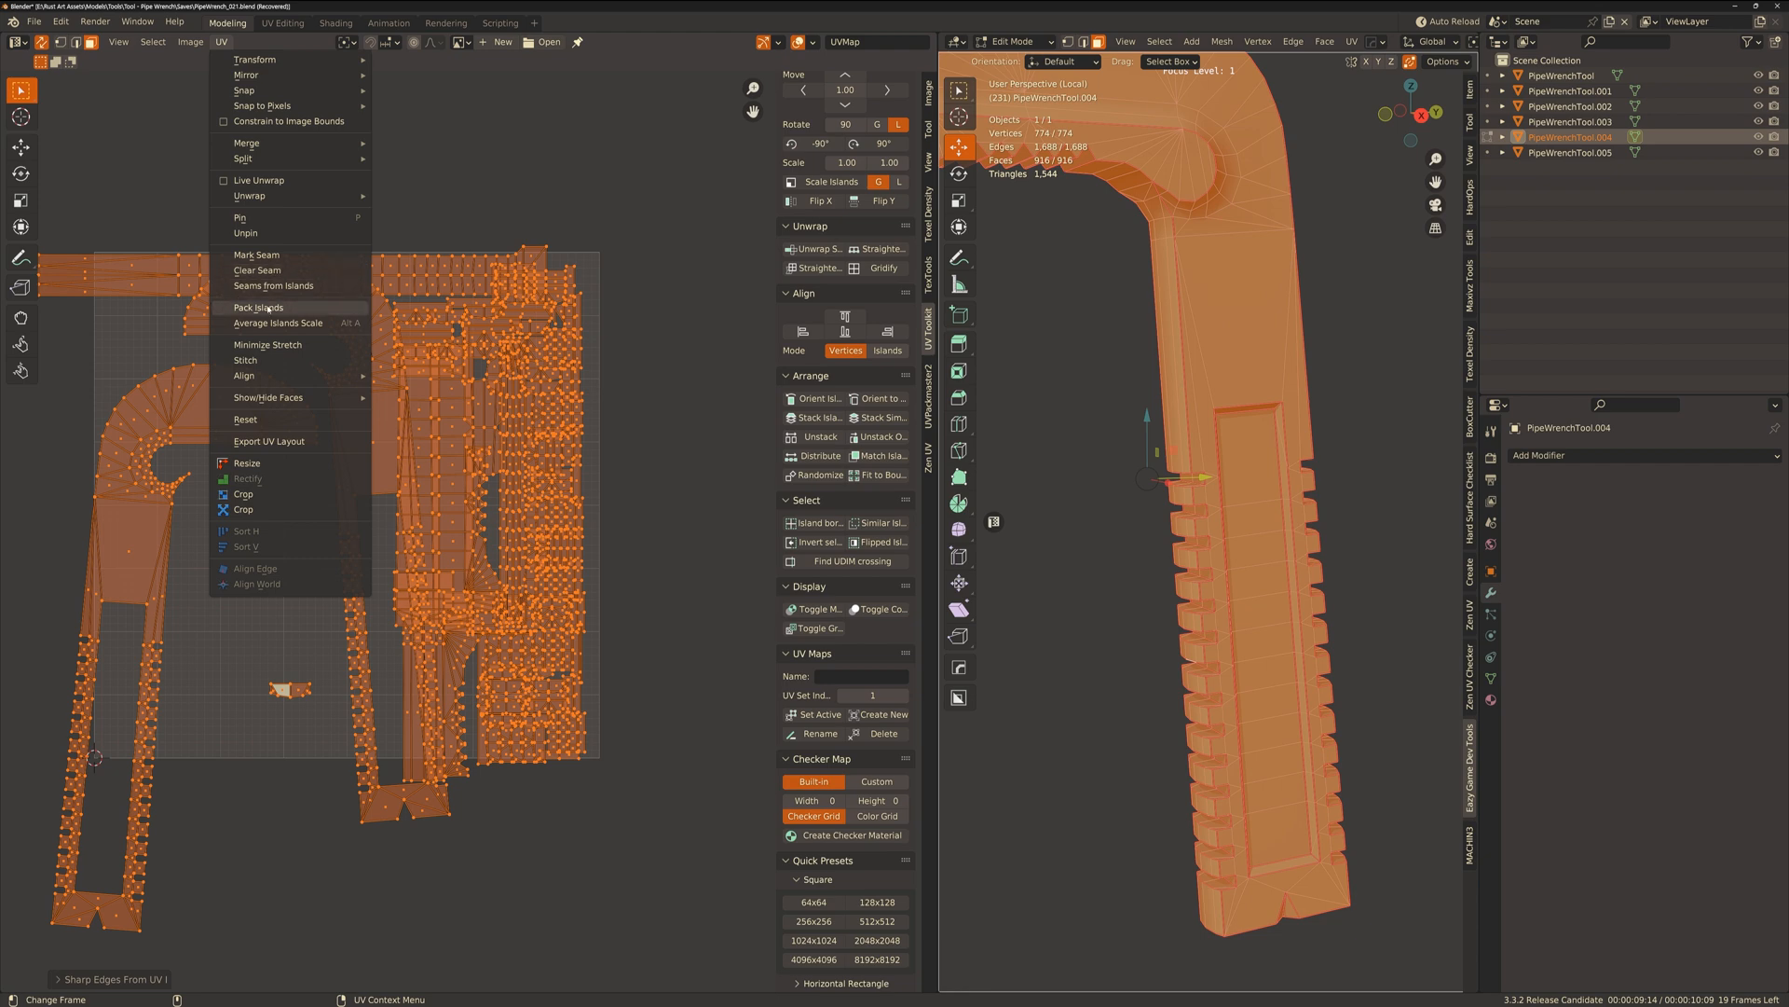
{"action": "left_click", "coordinate": [261, 307]}
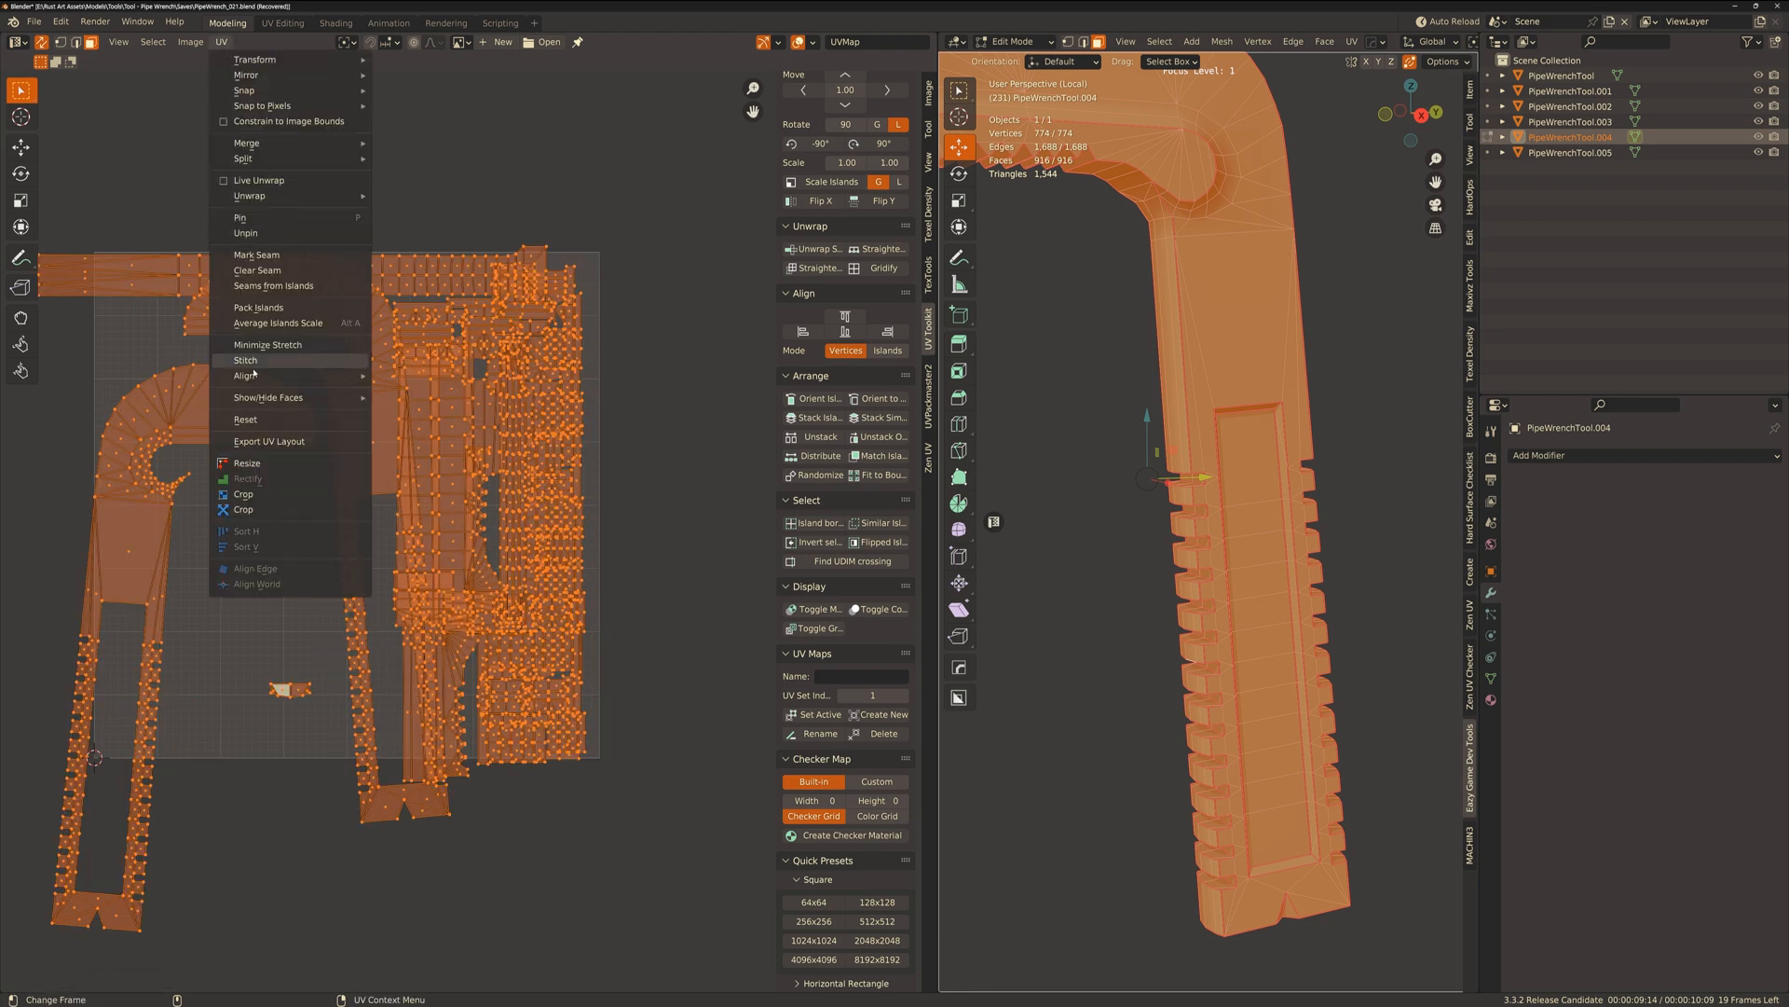
{"action": "mouse_move", "coordinate": [278, 157]}
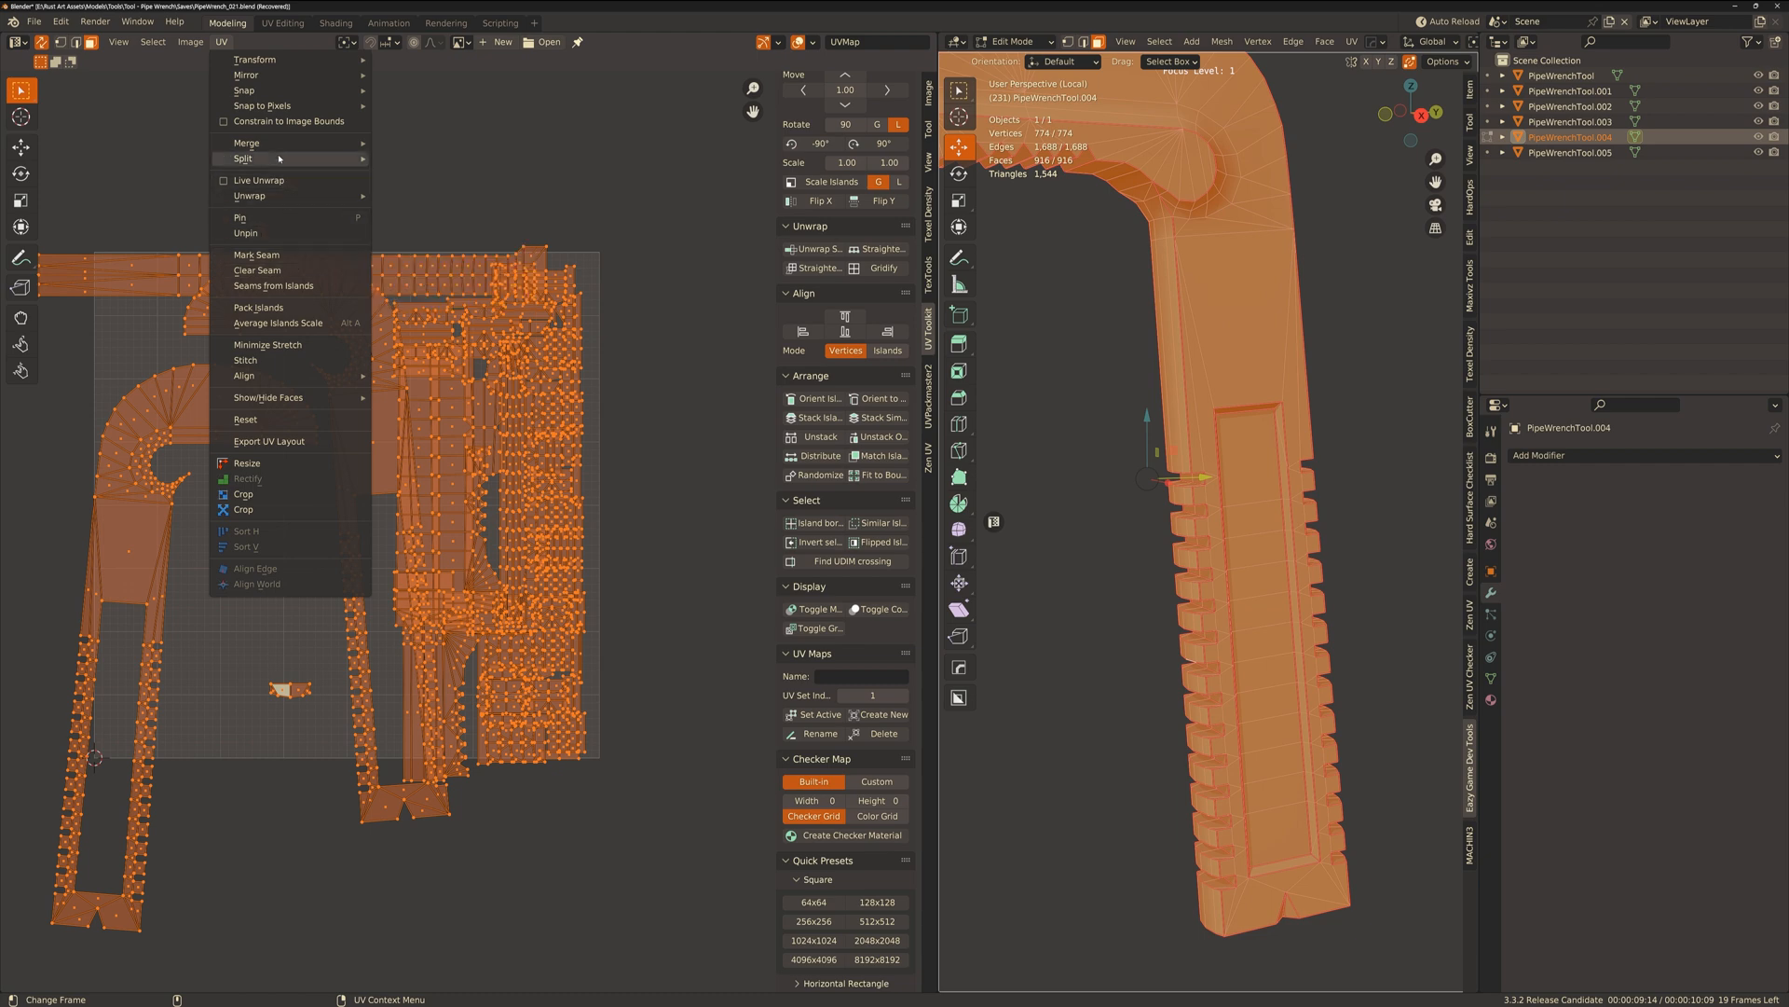
{"action": "mouse_move", "coordinate": [261, 308]}
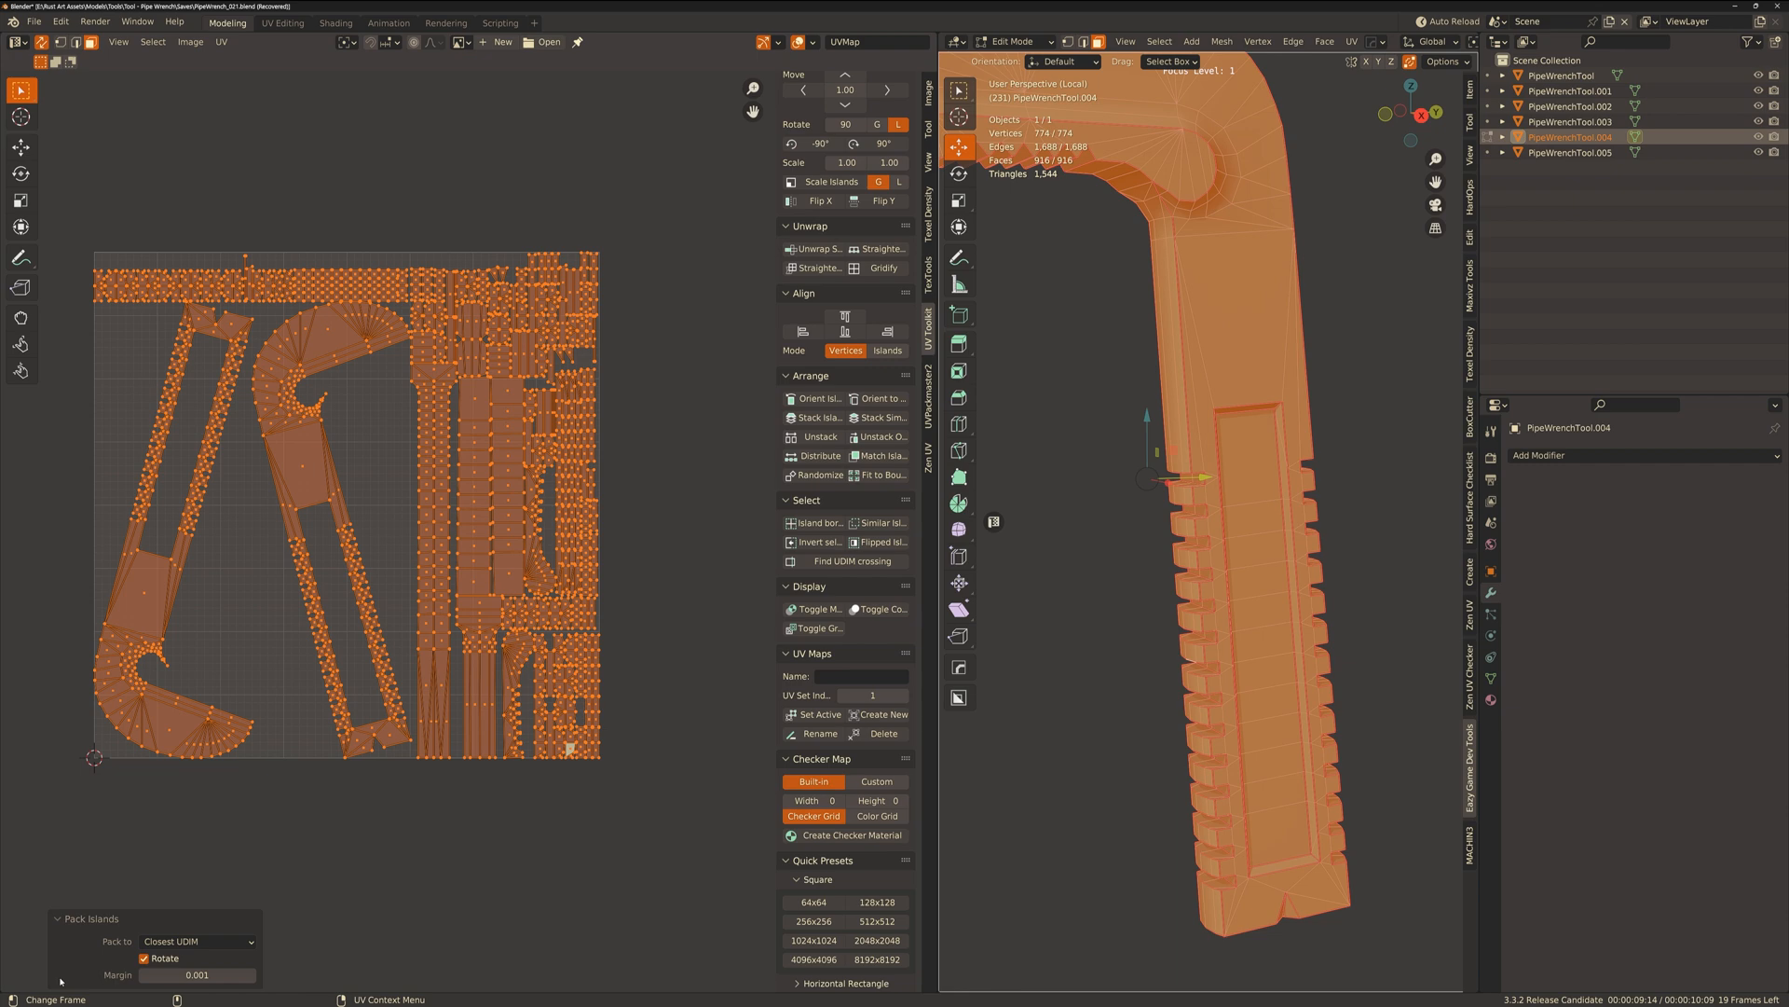
Leave Edit Mode, select PipeWrenchTool.005 and enter Edit Mode on the long green handle piece.
{"action": "left_click", "coordinate": [144, 958]}
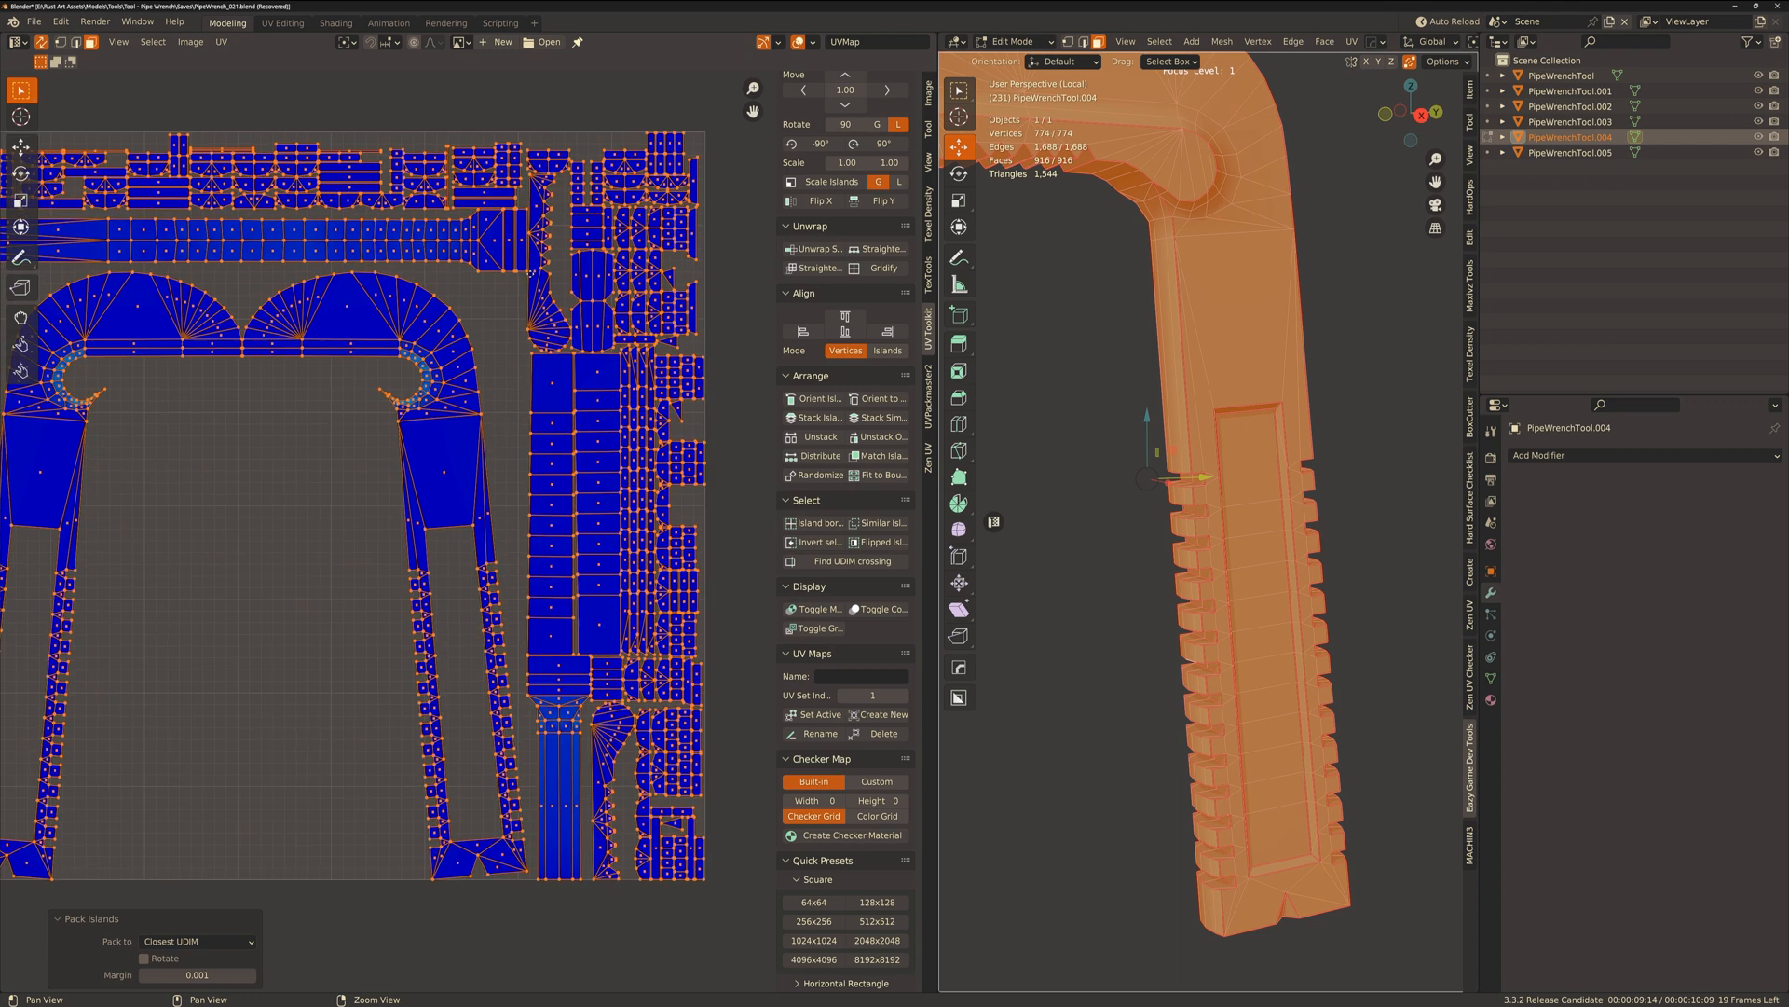
{"action": "left_click", "coordinate": [813, 43]}
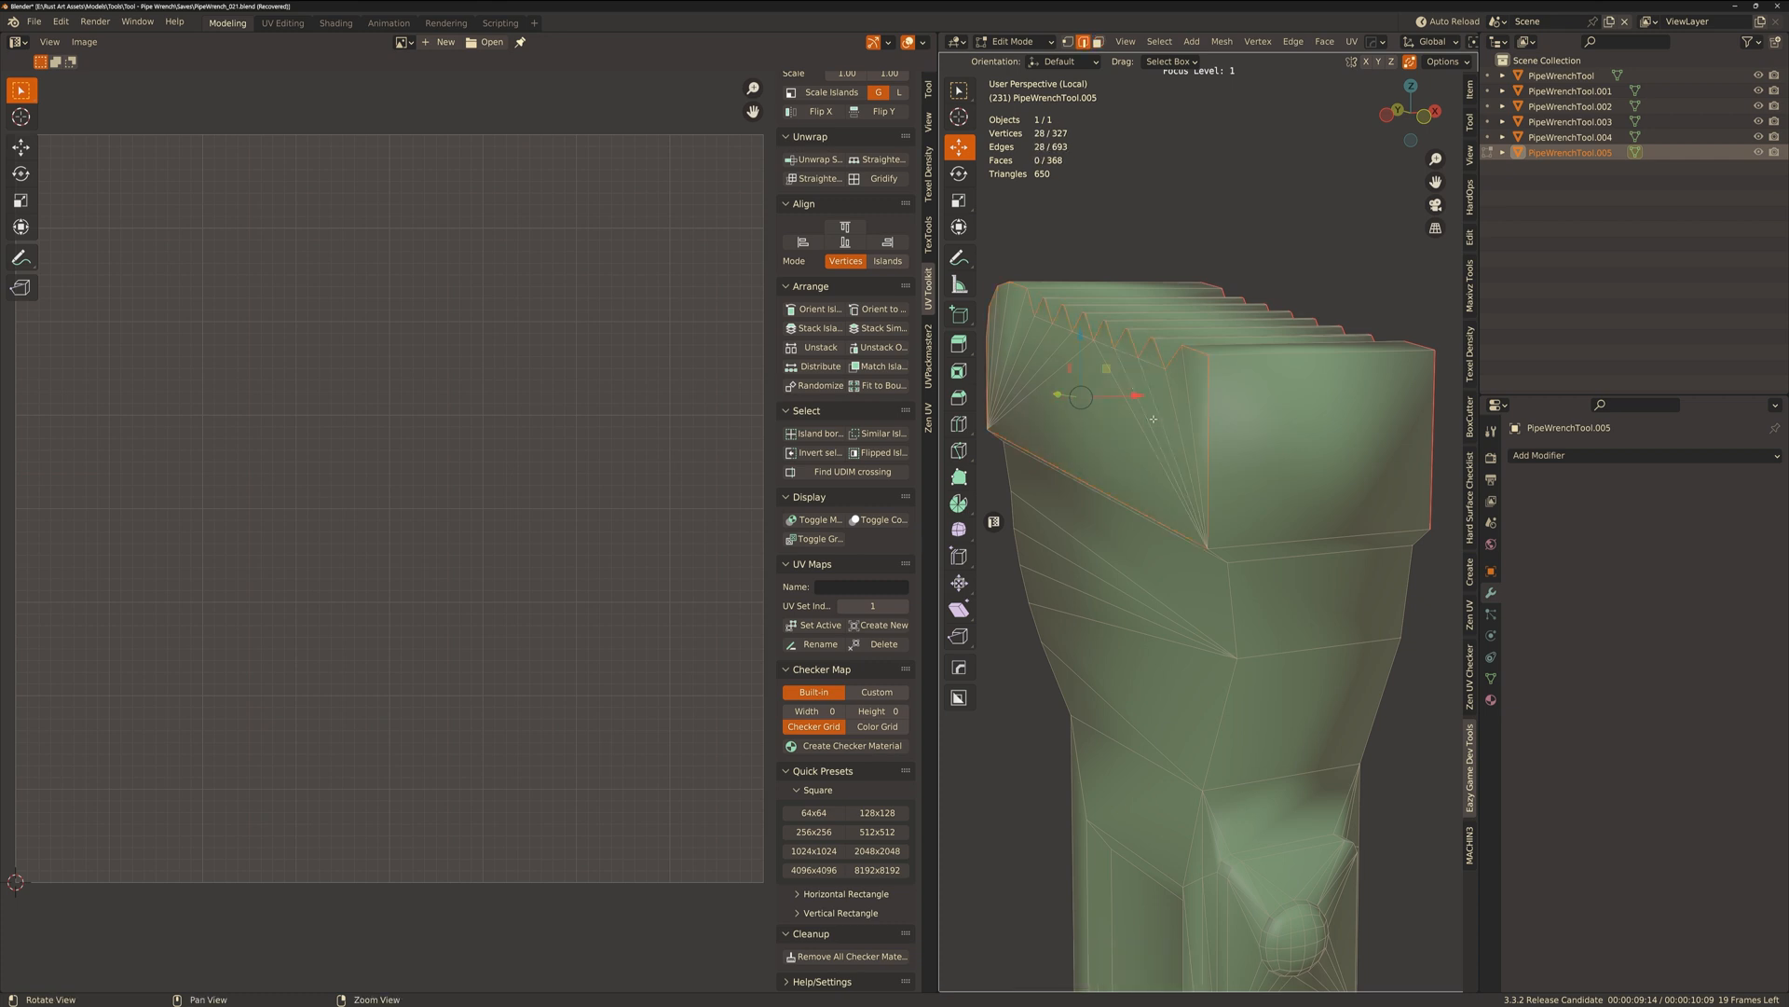
Select edge loops along the long green handle and mark them as seams for unwrapping.
{"action": "left_click", "coordinate": [962, 423]}
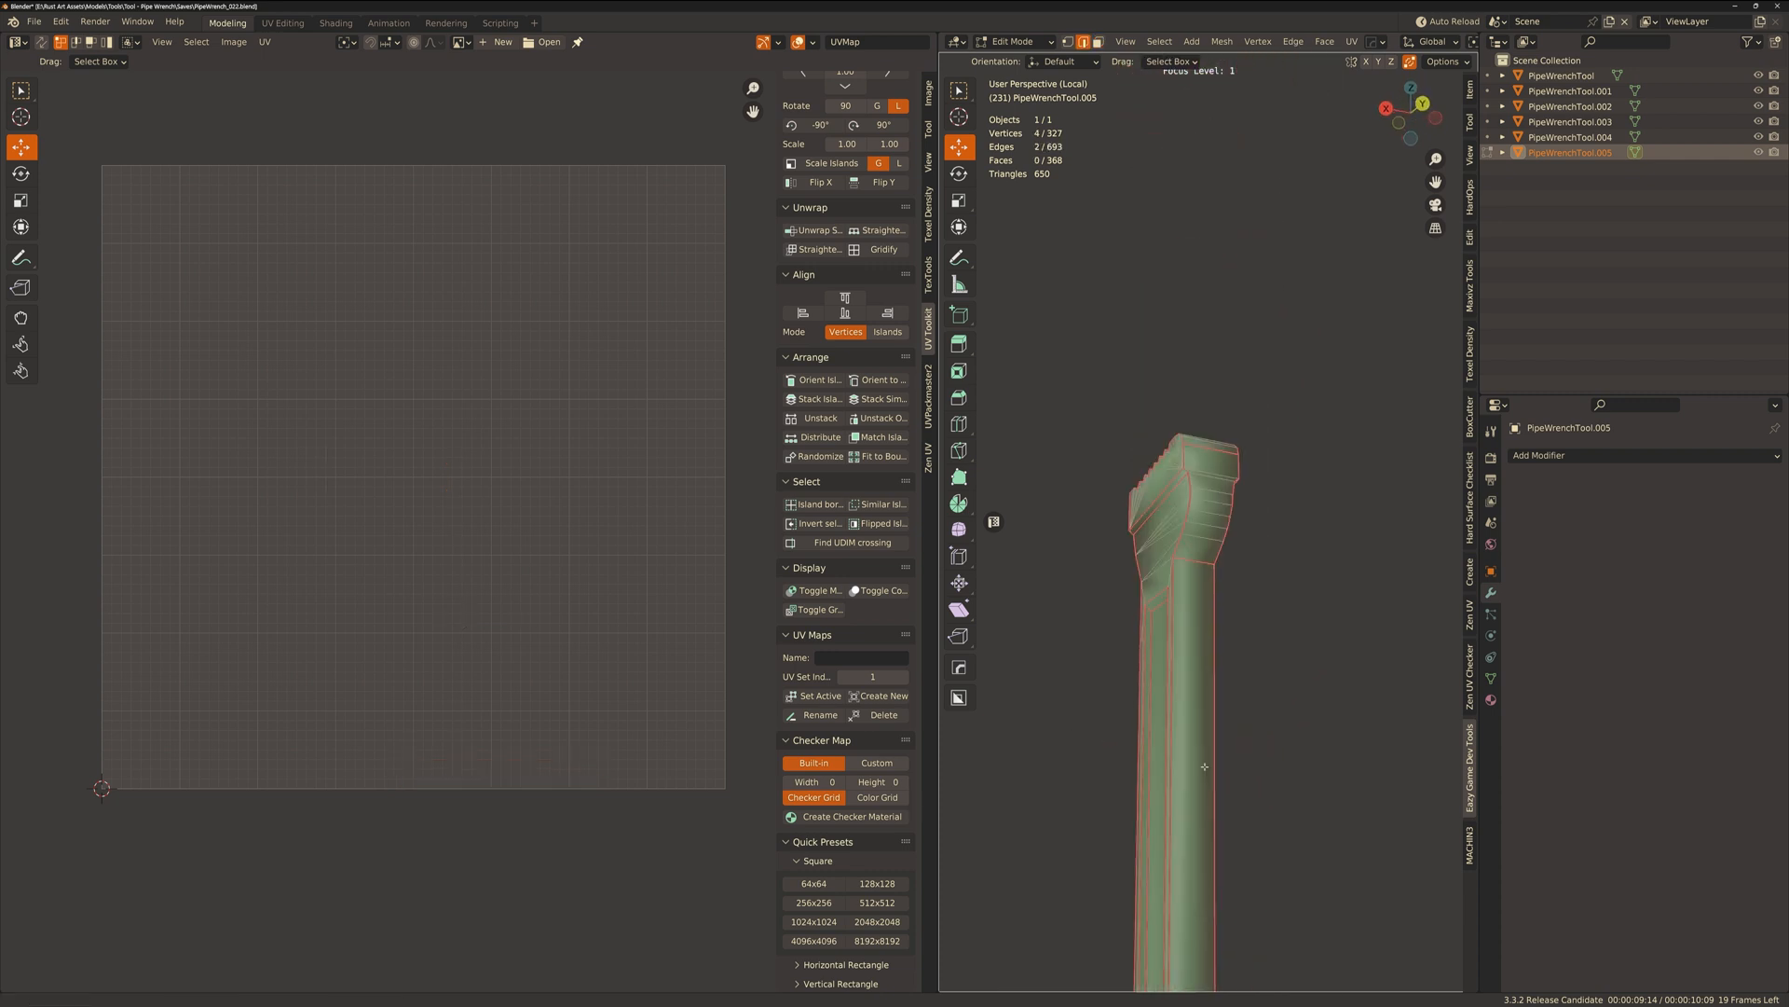
{"action": "left_click_drag", "start_coordinate": [1198, 571], "coordinate": [1198, 479]}
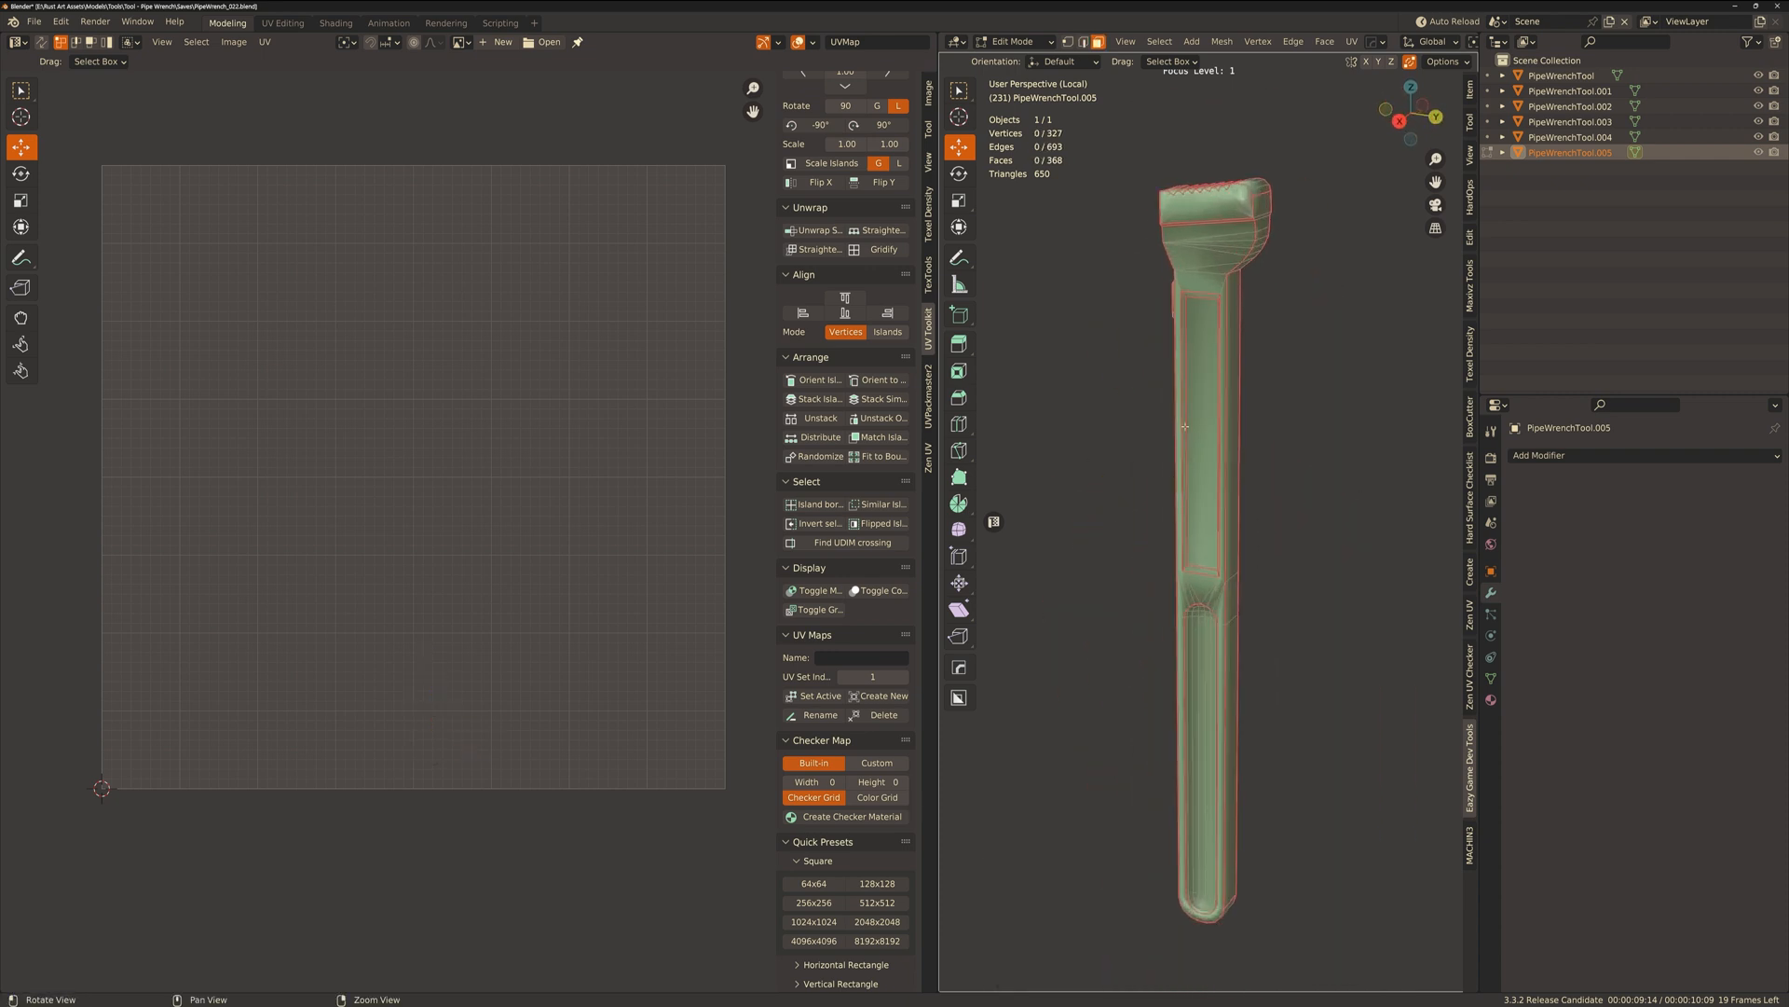
Select all handle faces, unwrap them into separate islands and give the handle smooth shading.
{"action": "key", "text": "a"}
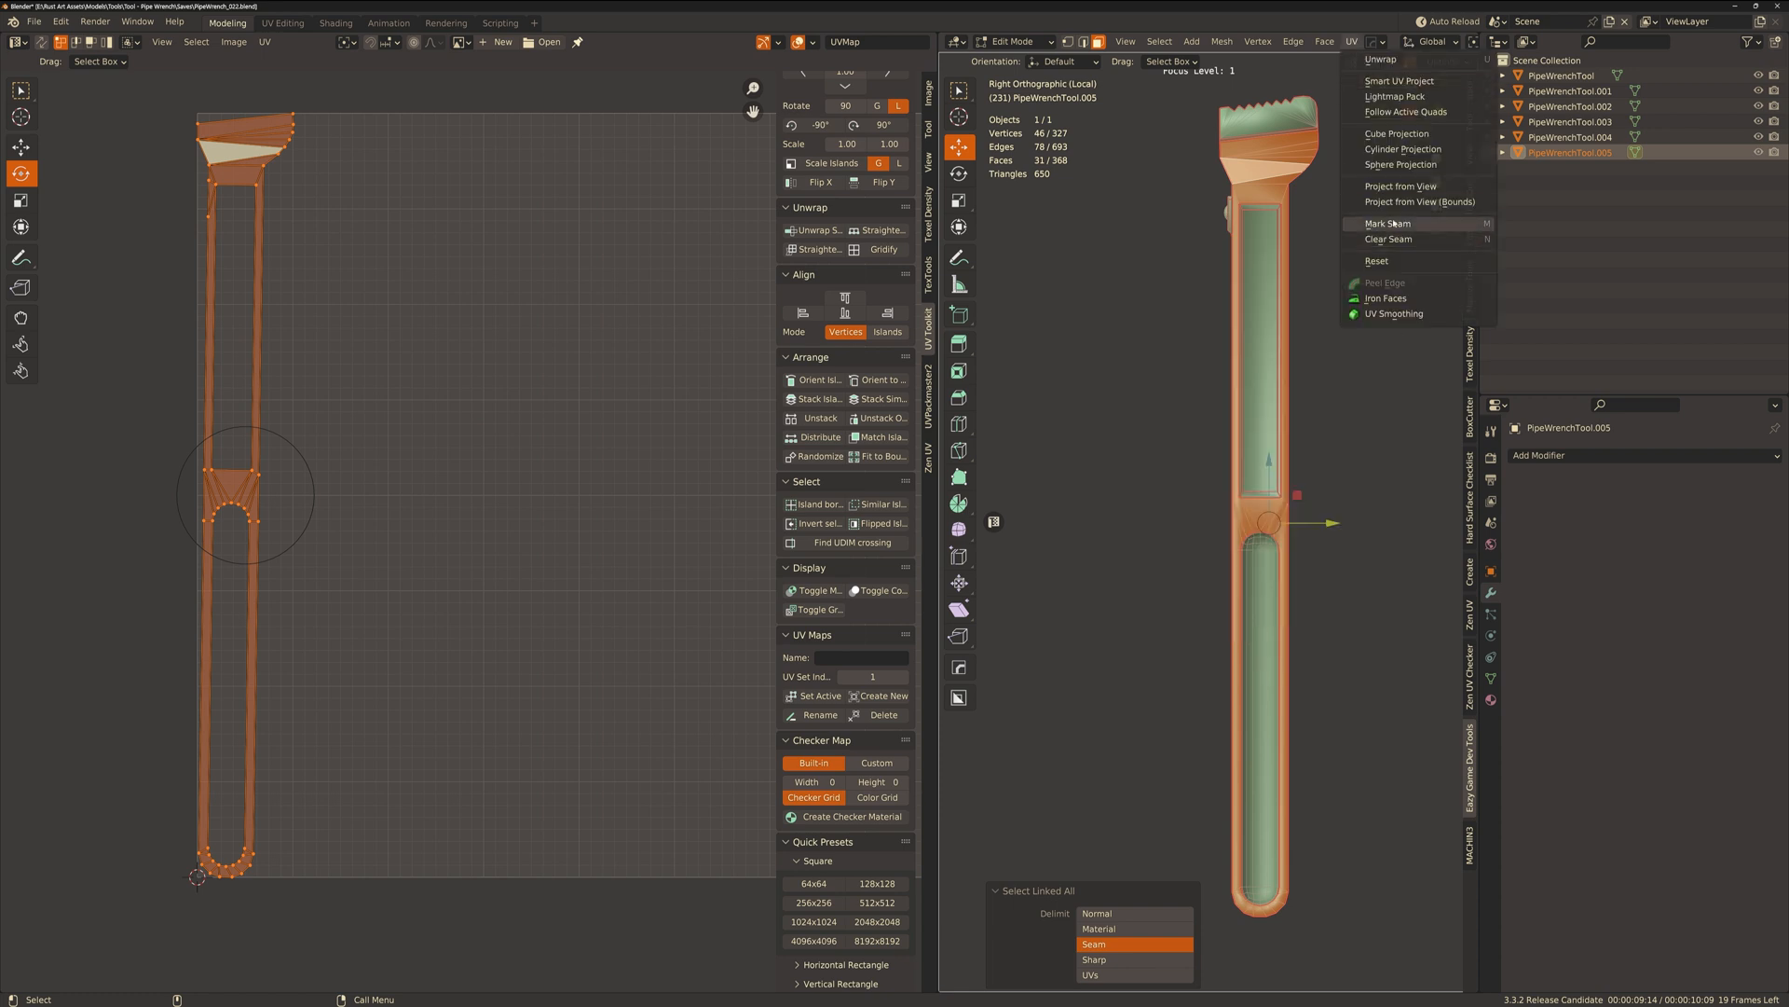
{"action": "left_click", "coordinate": [1400, 186]}
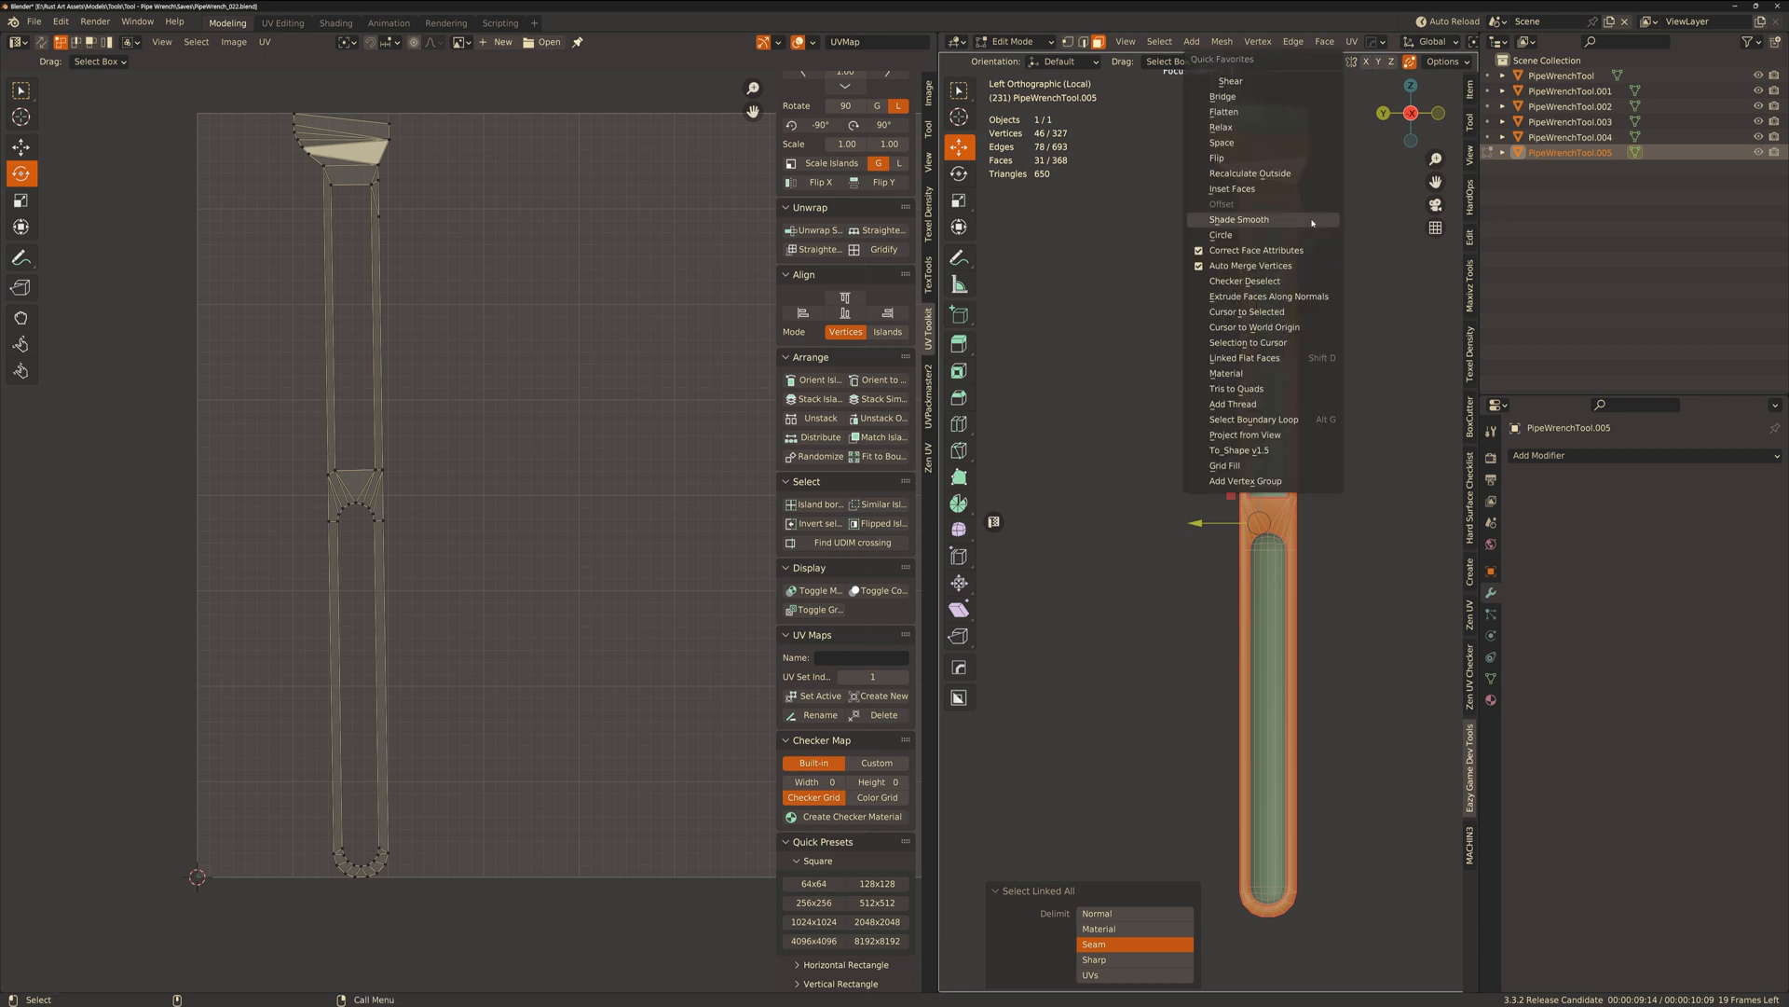
{"action": "left_click", "coordinate": [1245, 435]}
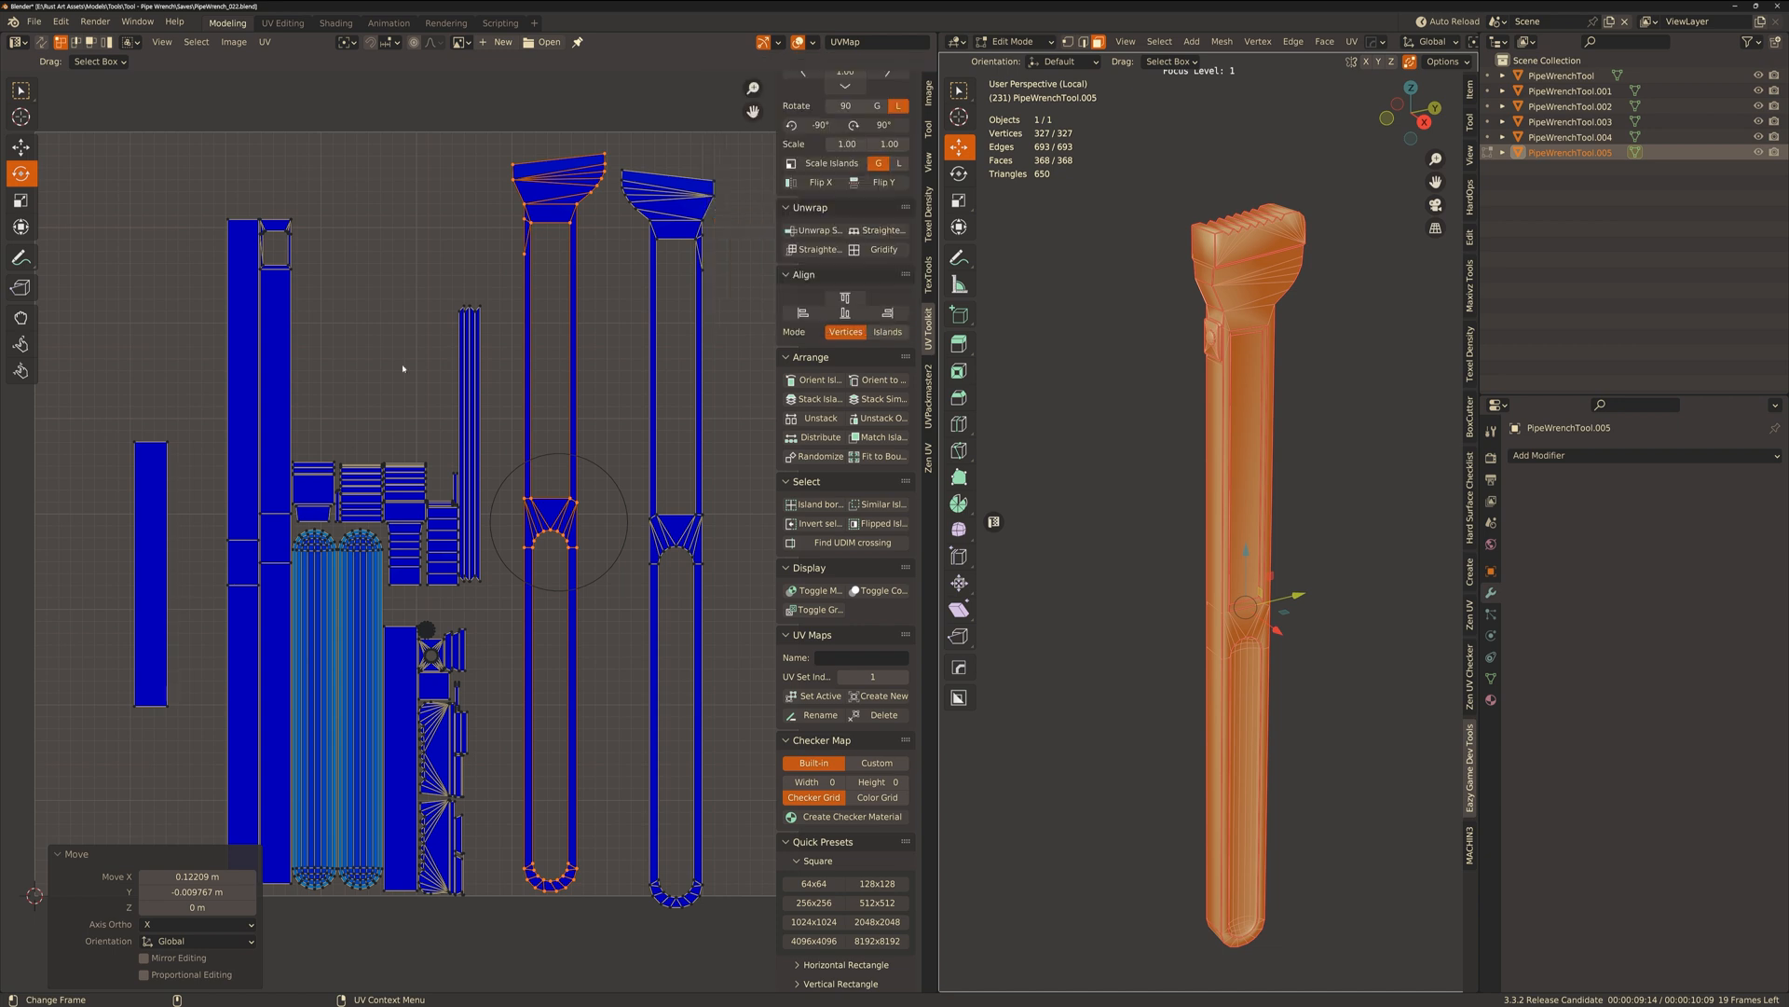
Run Average Islands Scale and Sharp Edges From UV Islands from Quick Favorites on the handle.
{"action": "left_click", "coordinate": [811, 42]}
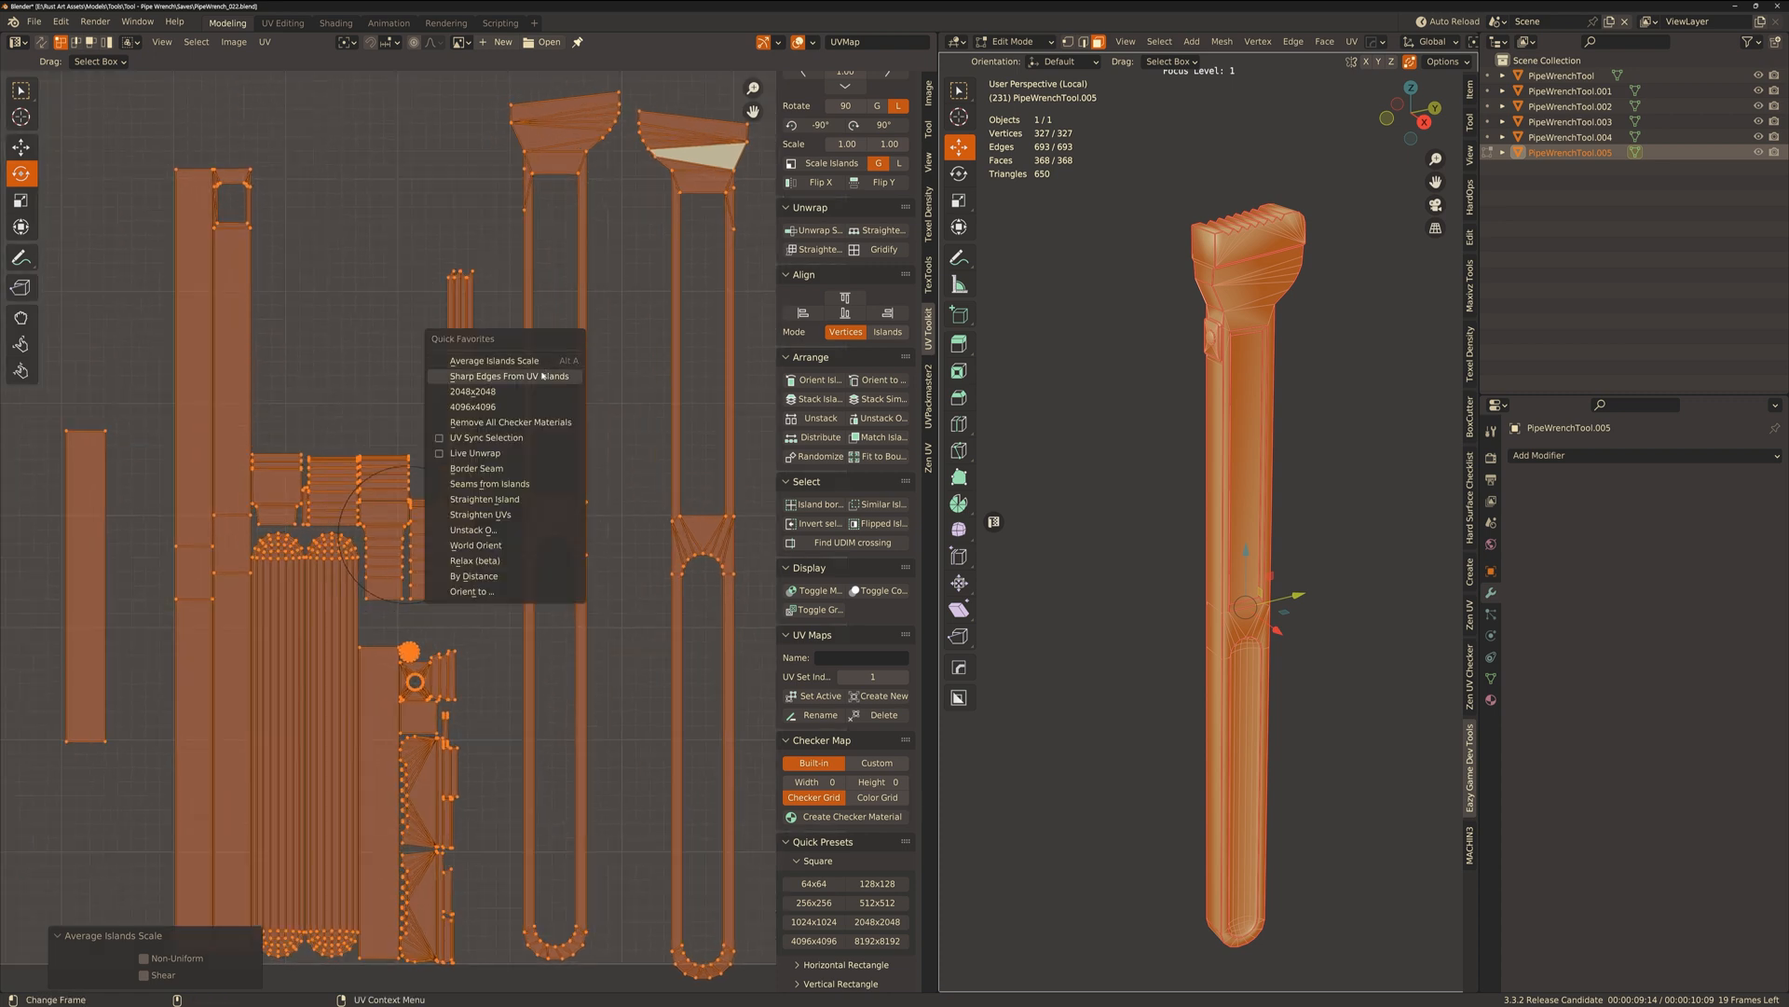
{"action": "left_click", "coordinate": [500, 377]}
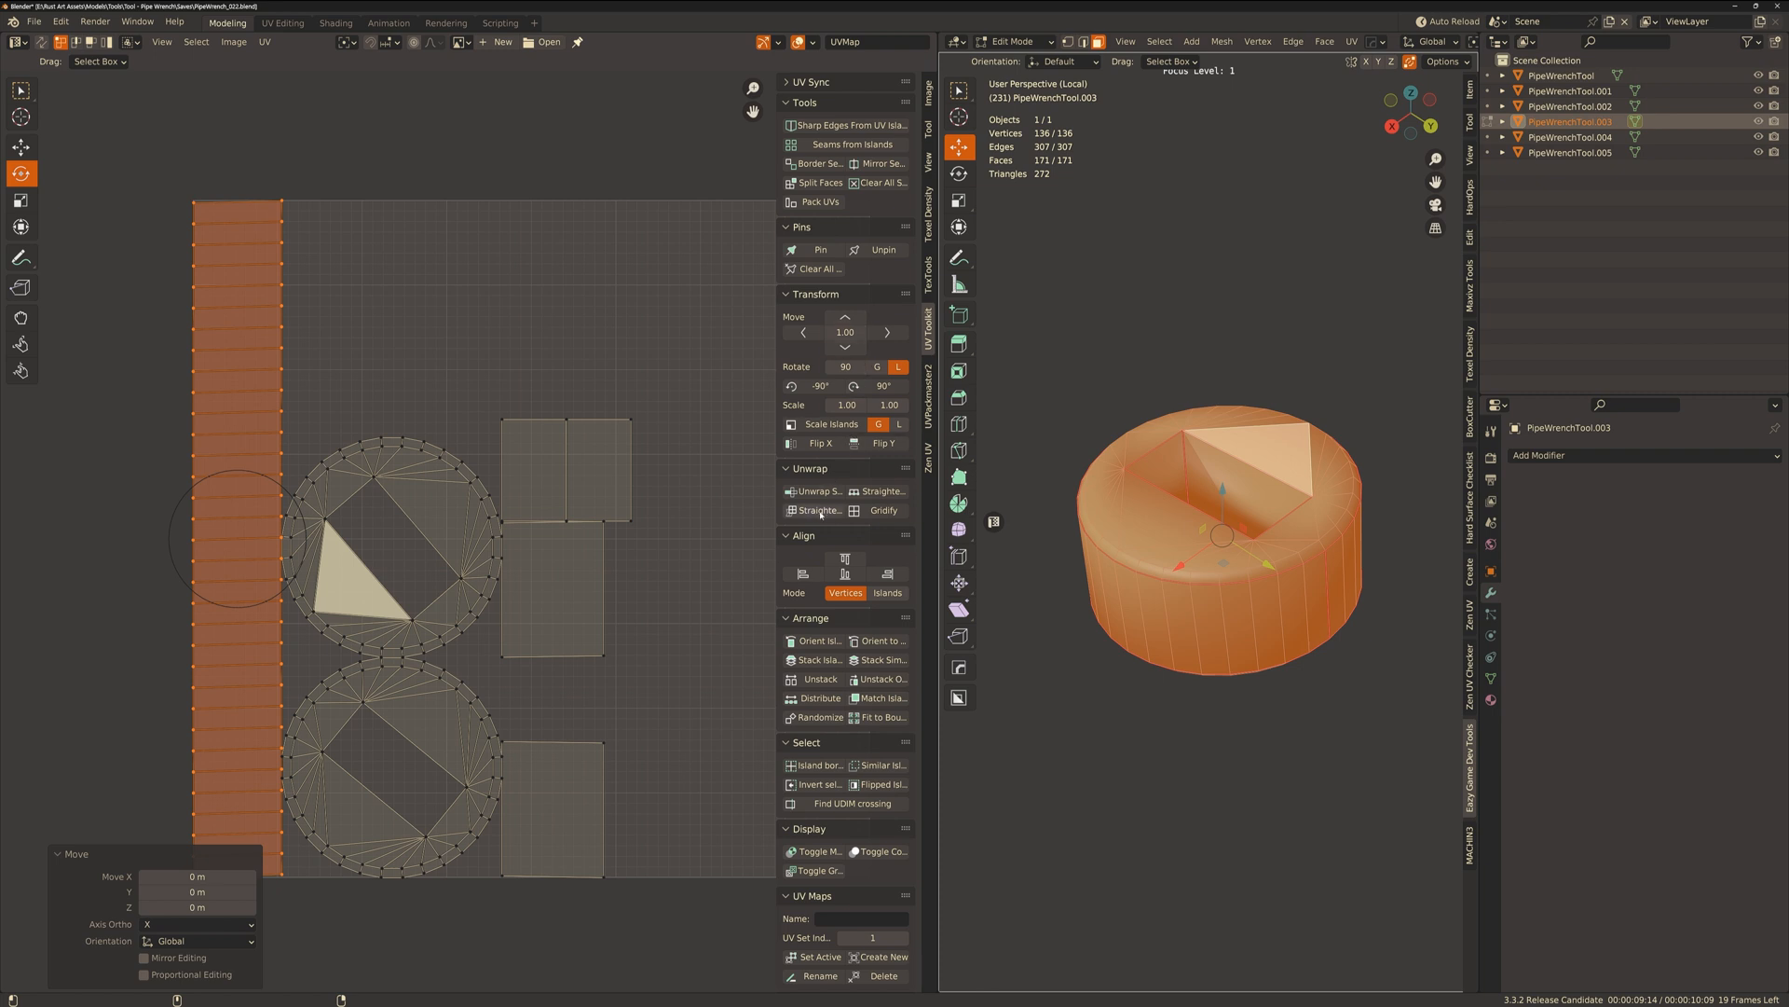
Straighten the knurled nut's strip and rectangular UV islands, then return to the whole wrench.
{"action": "left_click", "coordinate": [814, 511]}
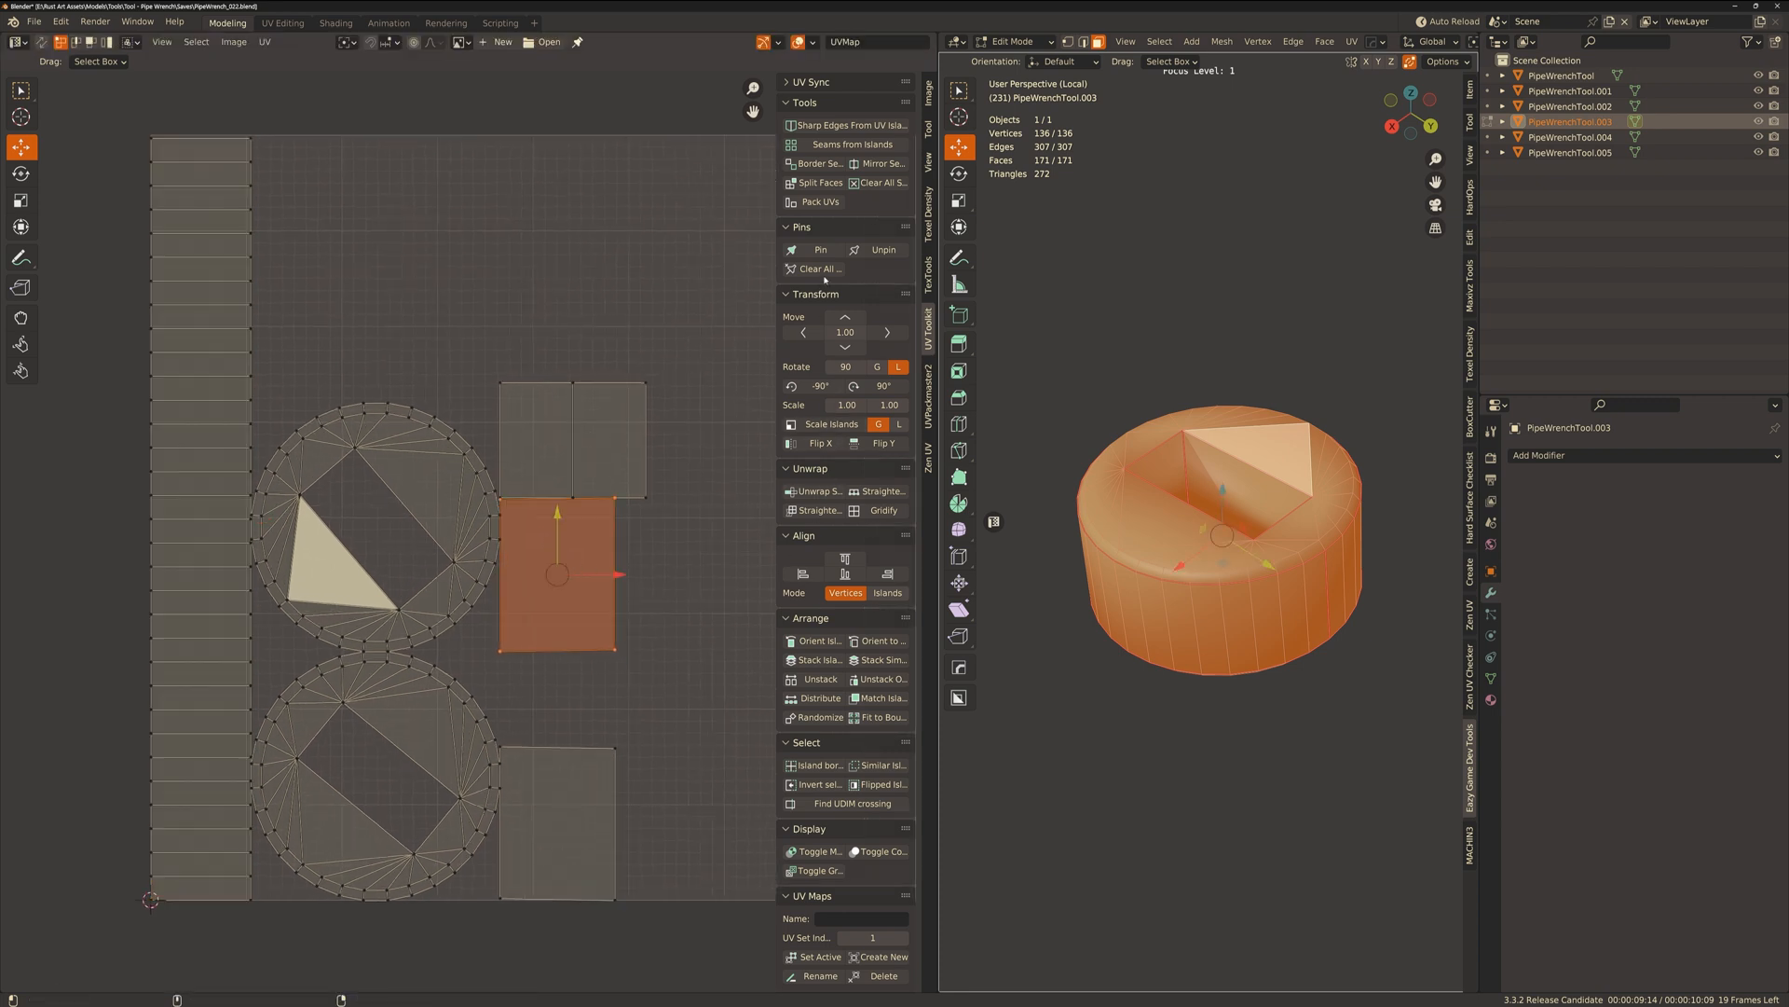
{"action": "left_click", "coordinate": [814, 511]}
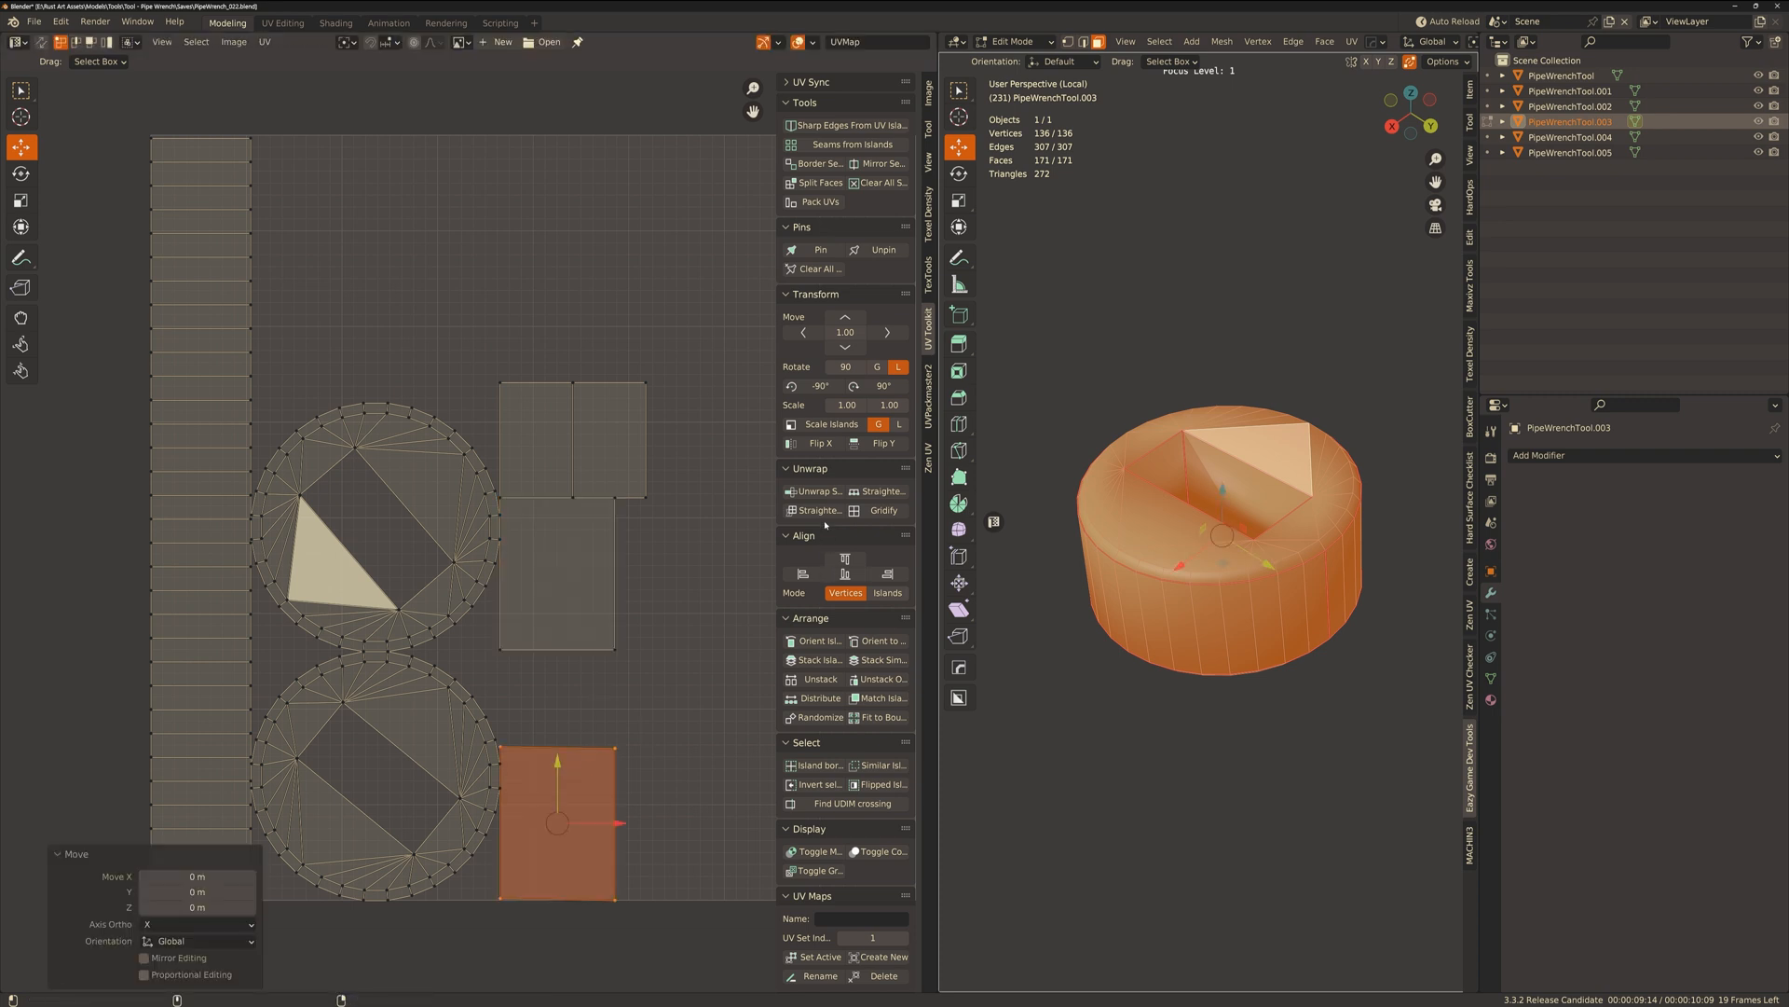
{"action": "left_click", "coordinate": [815, 490]}
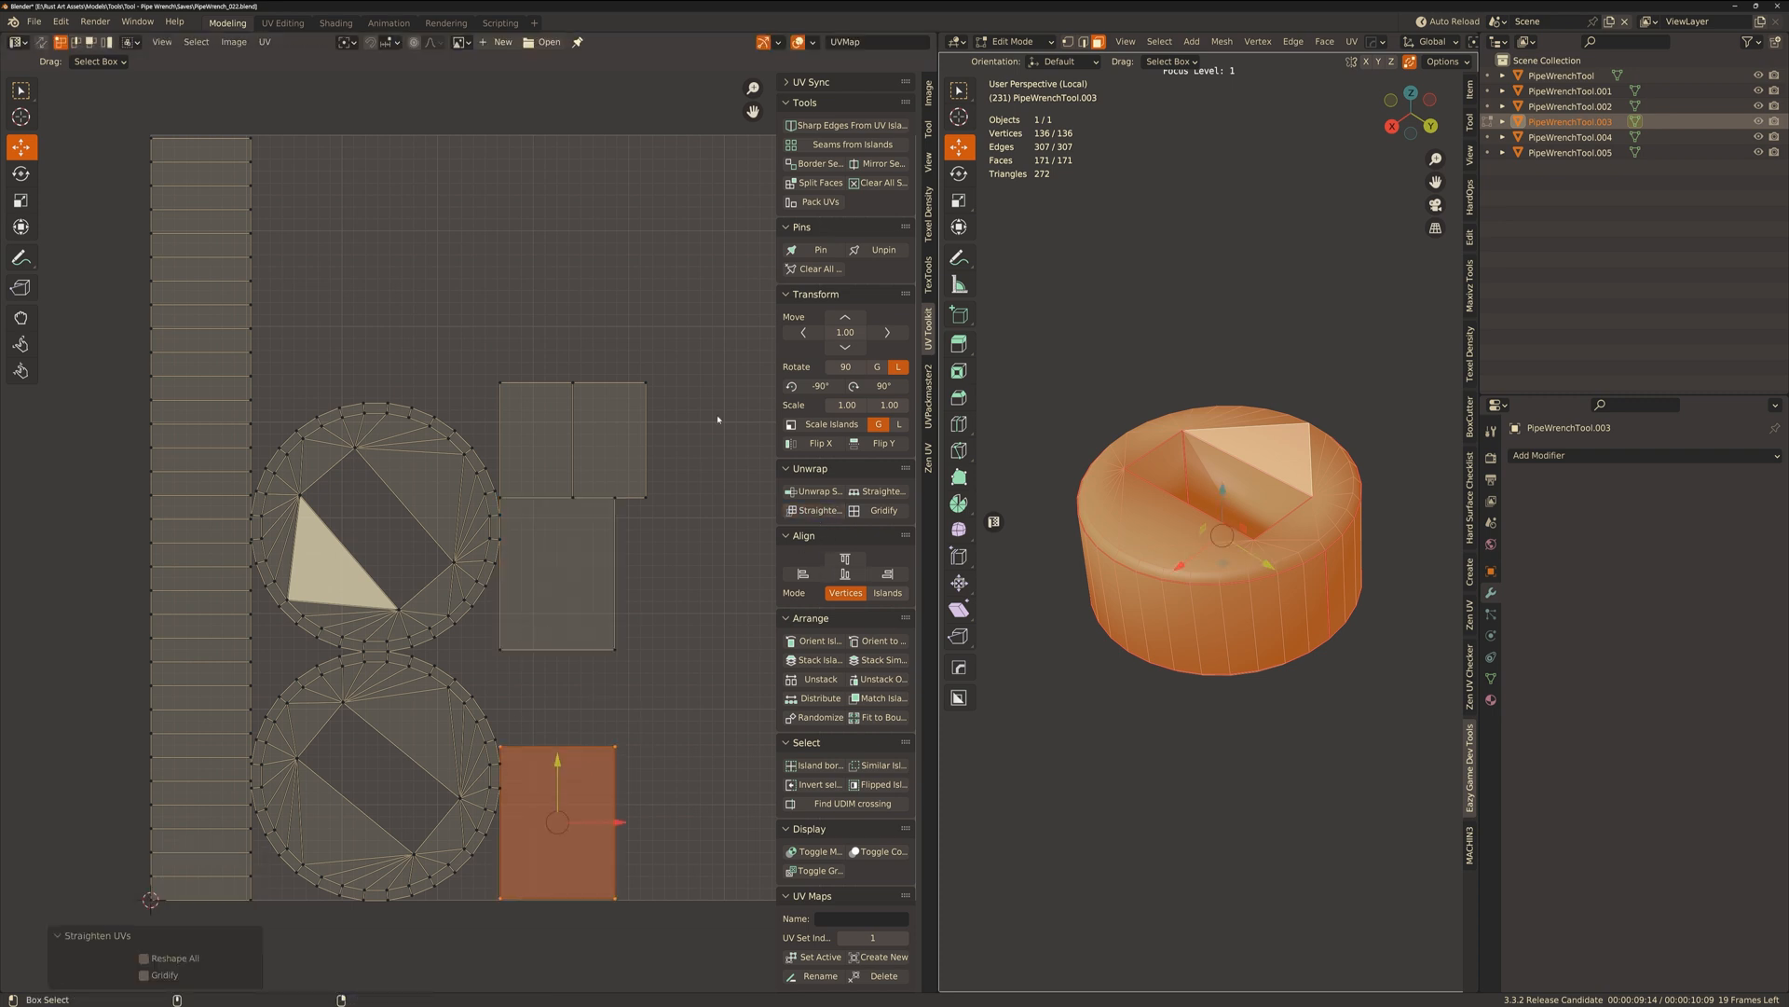
{"action": "left_click", "coordinate": [811, 43]}
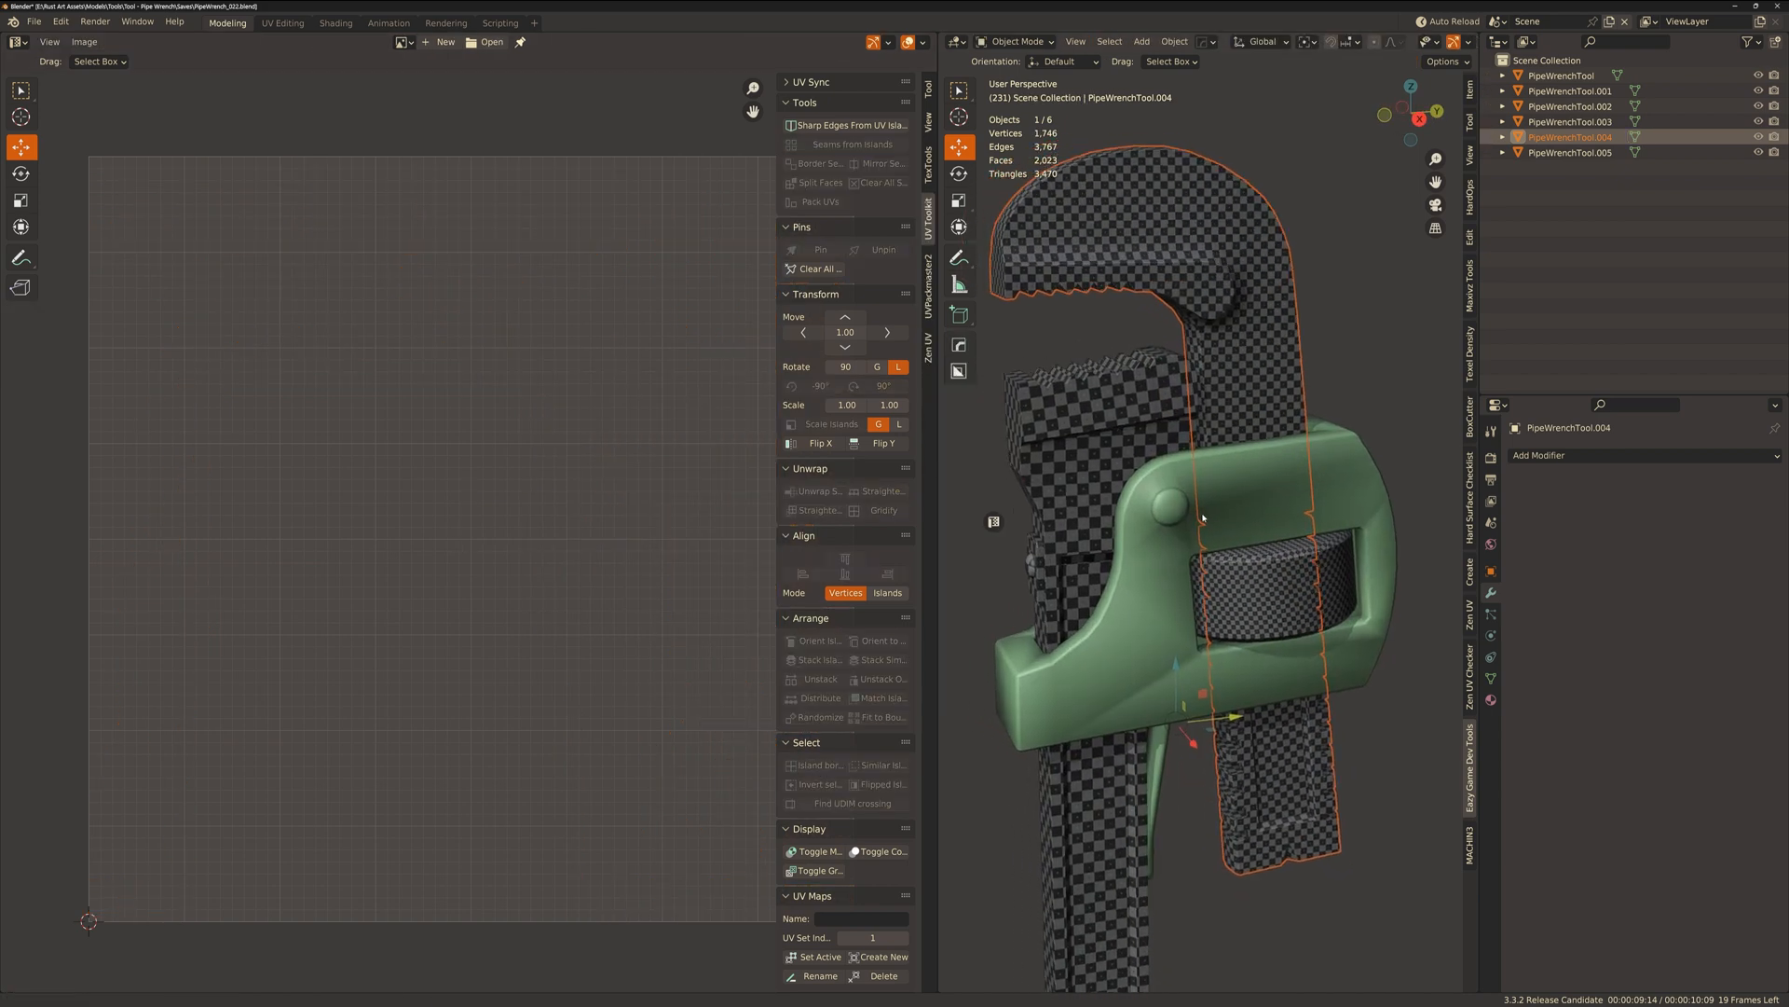
Save the file, then on the lower jaw piece run Average Islands Scale and Sharp Edges From UV Islands.
{"action": "key", "text": "ctrl+s"}
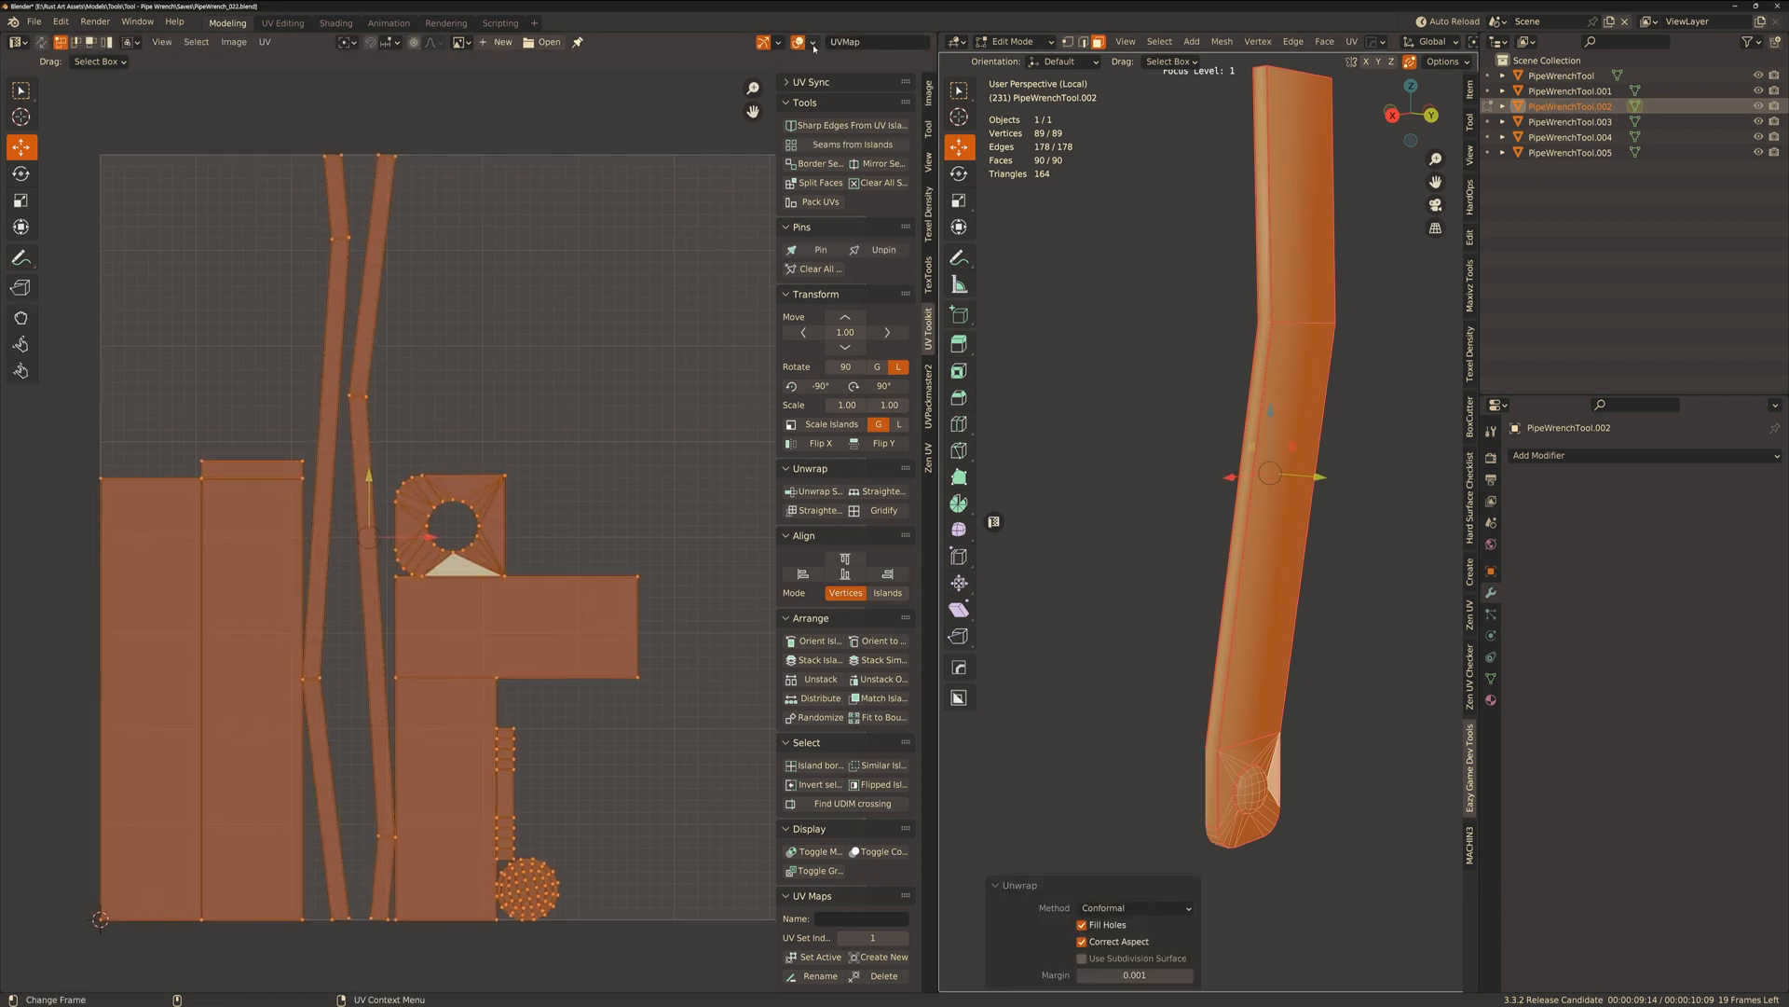
{"action": "left_click", "coordinate": [811, 43]}
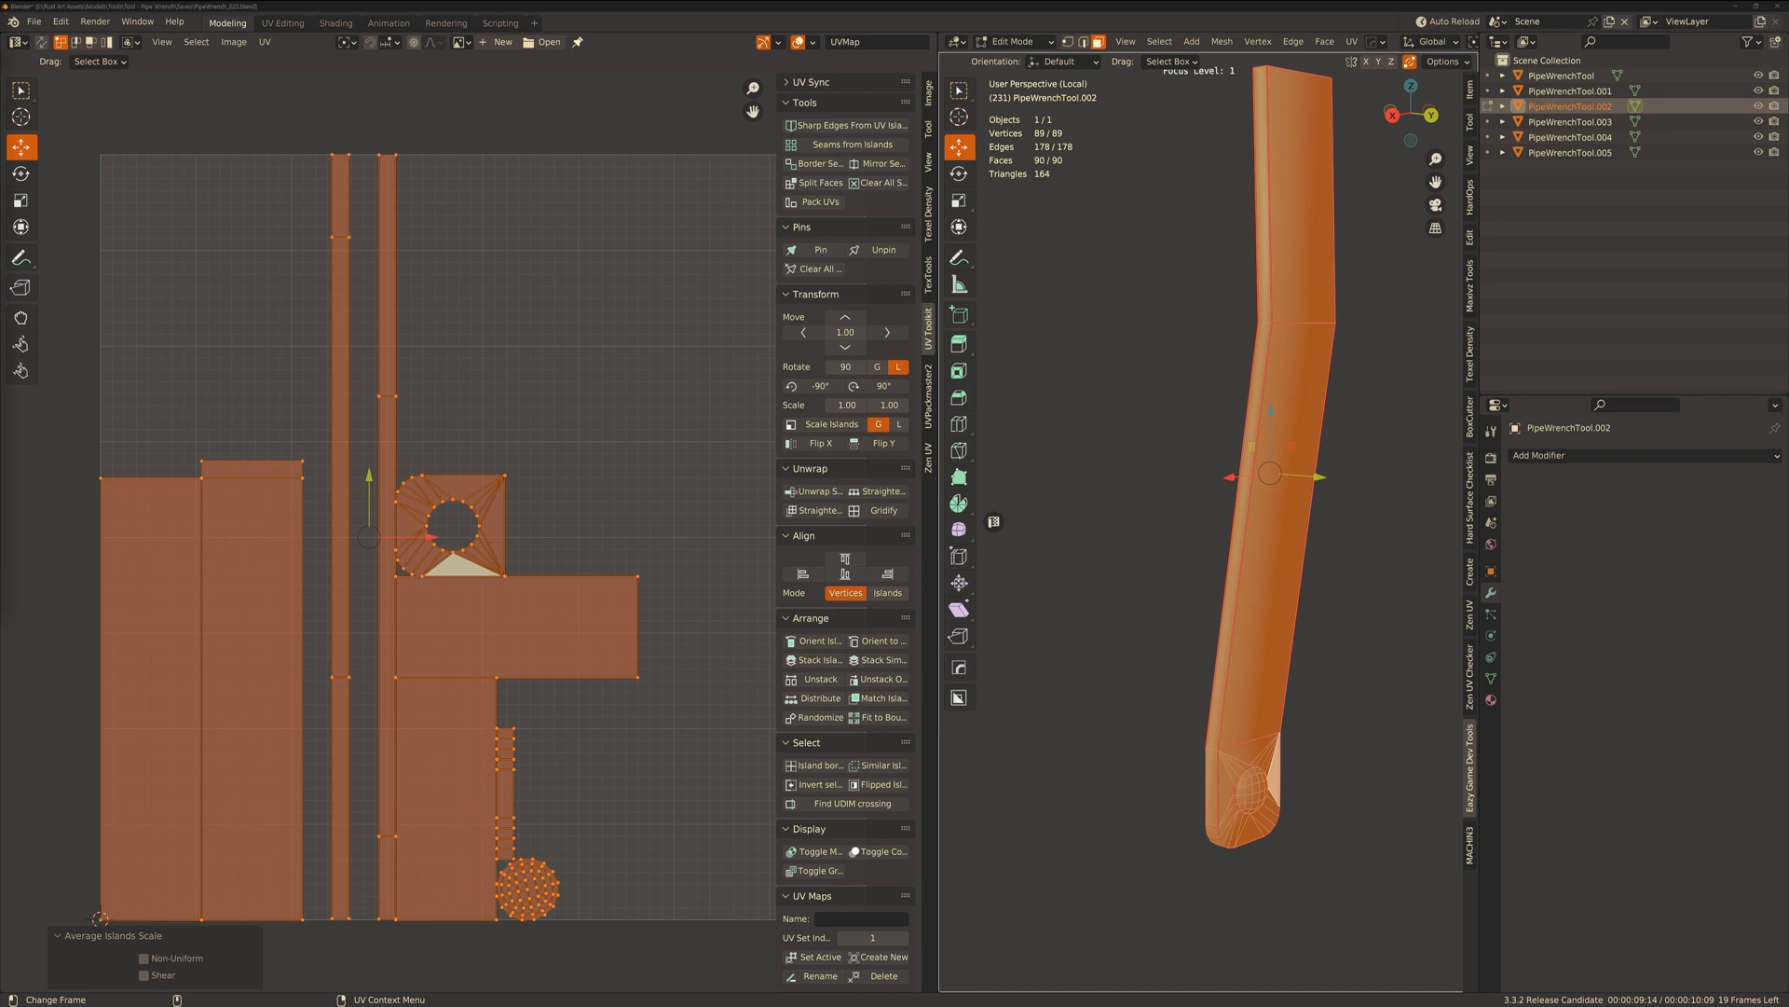
{"action": "mouse_move", "coordinate": [675, 472]}
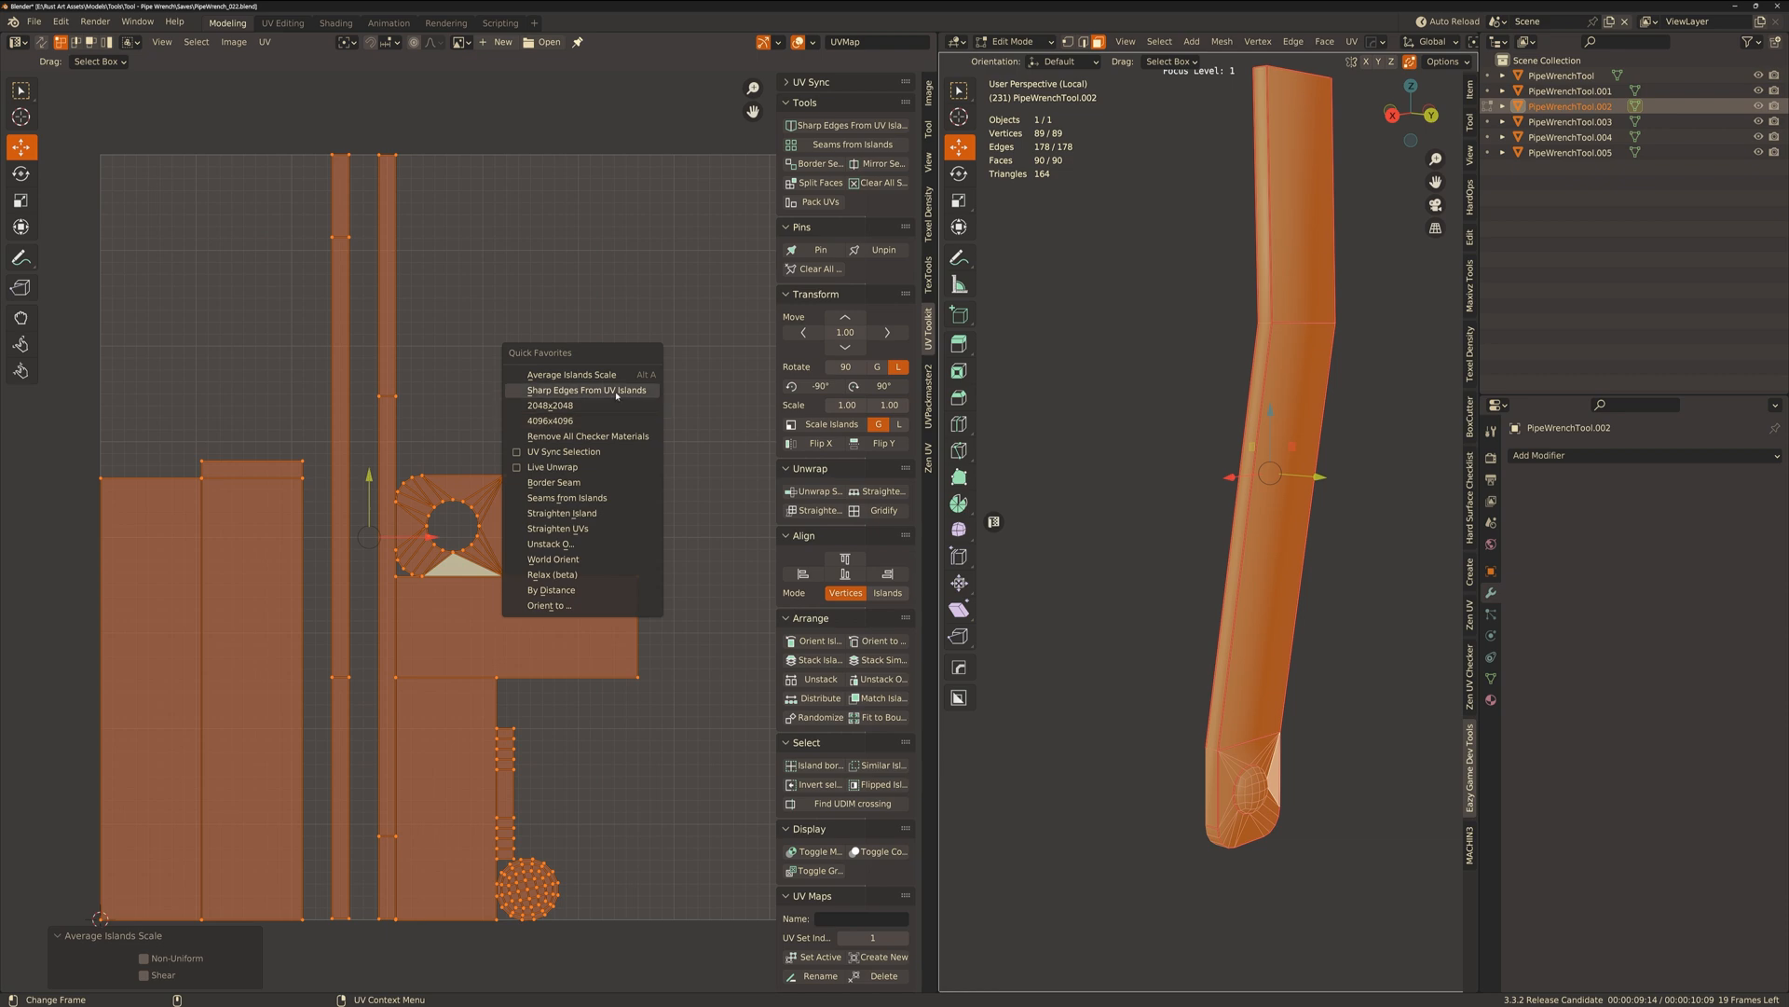
{"action": "left_click", "coordinate": [583, 390]}
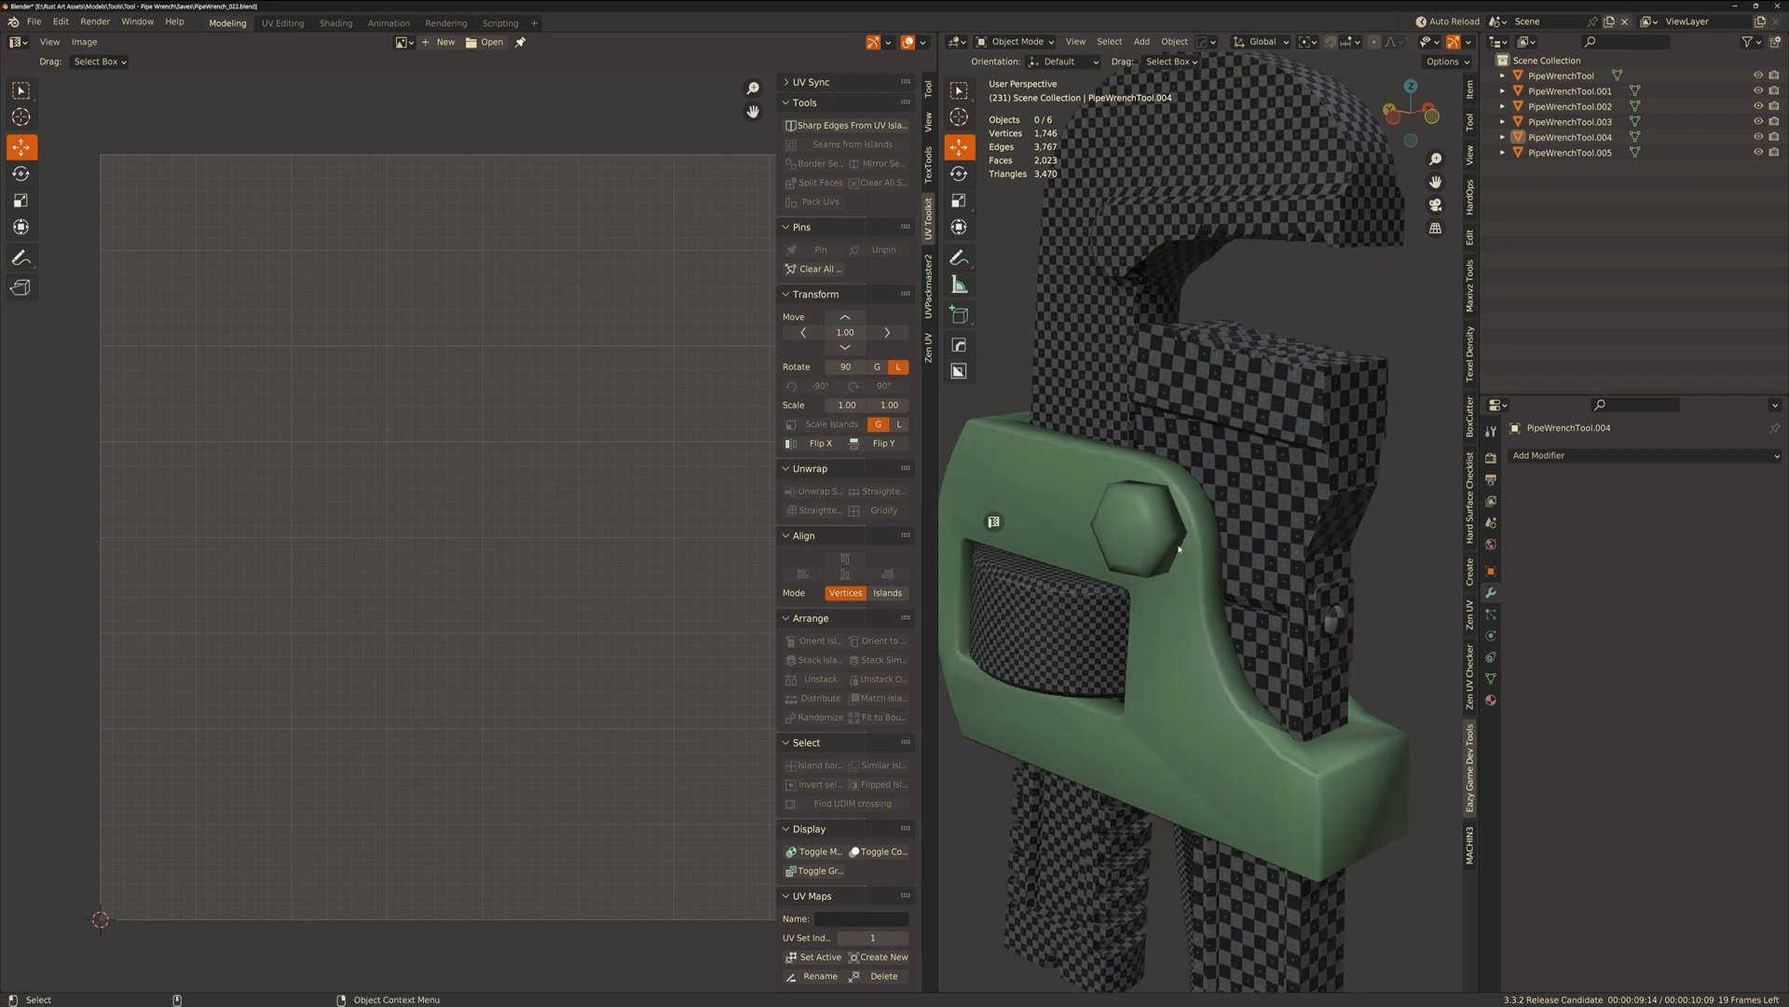
Enter Edit Mode on the hex nut piece with all of its geometry selected.
{"action": "key", "text": "Tab"}
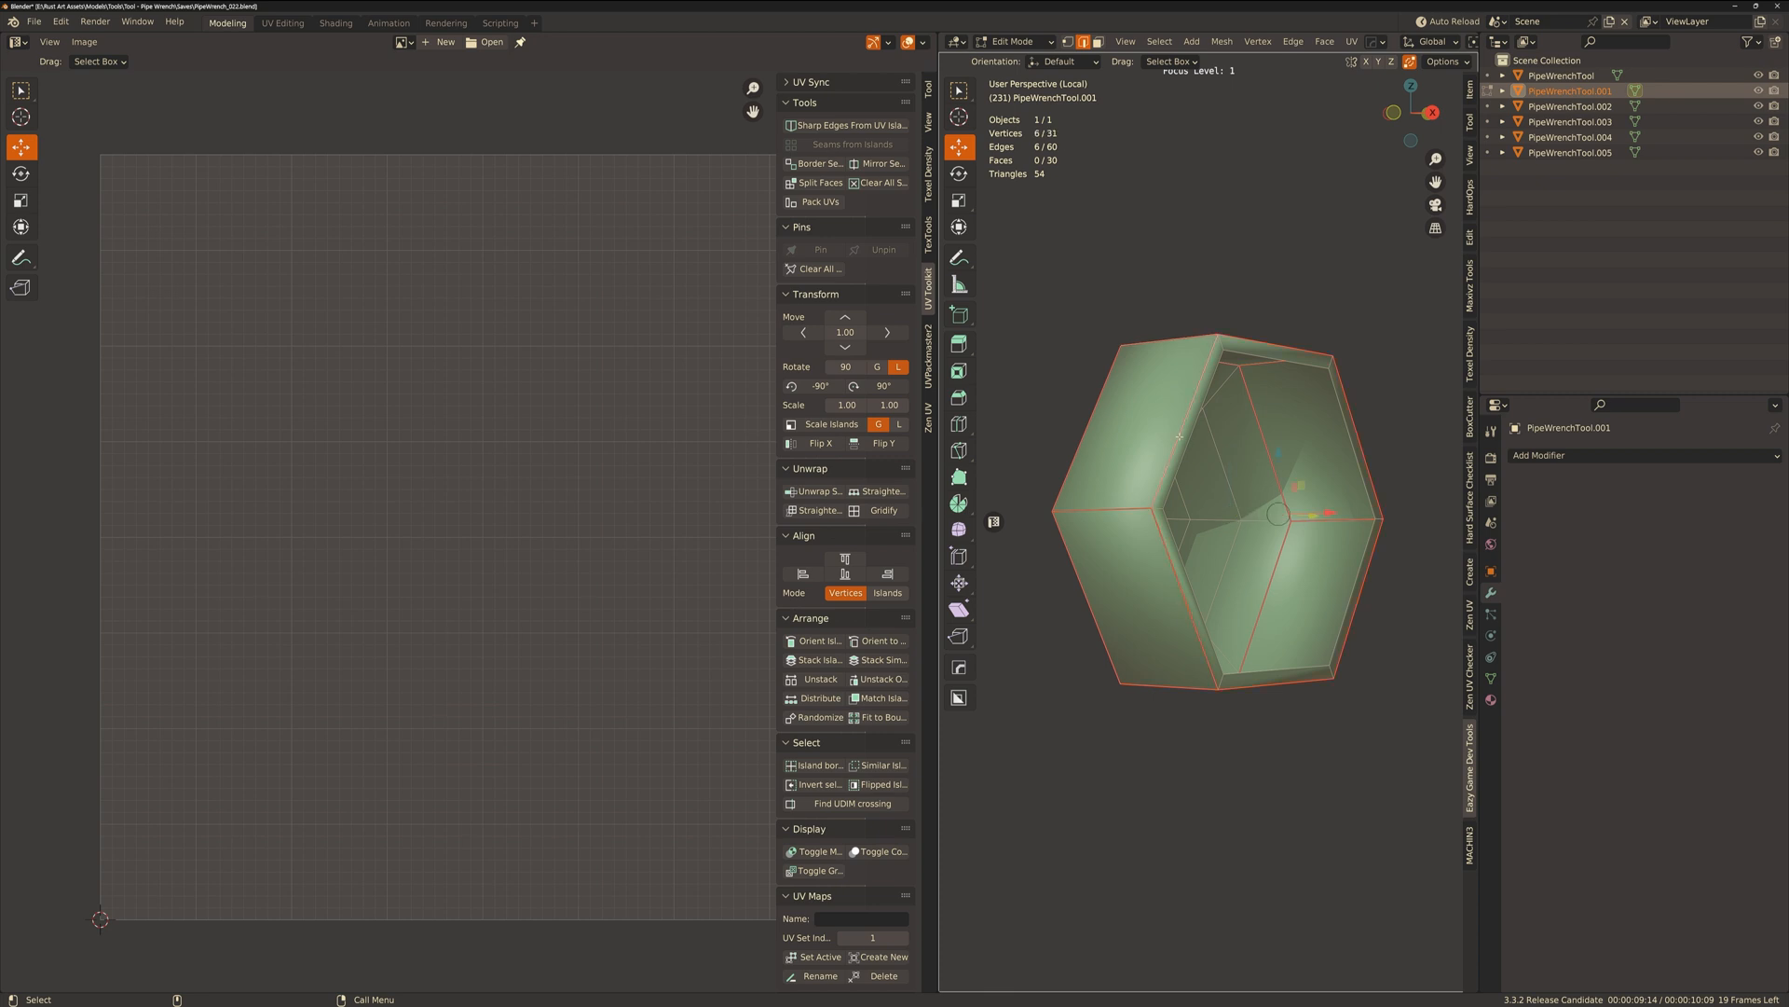
{"action": "key", "text": "a"}
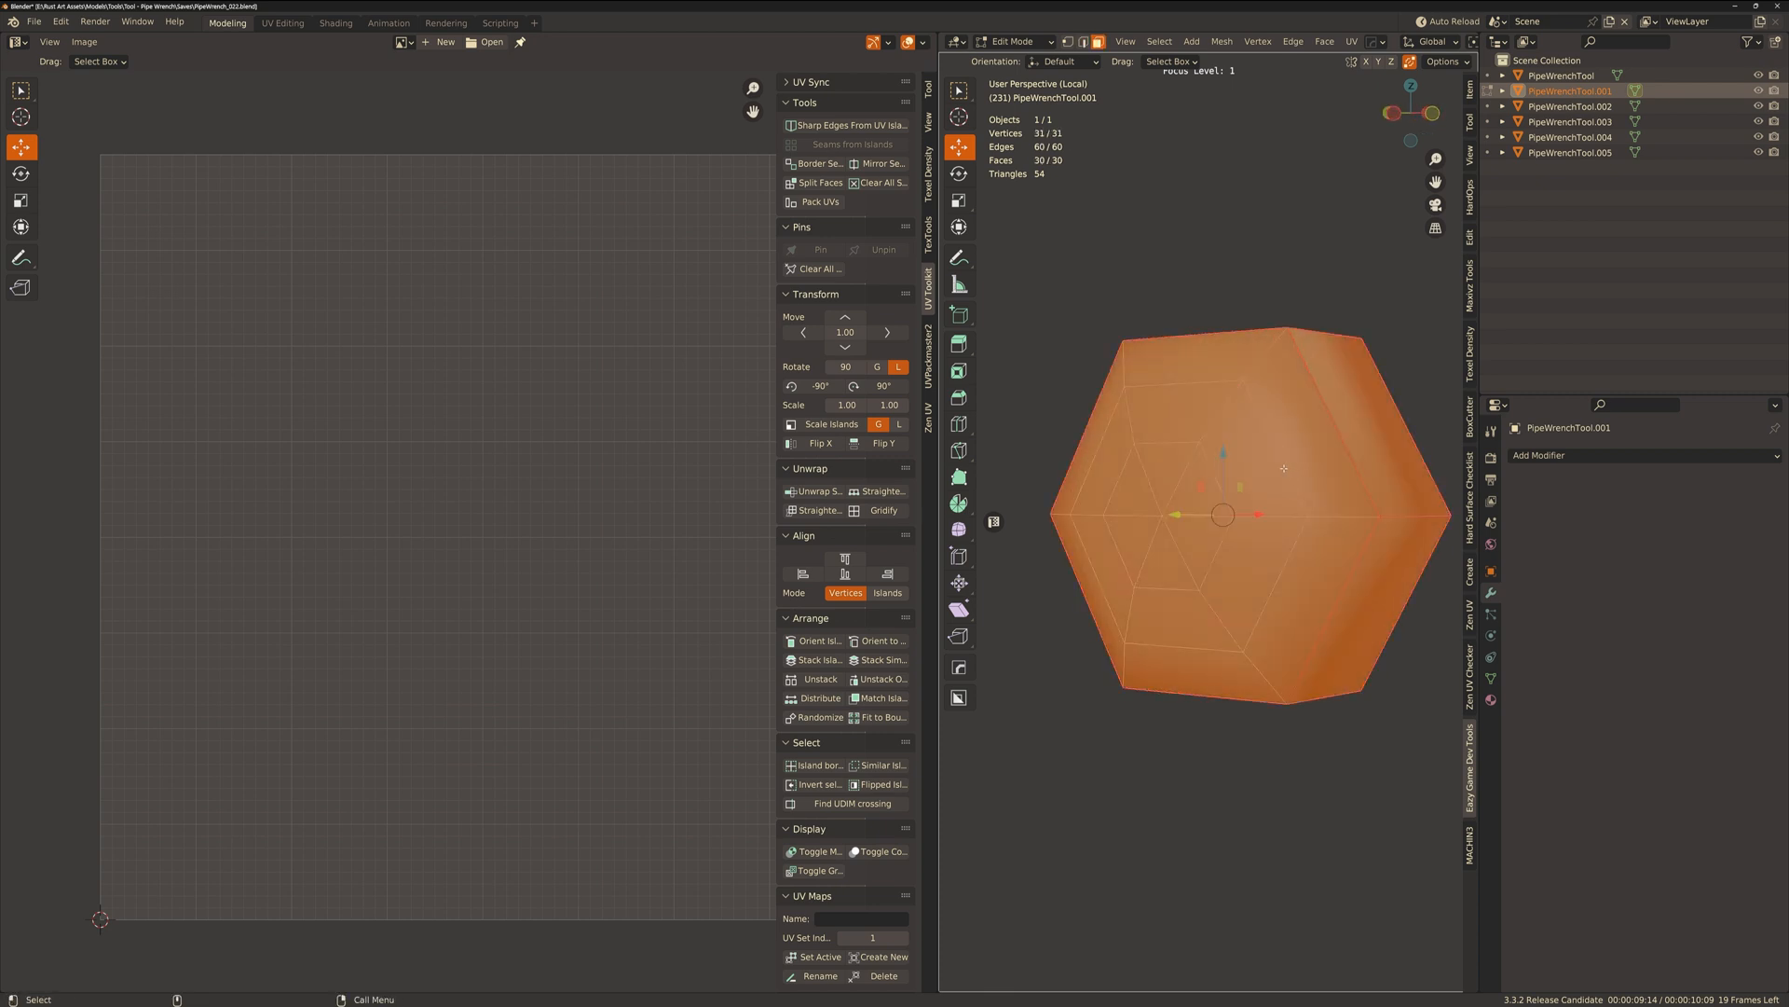
{"action": "left_click", "coordinate": [815, 491]}
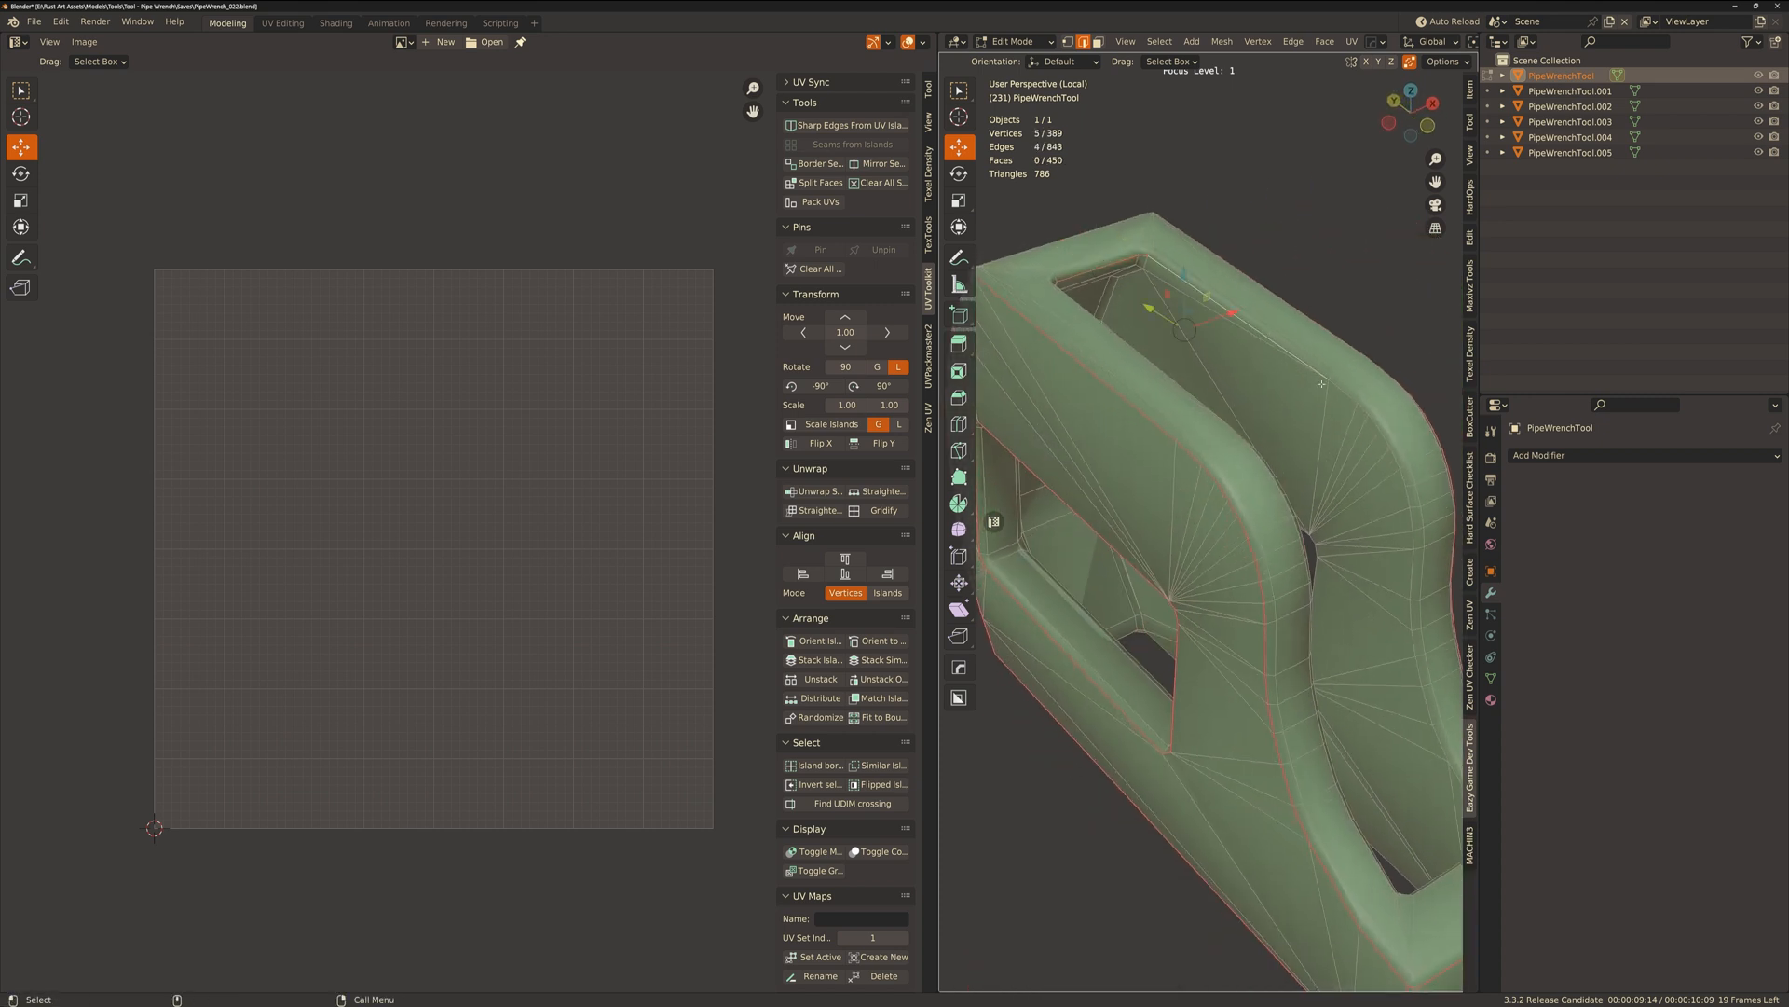
Connect vertex pairs across the wrench head's large faces and mark the new edges as seams.
{"action": "left_click", "coordinate": [1414, 647]}
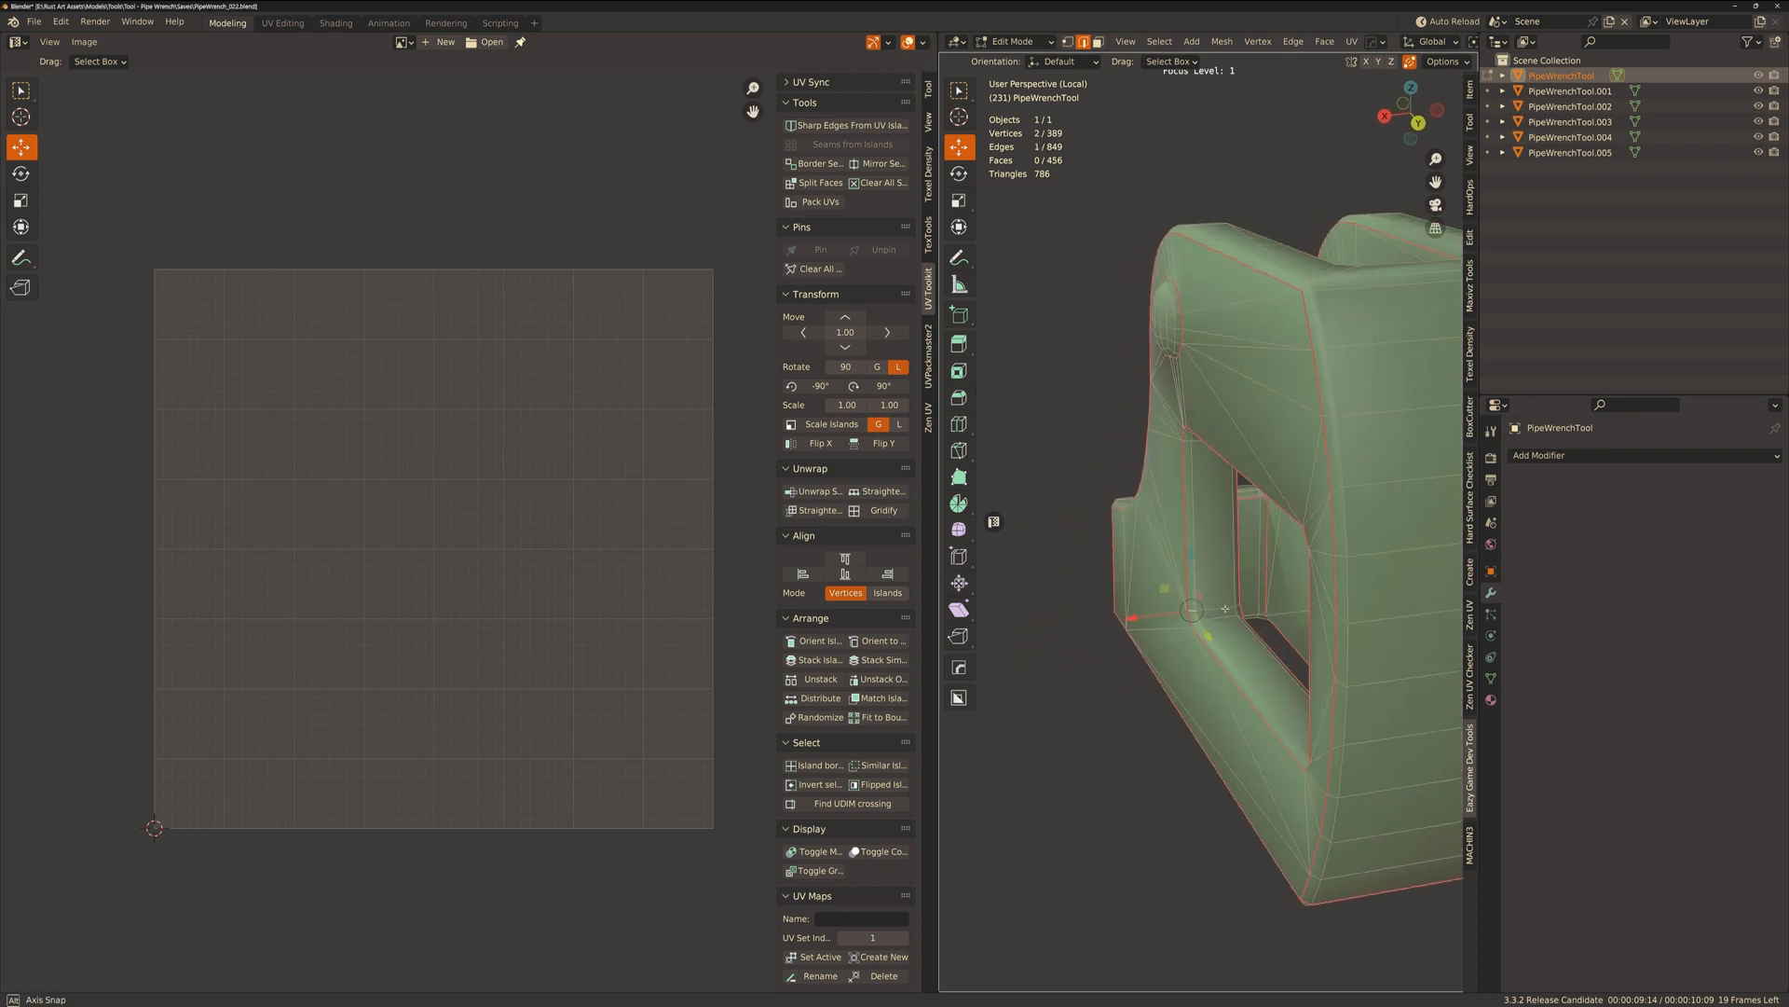
{"action": "left_click", "coordinate": [1182, 606]}
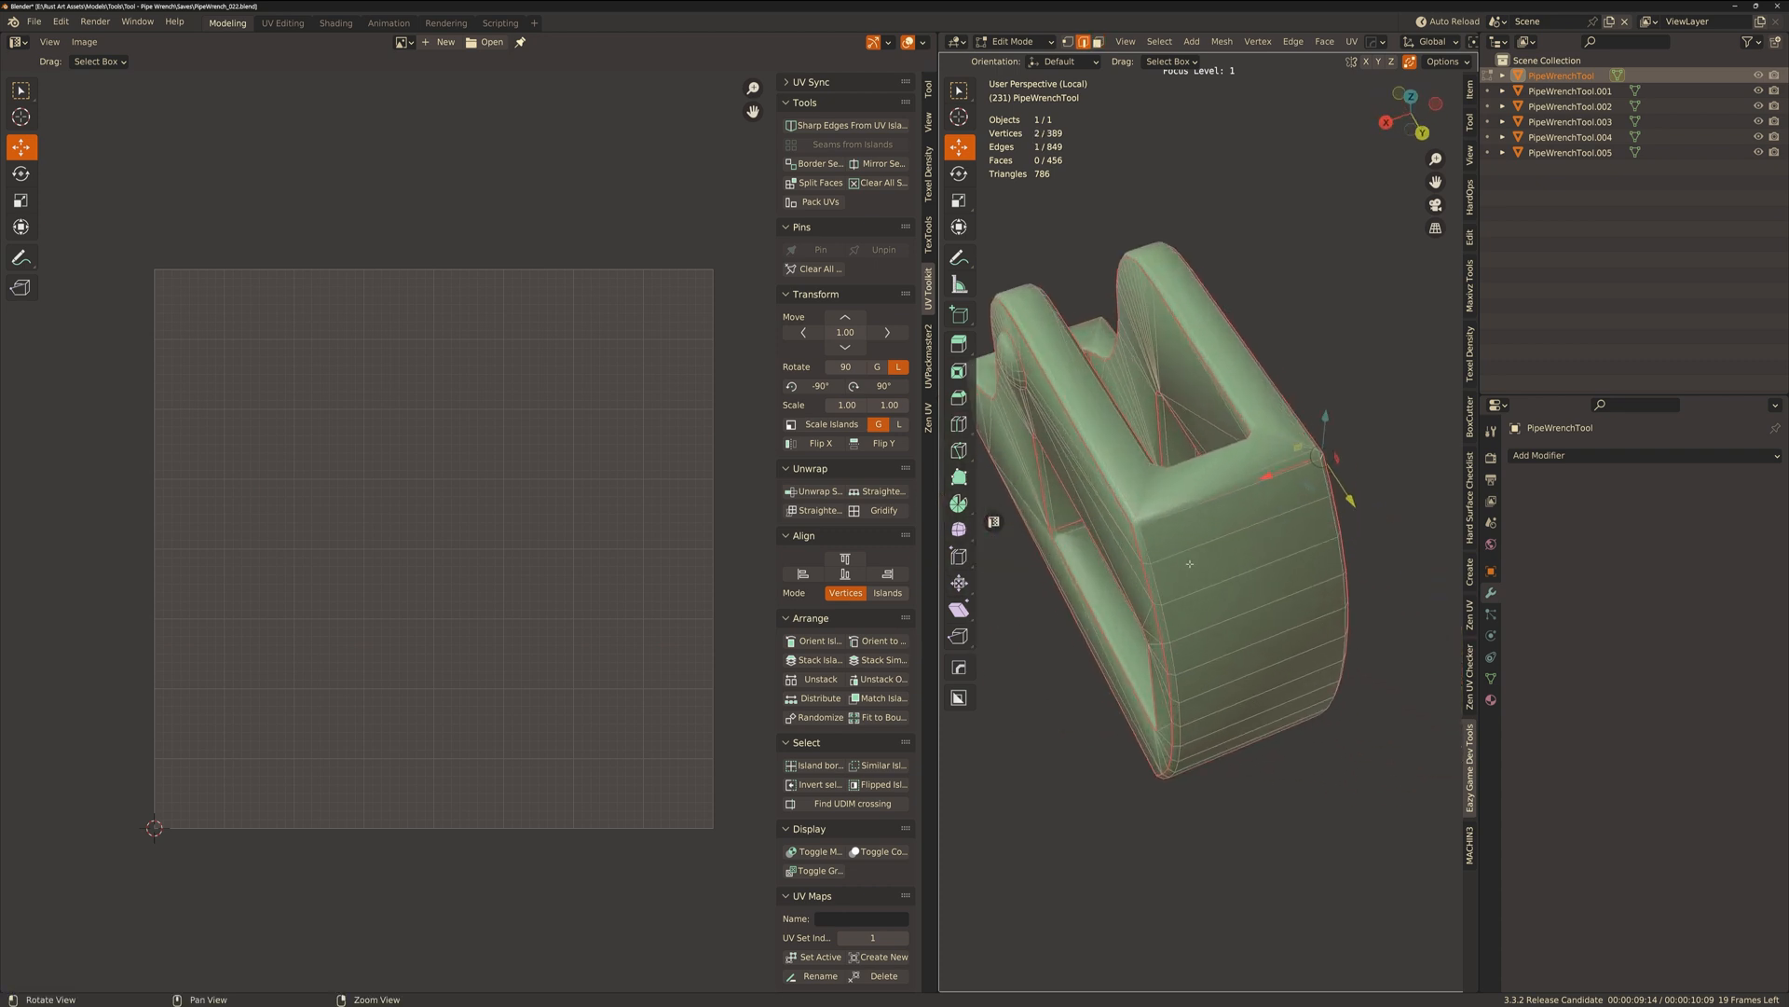
{"action": "left_click", "coordinate": [1216, 710]}
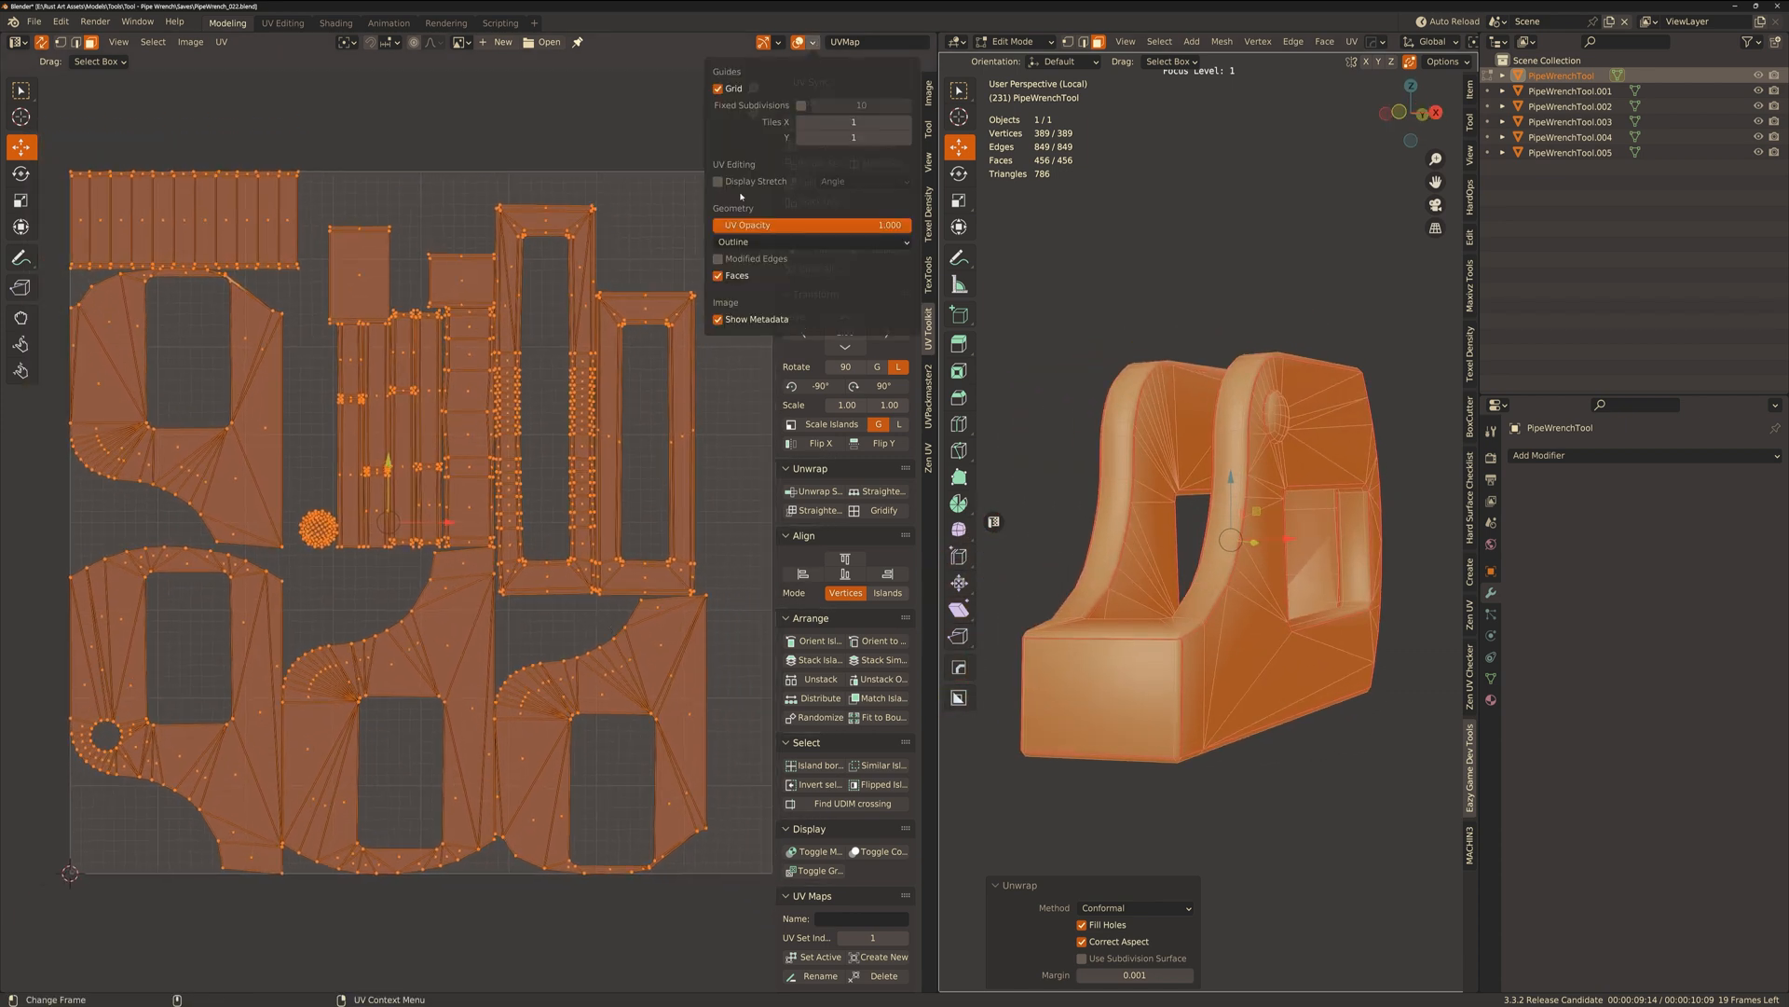
Run Sharp Edges From UV Islands on the jaw-frame piece and leave Edit Mode.
{"action": "left_click", "coordinate": [717, 181]}
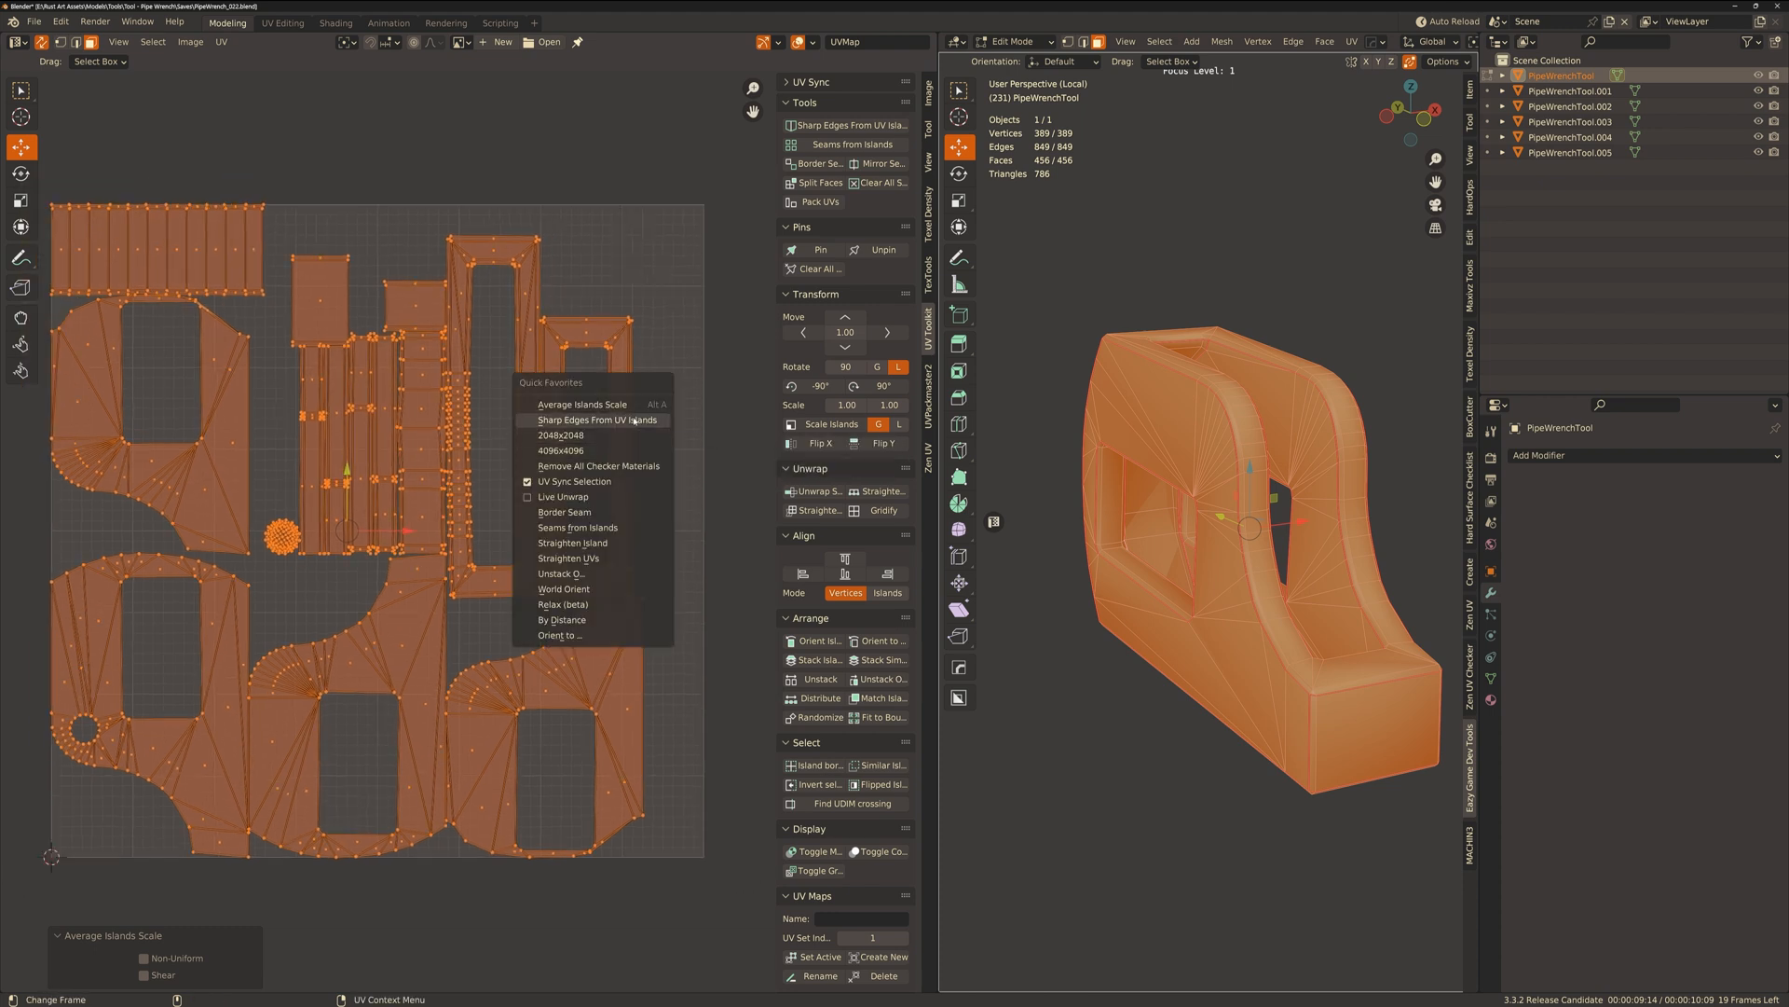
{"action": "left_click", "coordinate": [598, 419]}
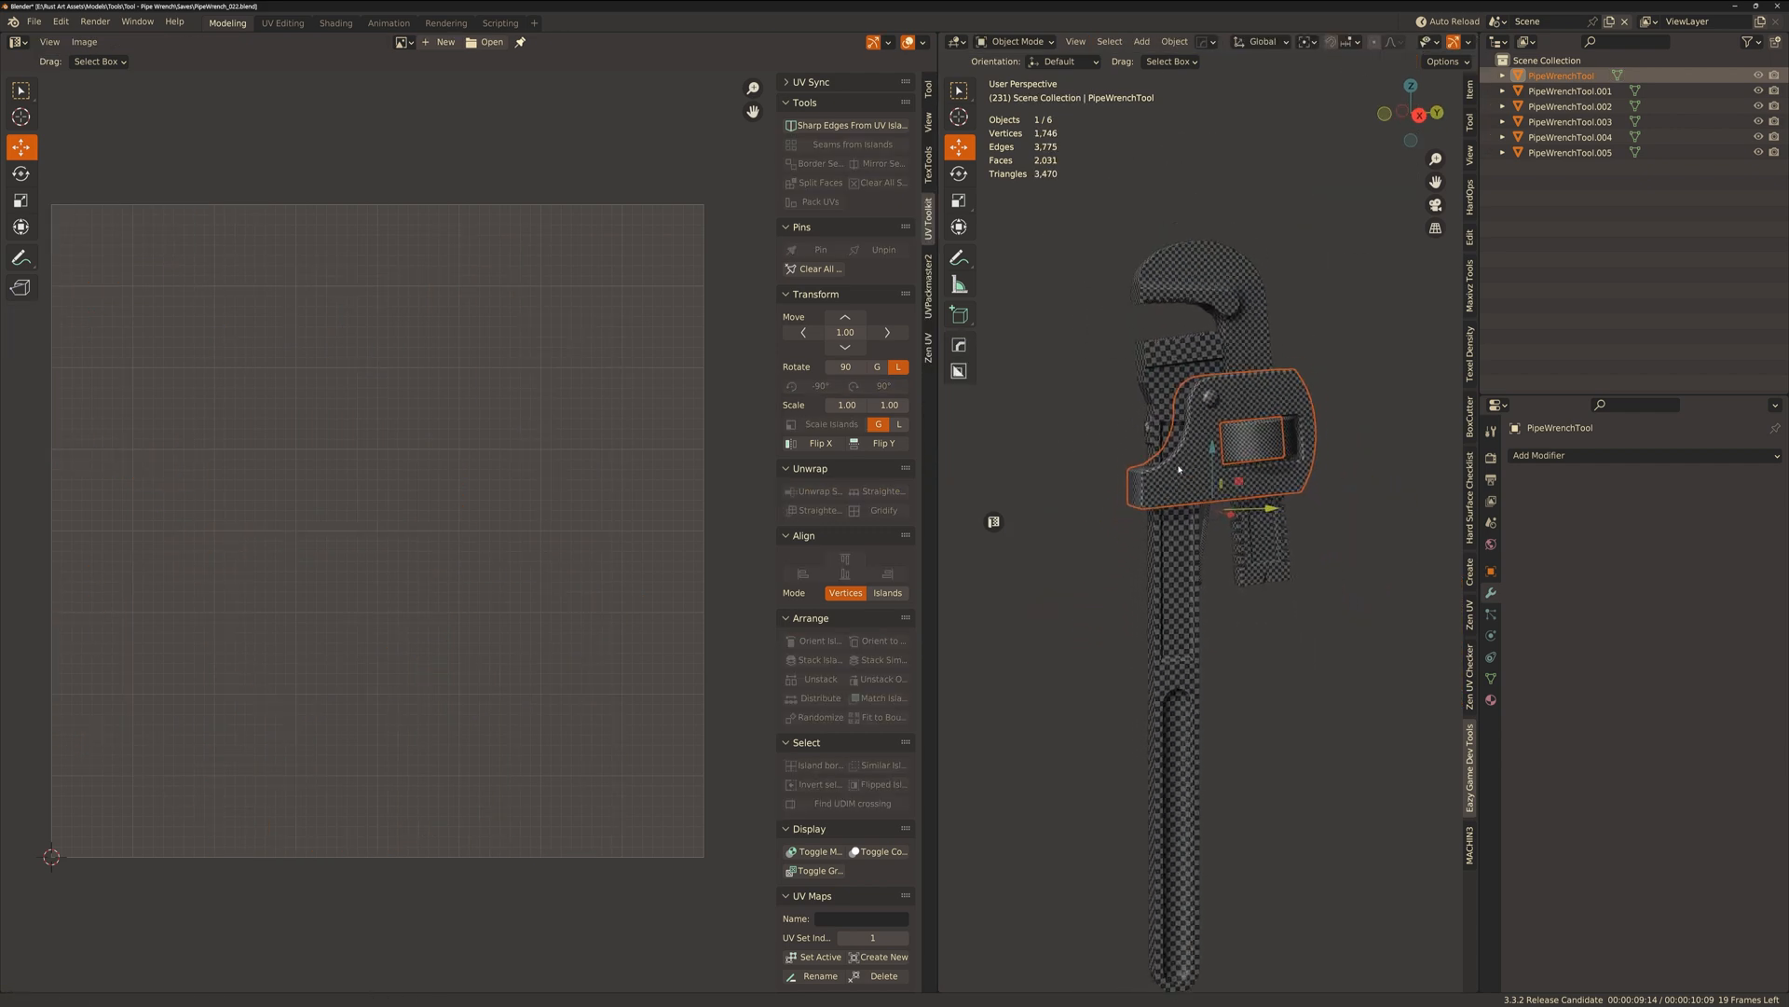
Edit all six wrench pieces together and run Average Islands Scale on their UVs.
{"action": "key", "text": "a"}
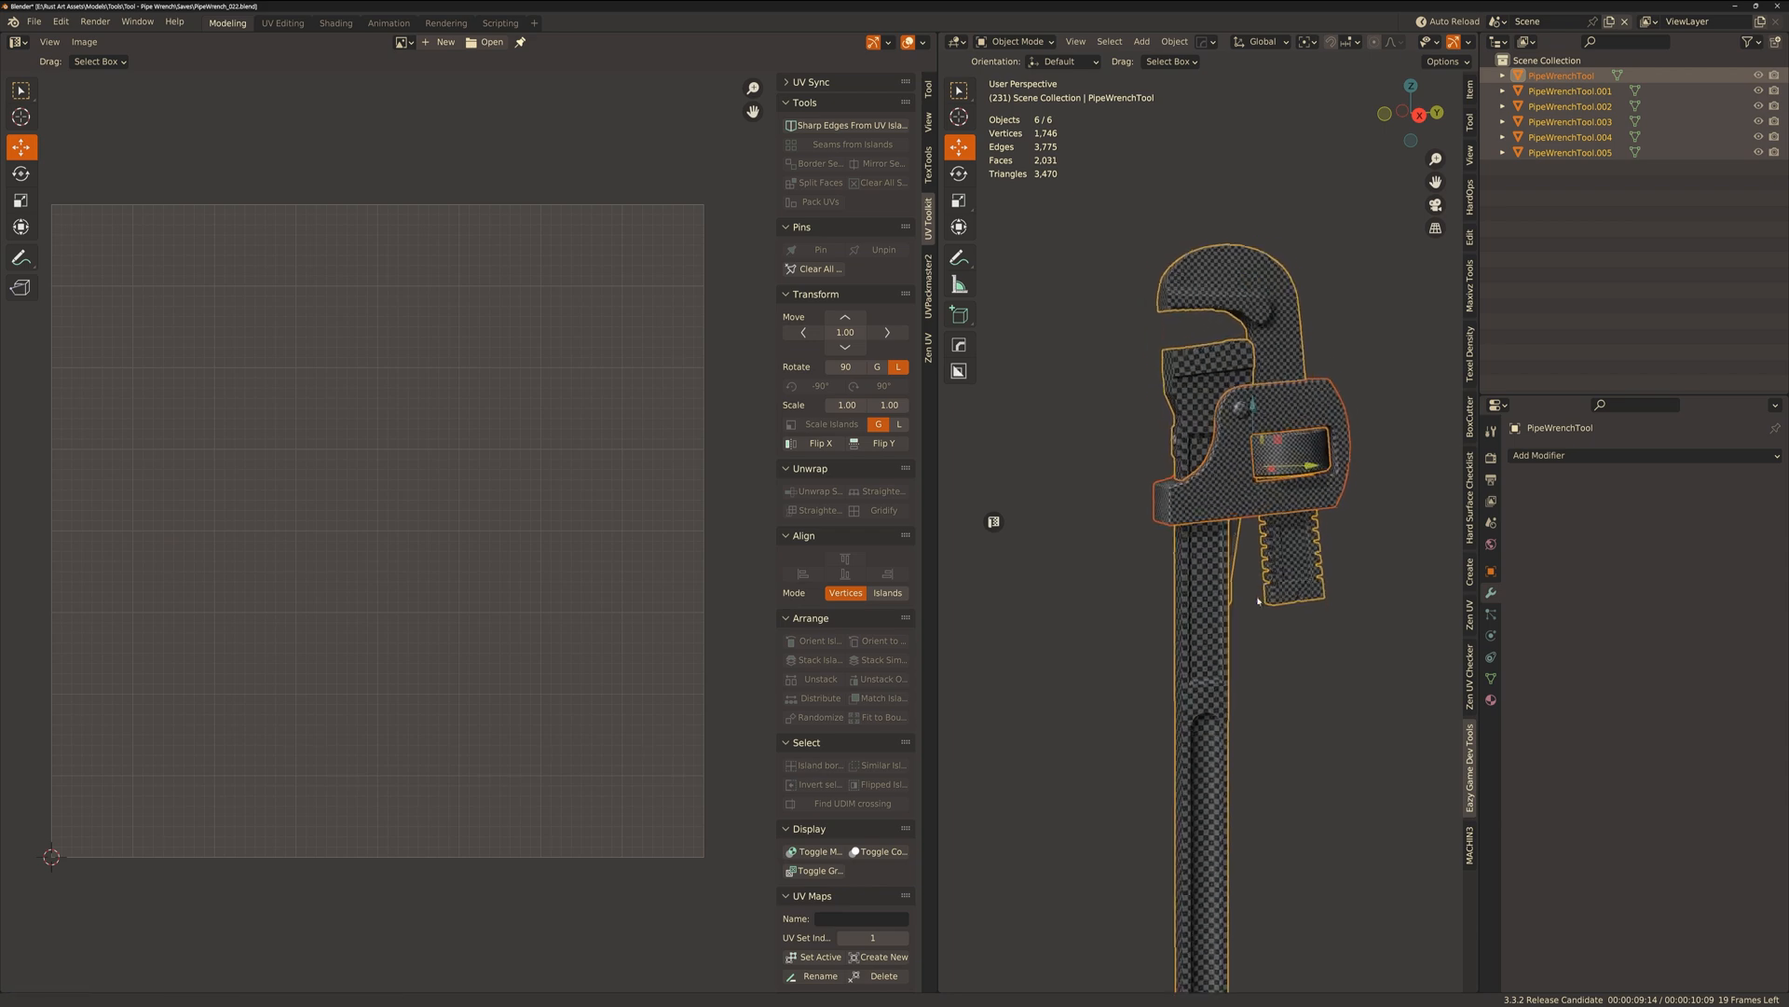
{"action": "key", "text": "Tab"}
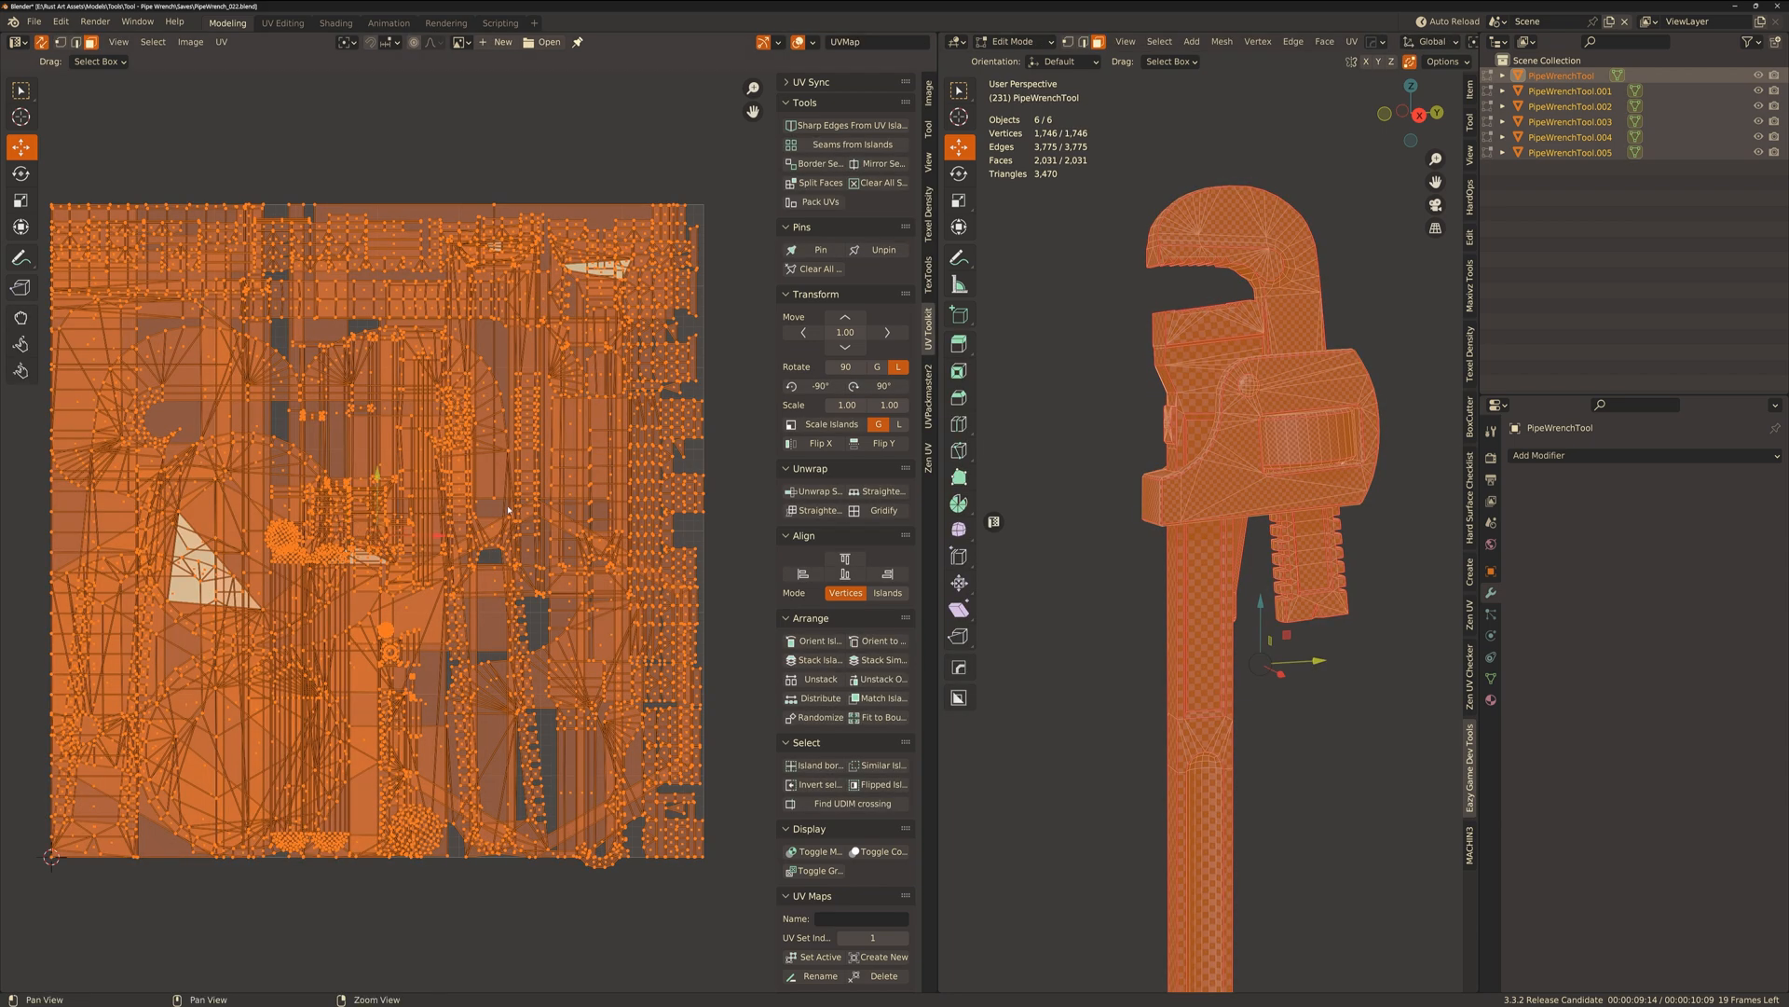
{"action": "left_click", "coordinate": [220, 43]}
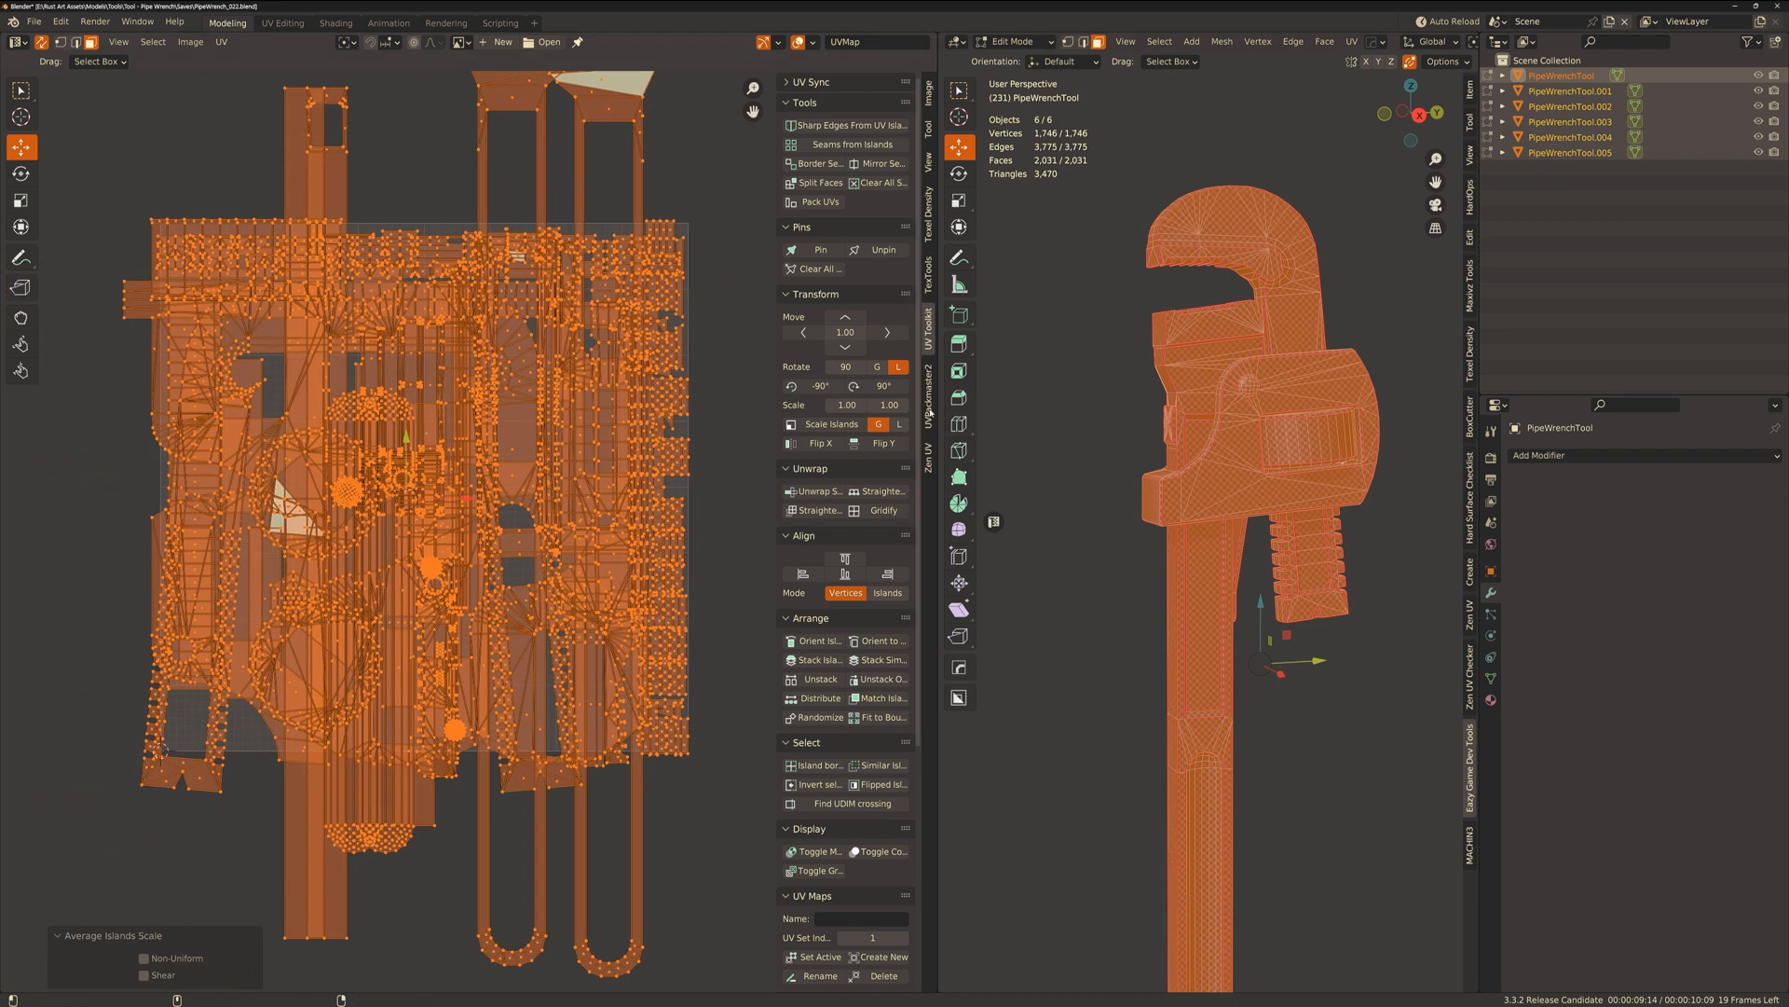
{"action": "left_click", "coordinate": [925, 388]}
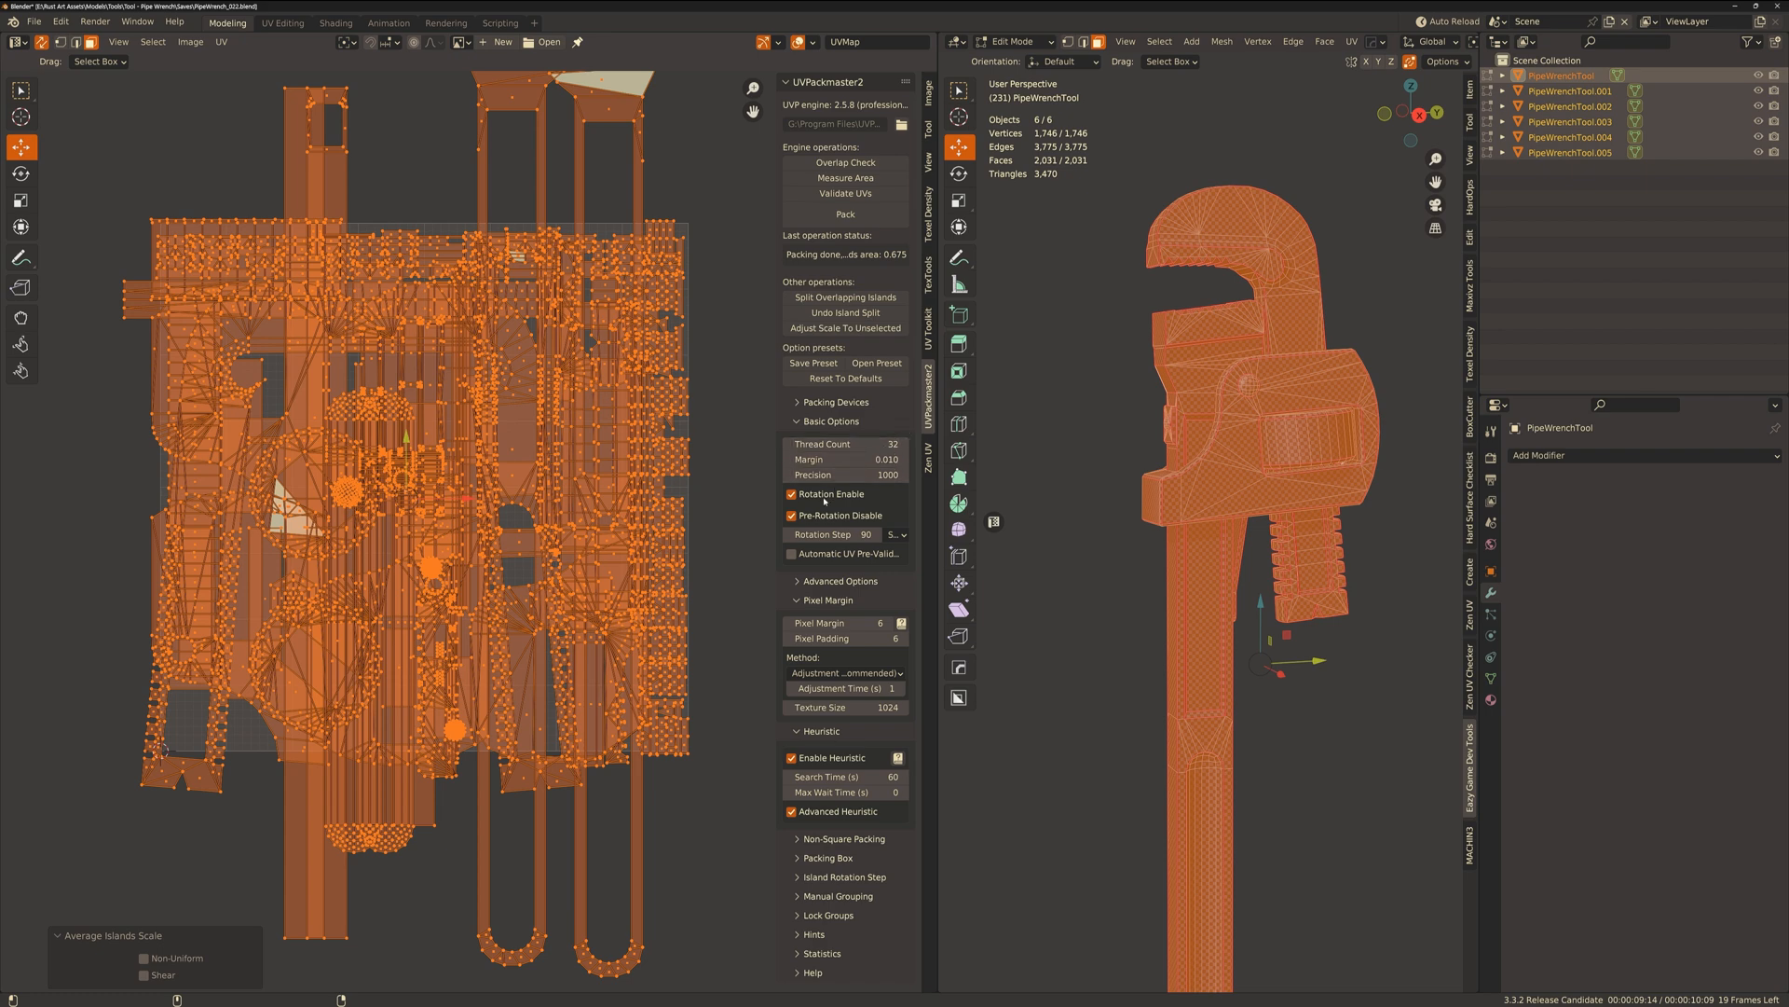
{"action": "mouse_move", "coordinate": [828, 514]}
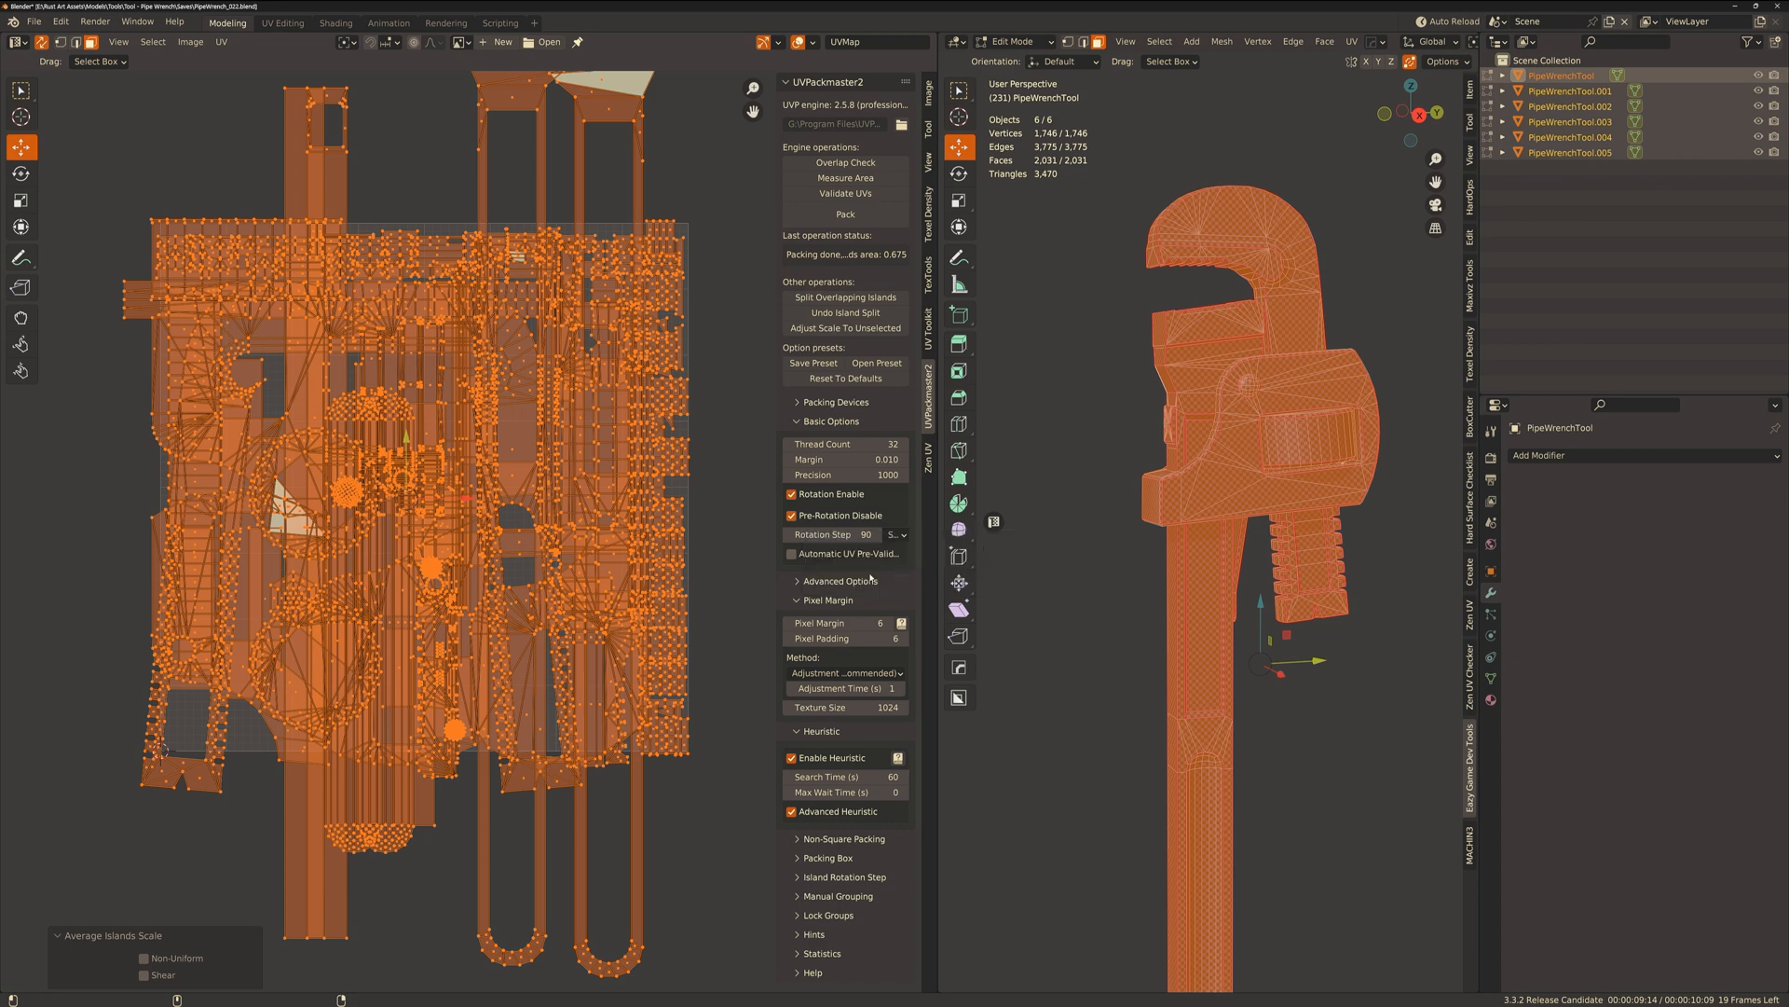
Pack all islands with UVPackmaster, rotation enabled and a 60-second heuristic search.
{"action": "left_click", "coordinate": [835, 582]}
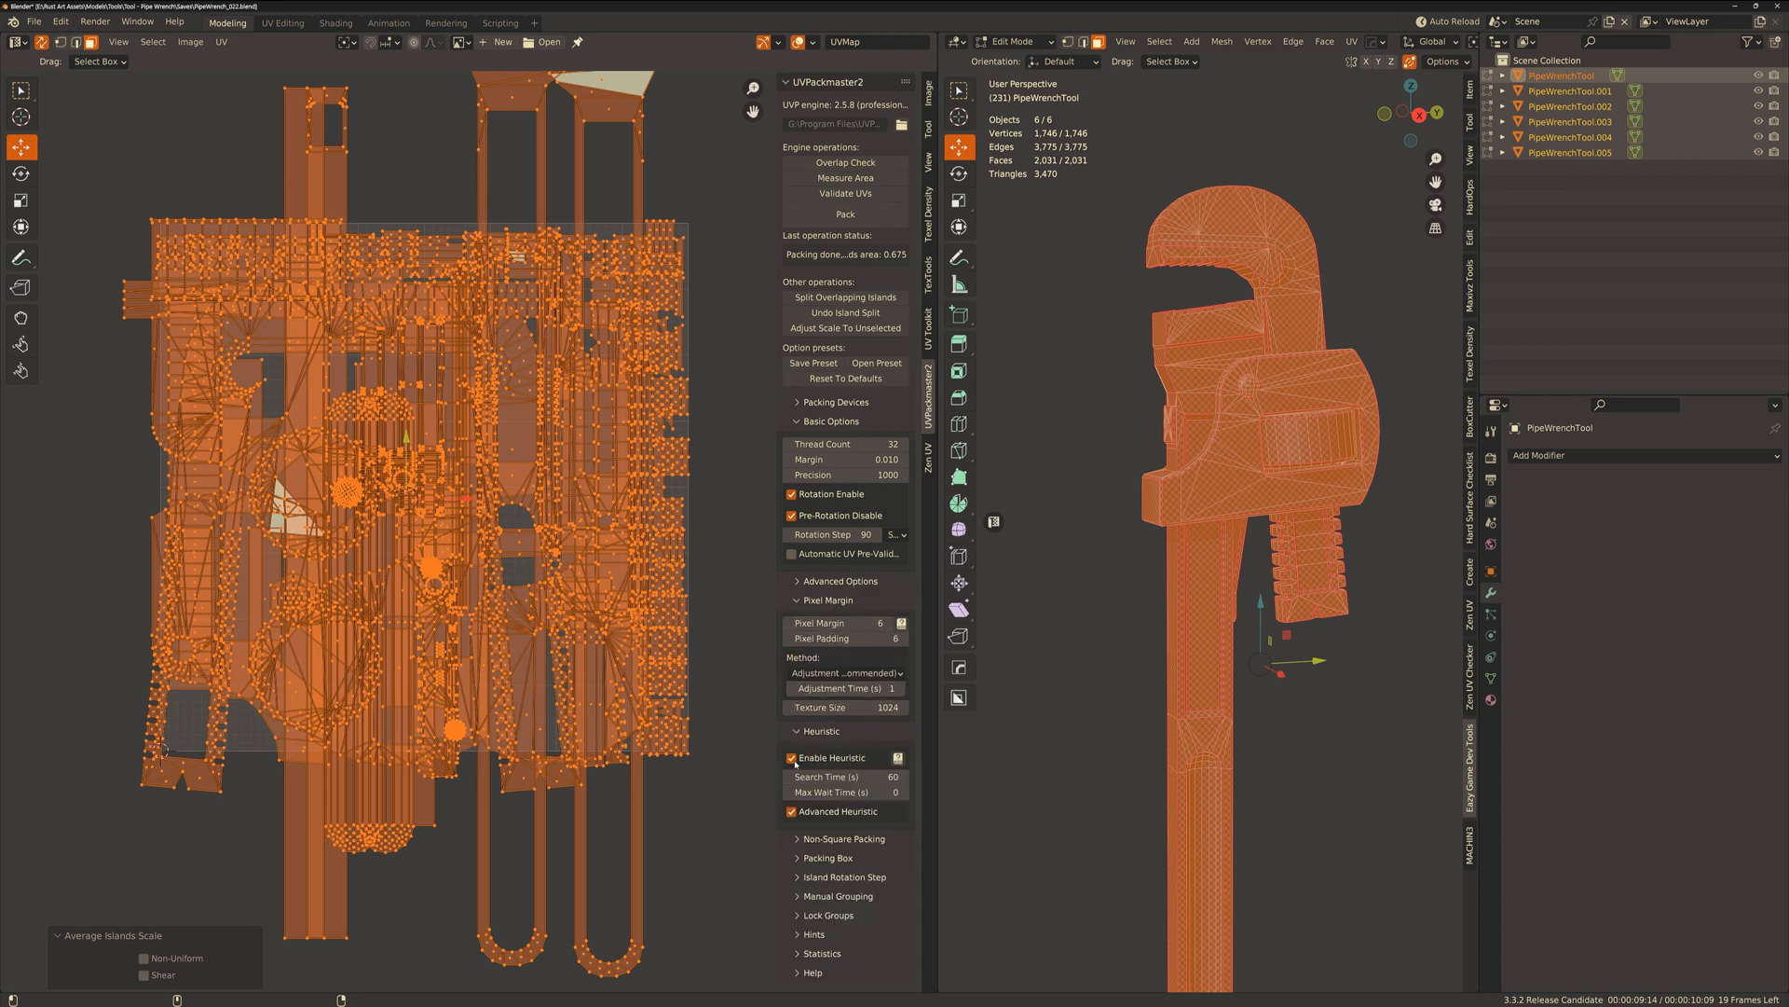
{"action": "mouse_move", "coordinate": [844, 778]}
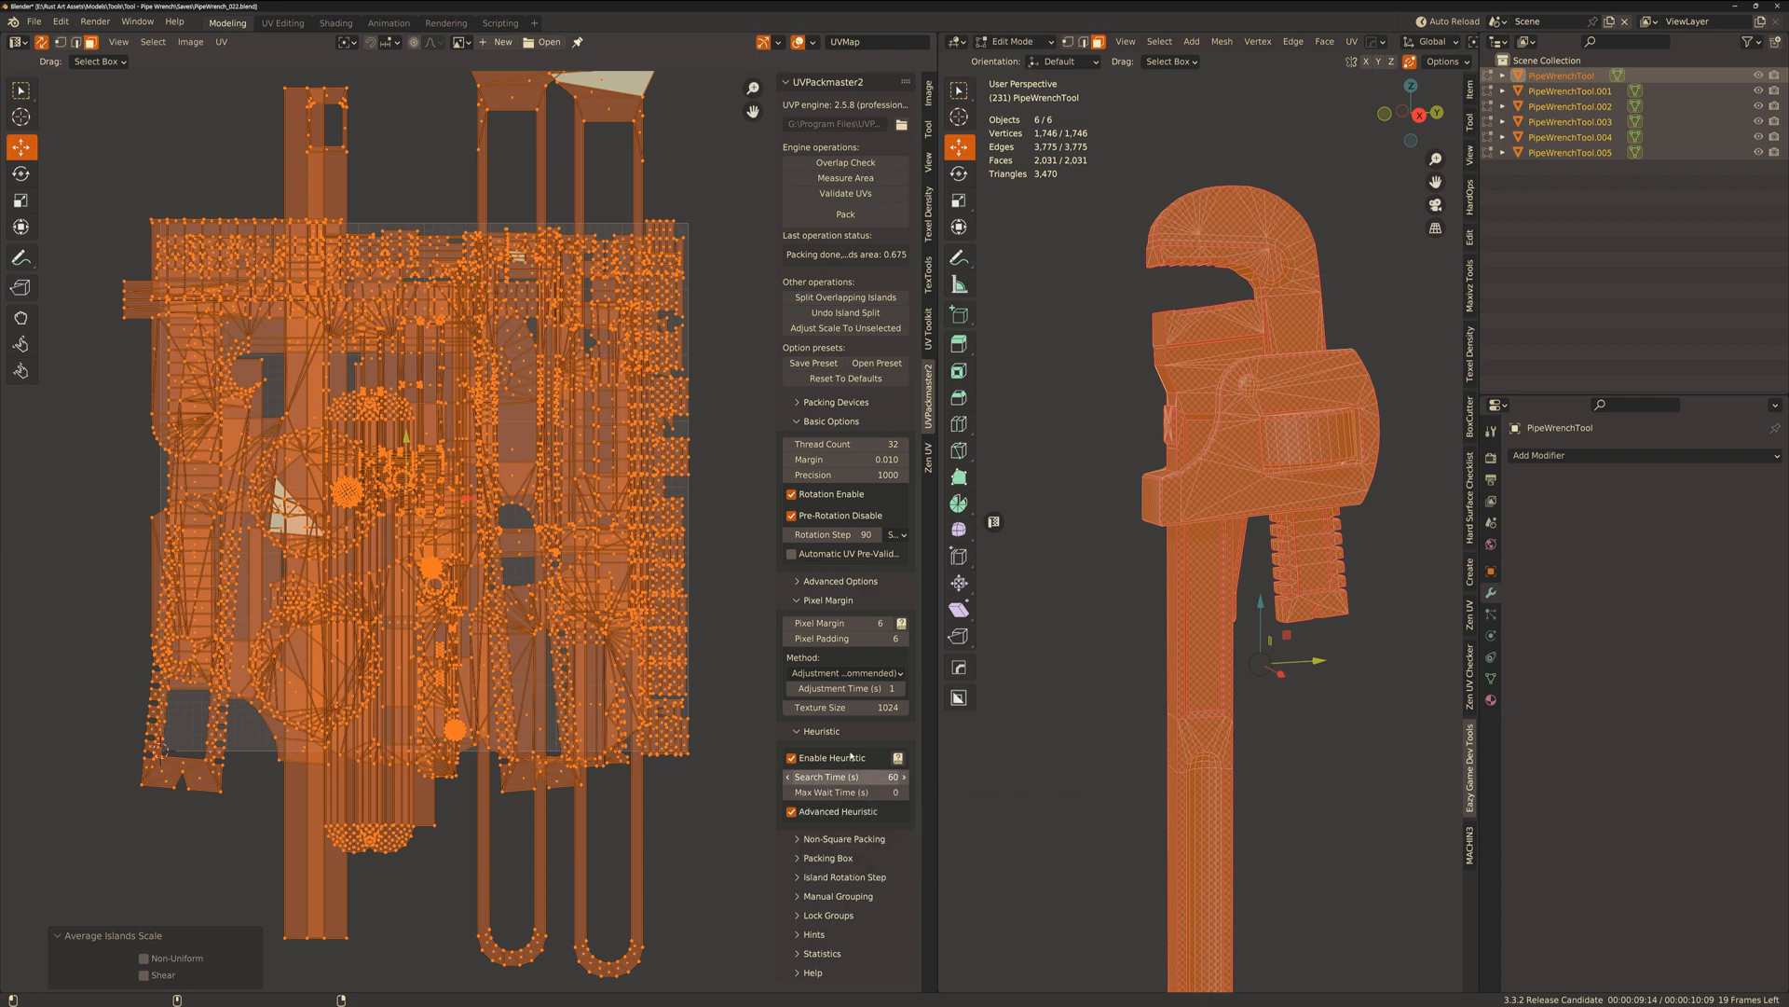
{"action": "left_click", "coordinate": [847, 216]}
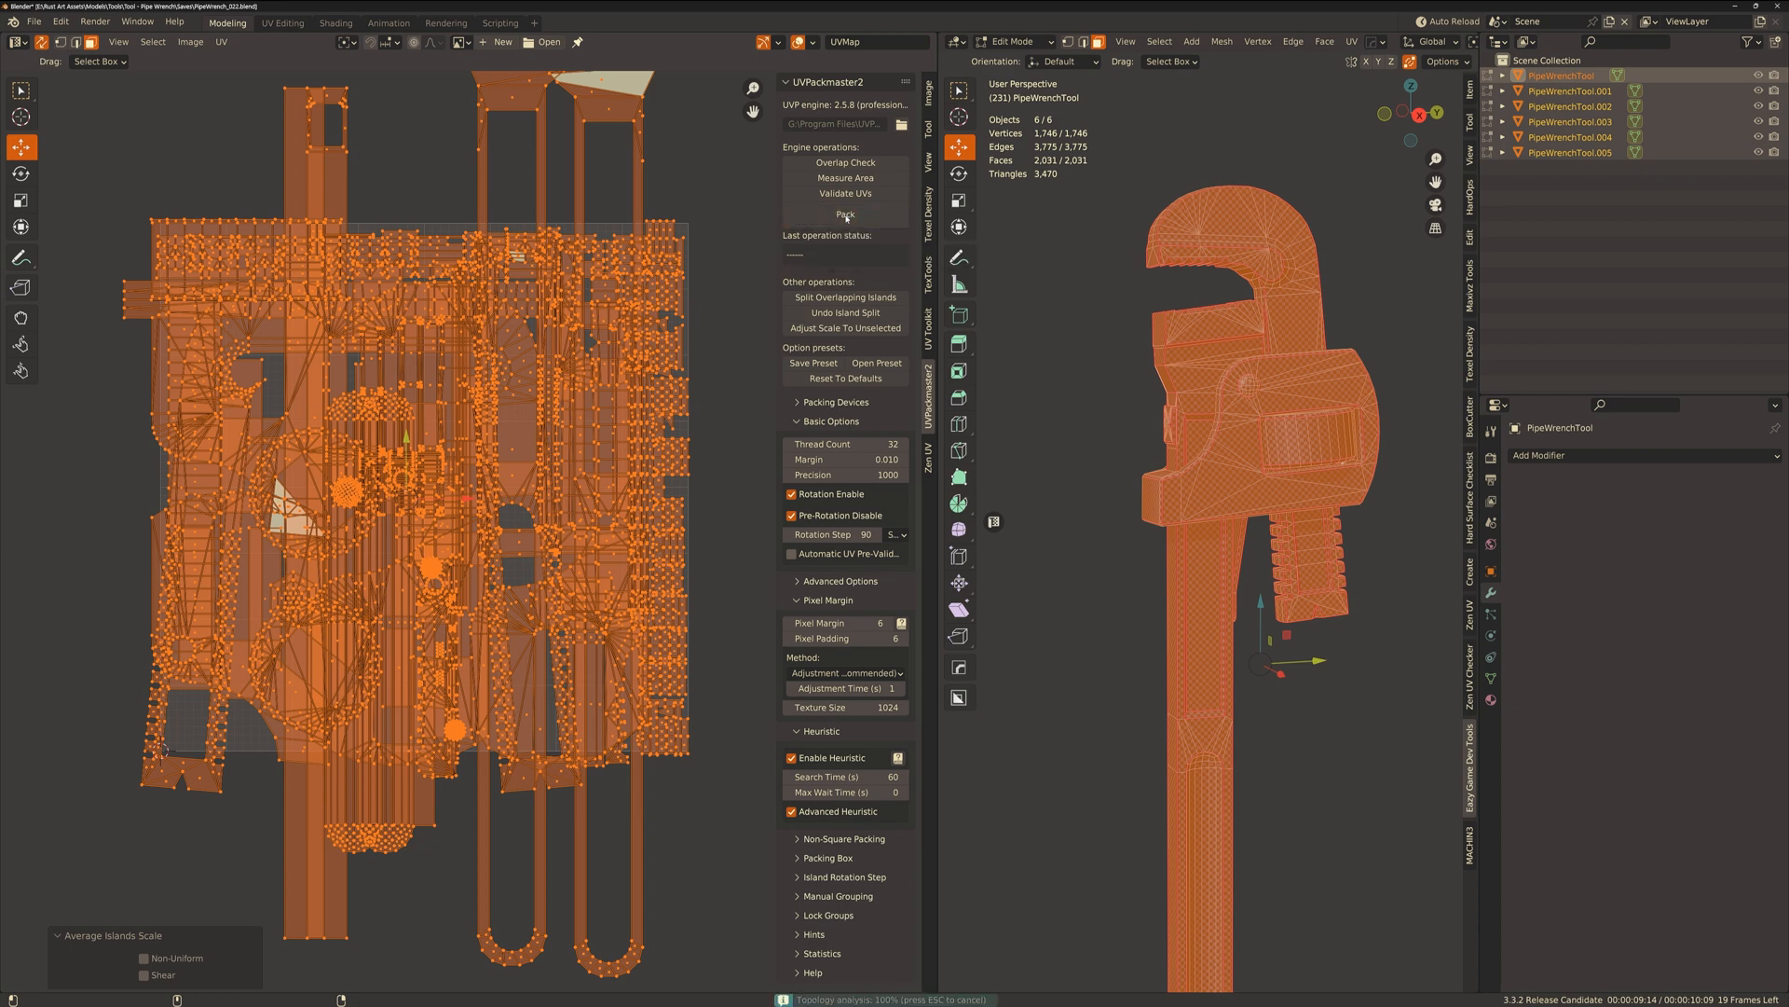
Move the hook-shaped jaw island aside, rotate it upright, and reselect every island.
{"action": "left_click", "coordinate": [844, 217]}
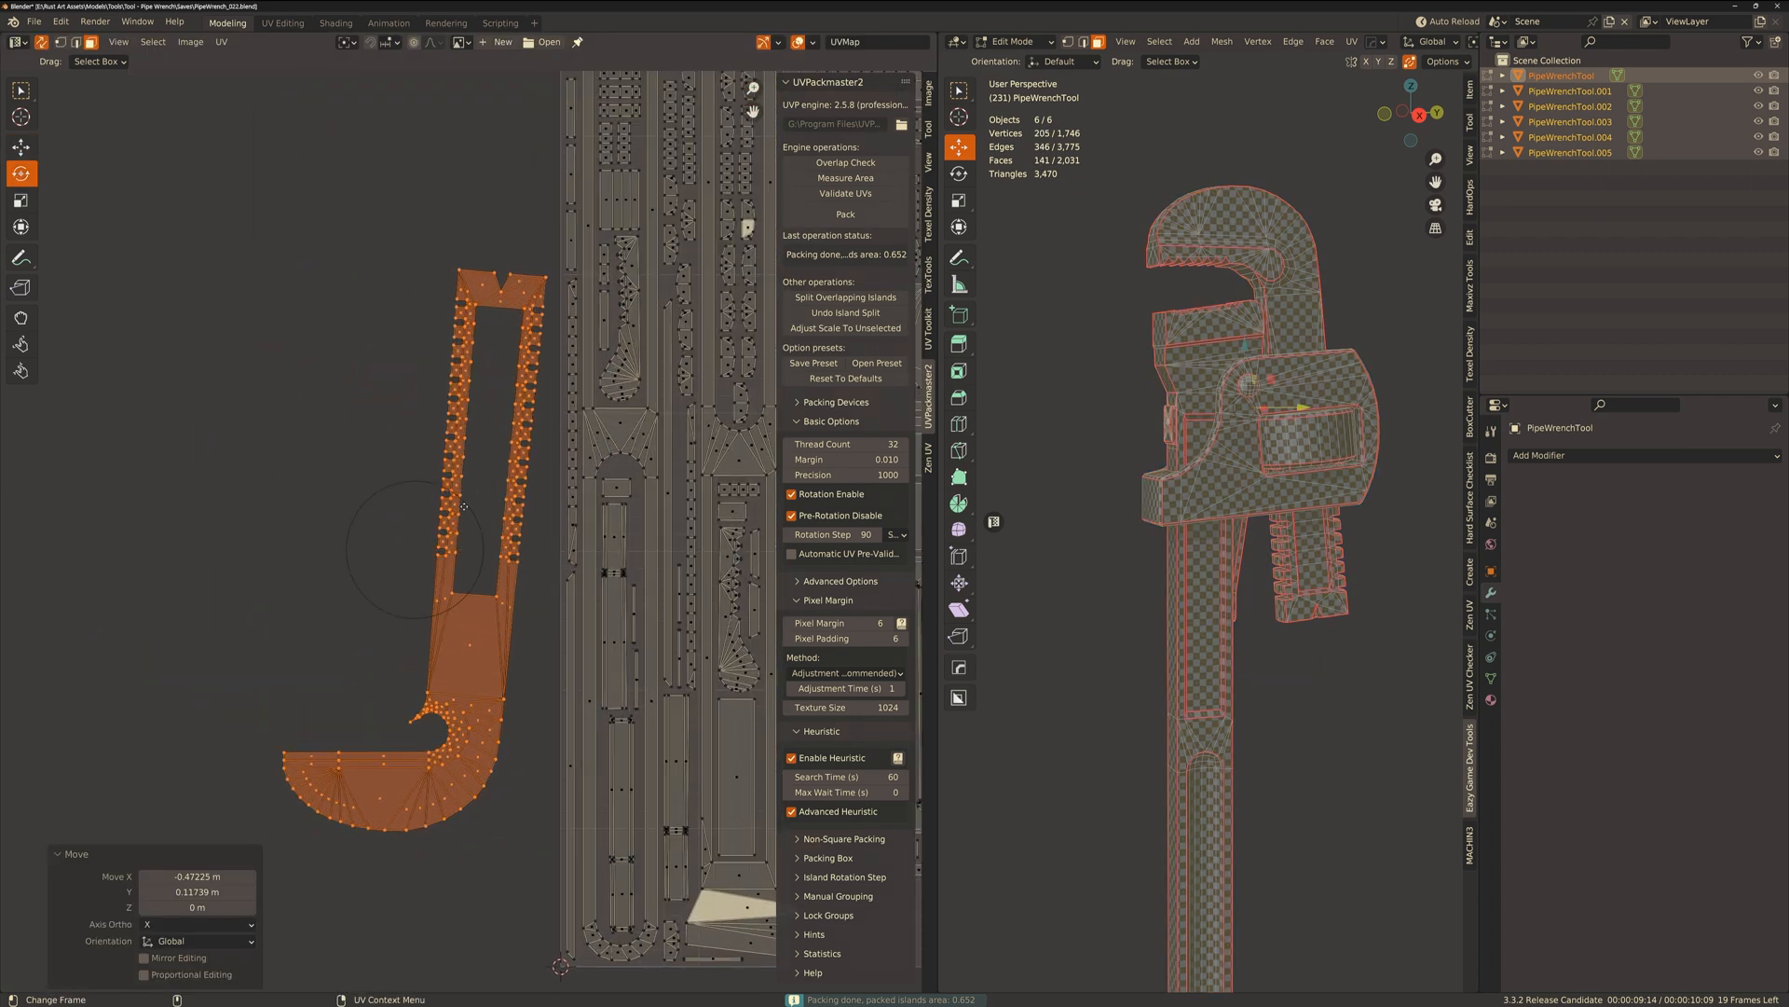
{"action": "key", "text": "r"}
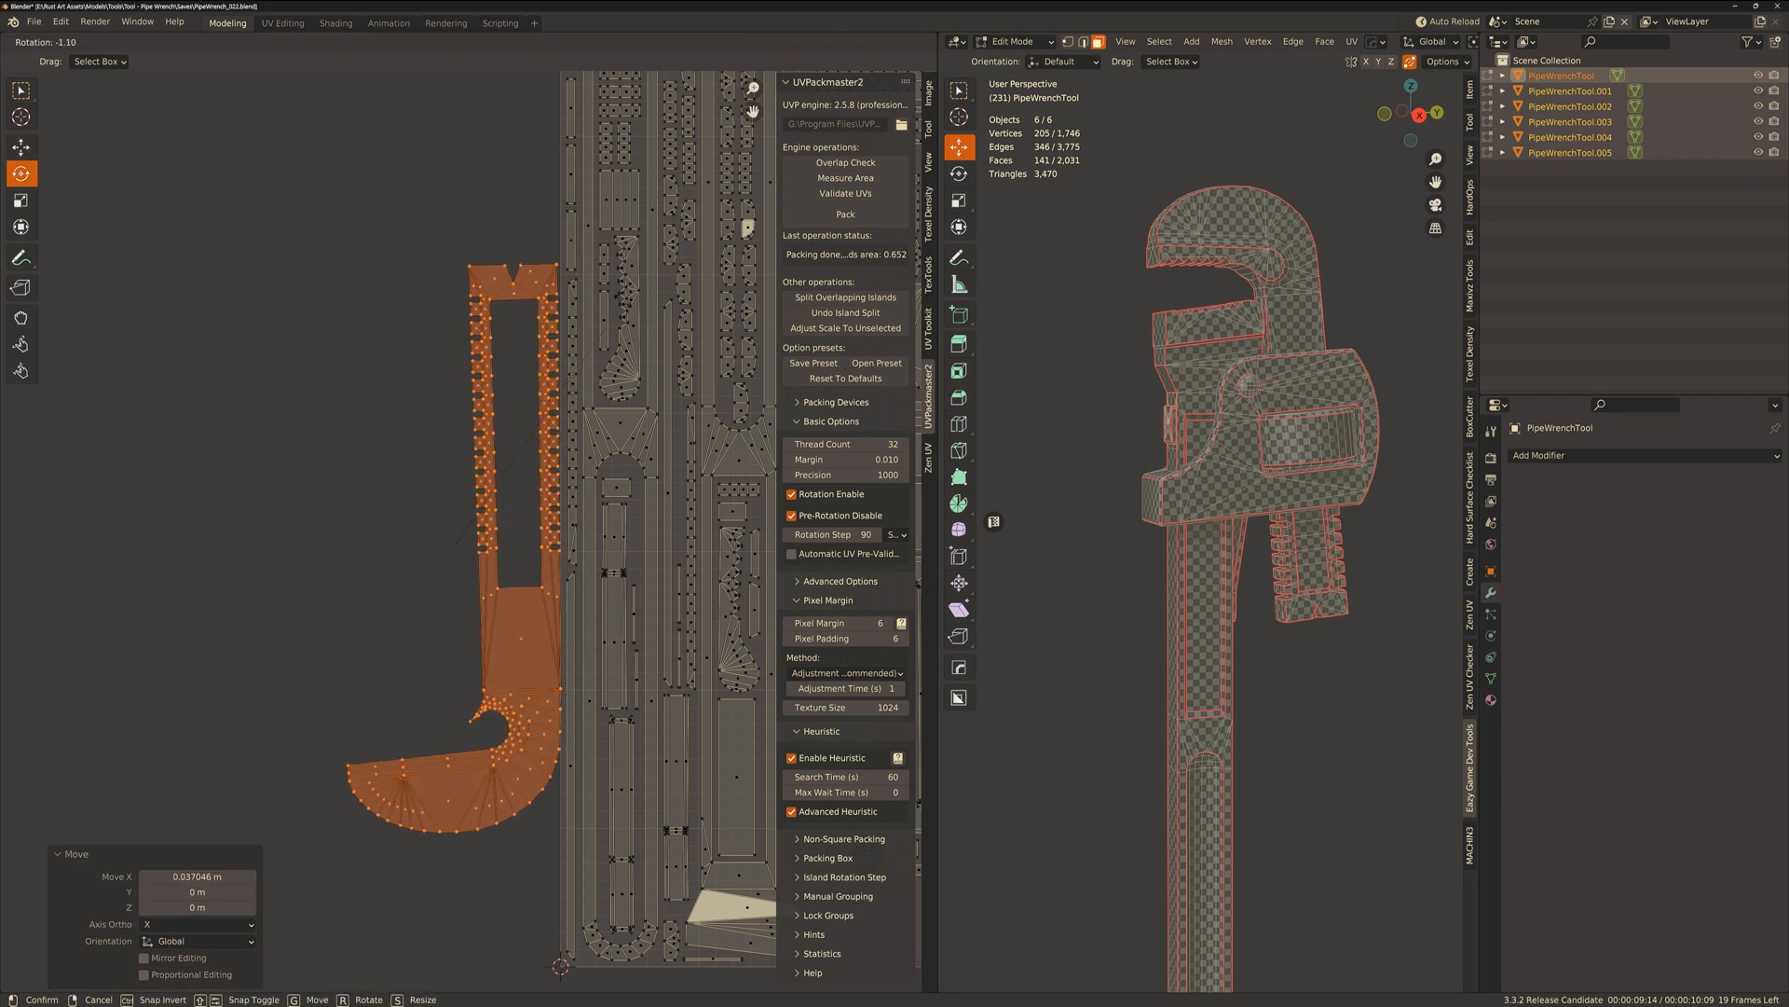
{"action": "key", "text": "r"}
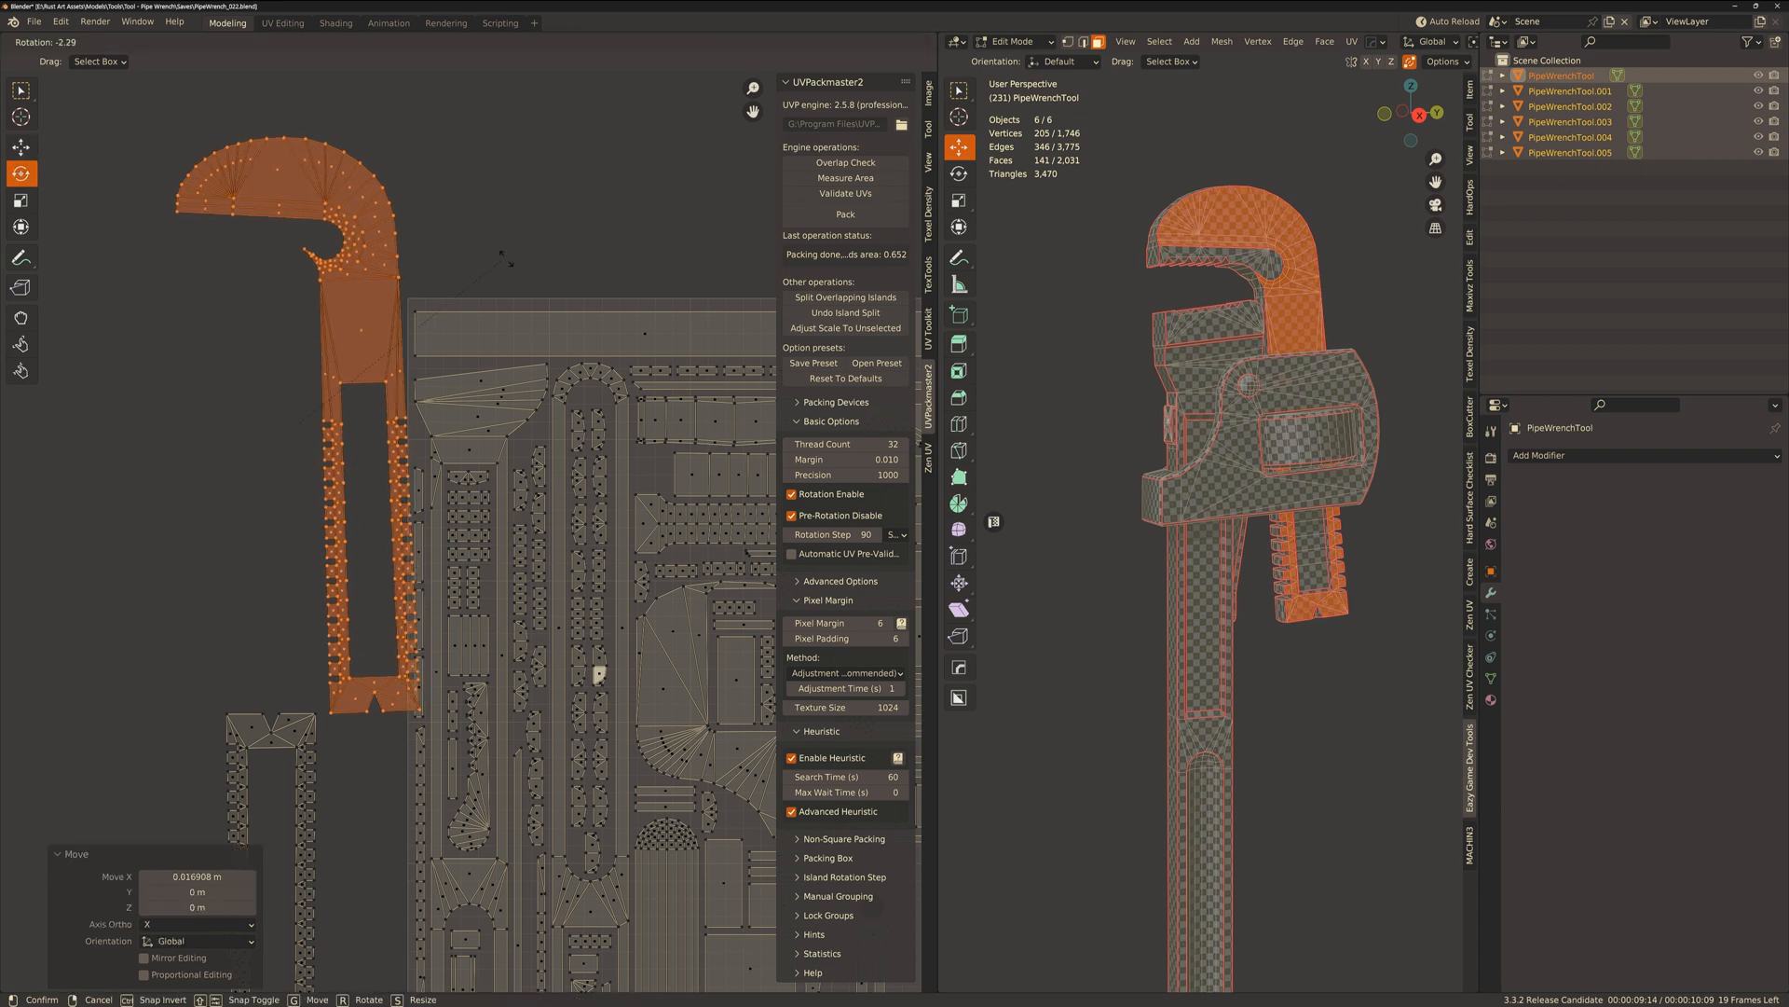
{"action": "left_click_drag", "start_coordinate": [490, 252], "coordinate": [526, 227]}
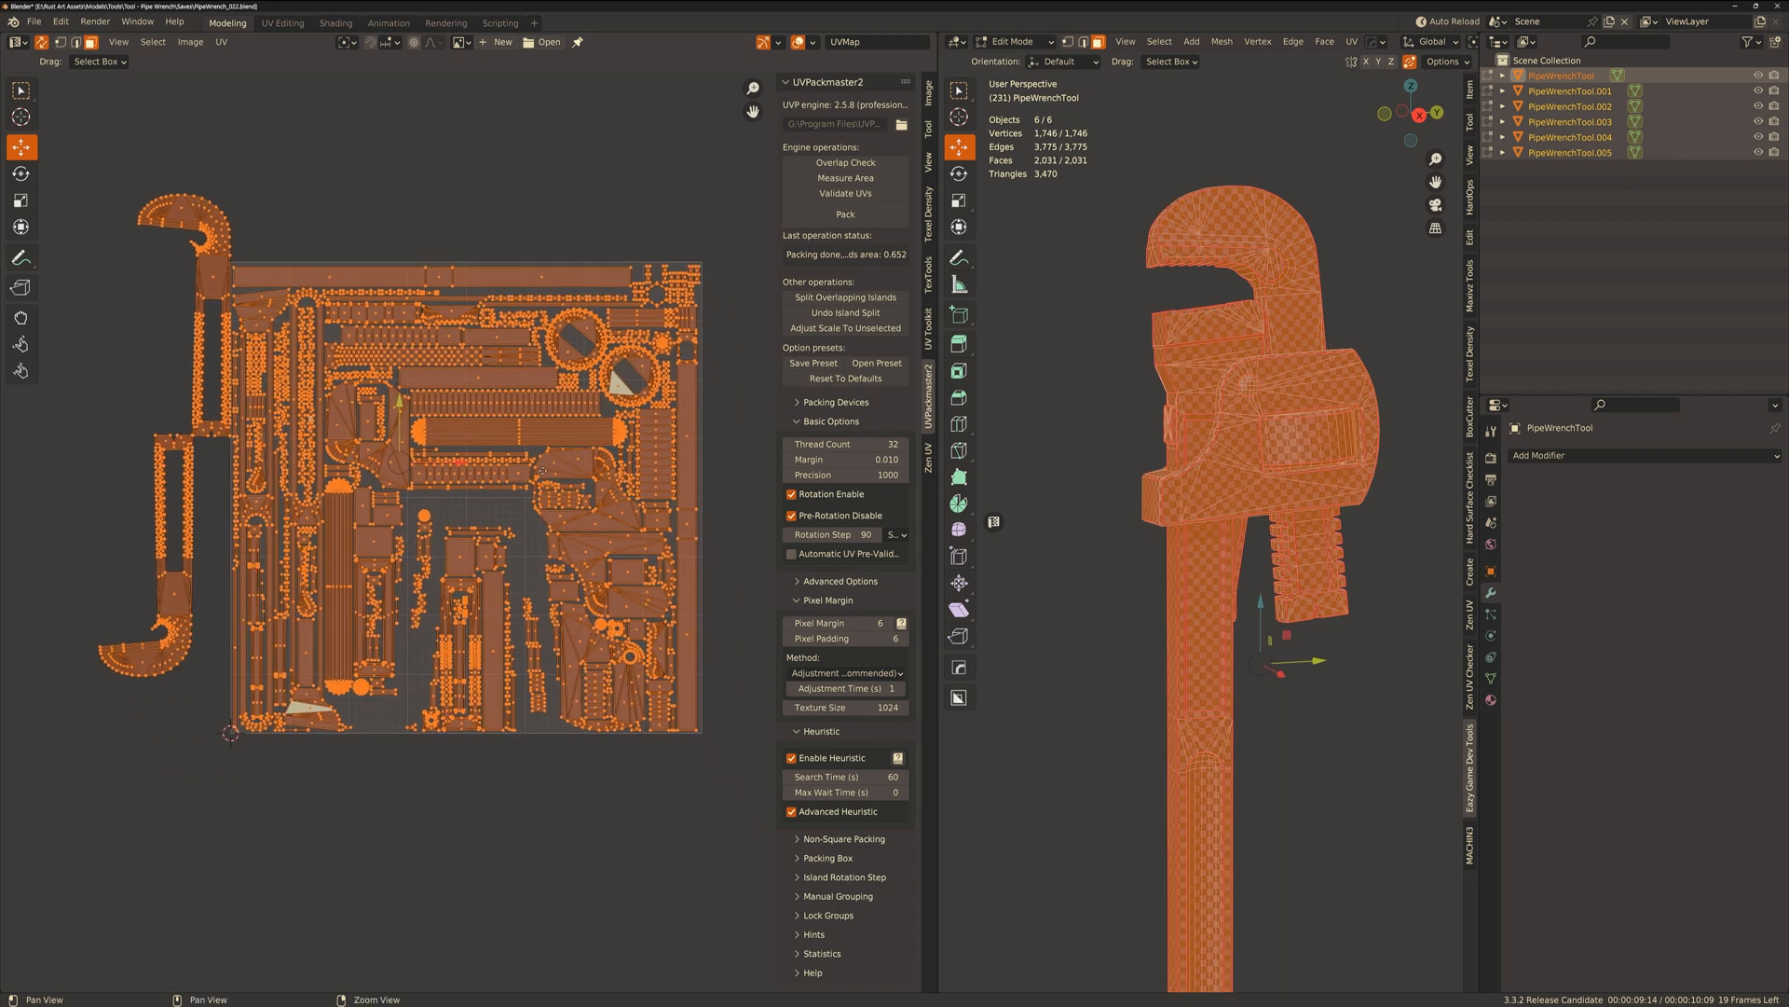
Repack every island so the jaw piece fits inside the UV square without overlap.
{"action": "left_click", "coordinate": [844, 214]}
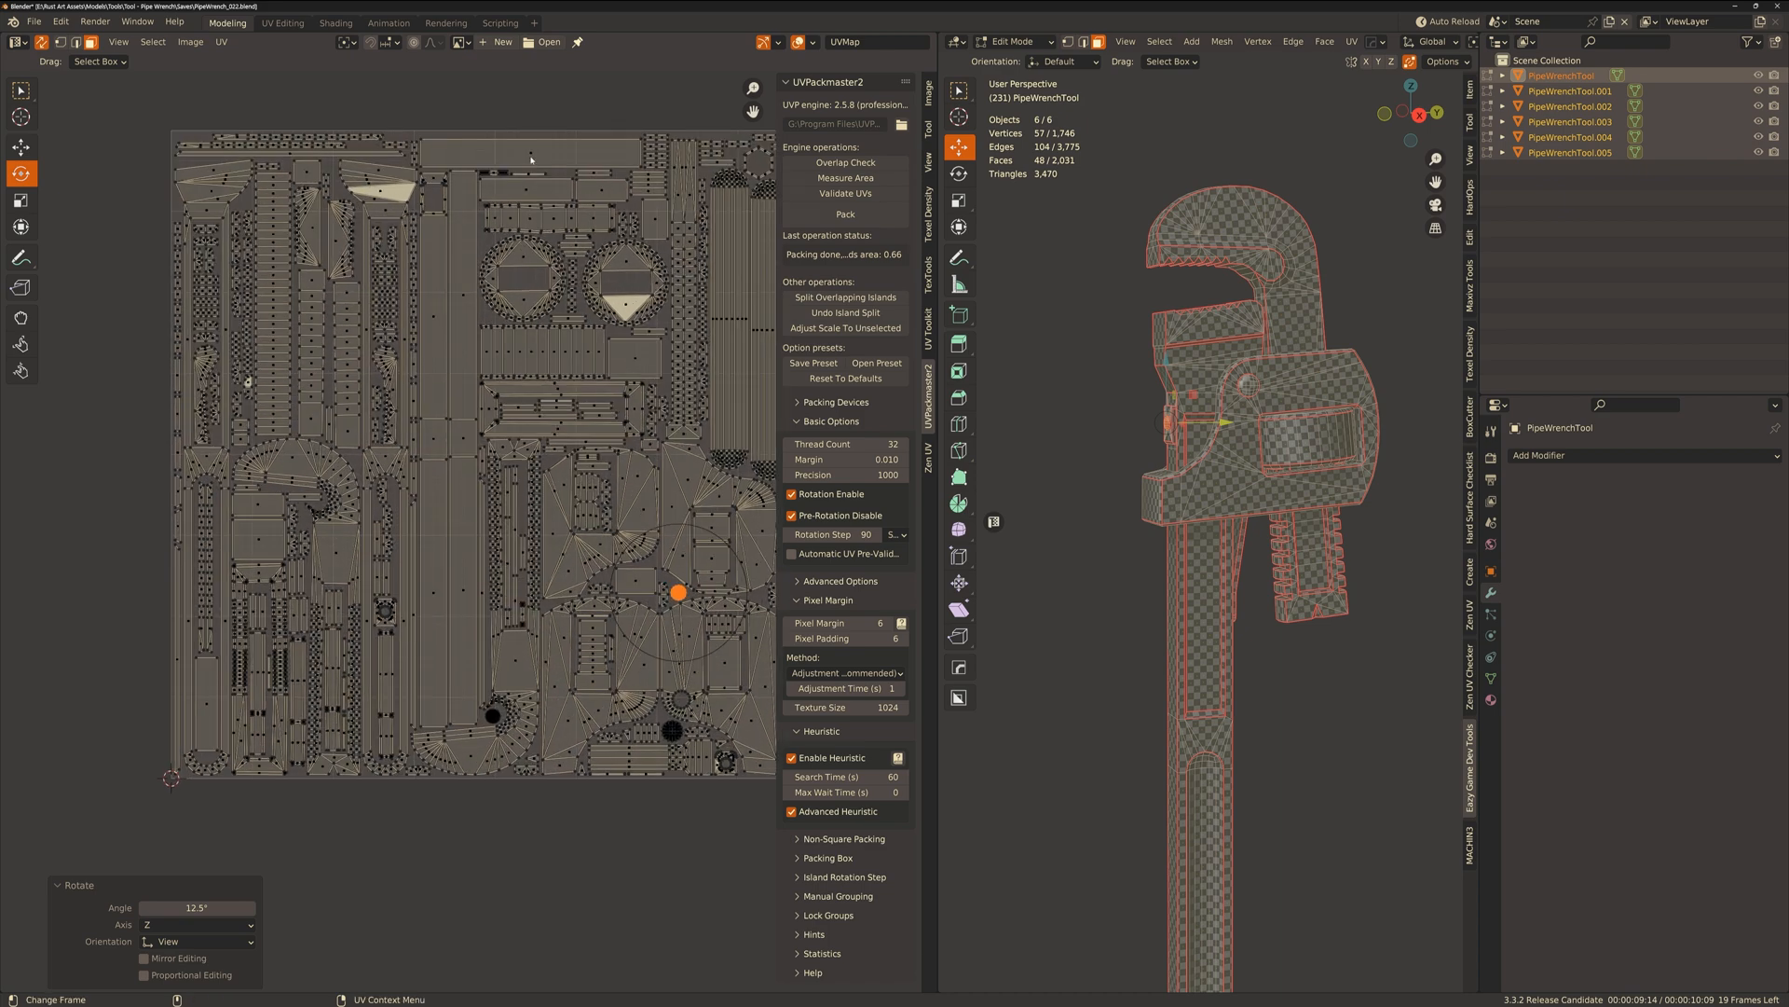
Adjust the UV overlays, review the handle piece's Edge menu, and return to Object Mode.
{"action": "left_click", "coordinate": [799, 43]}
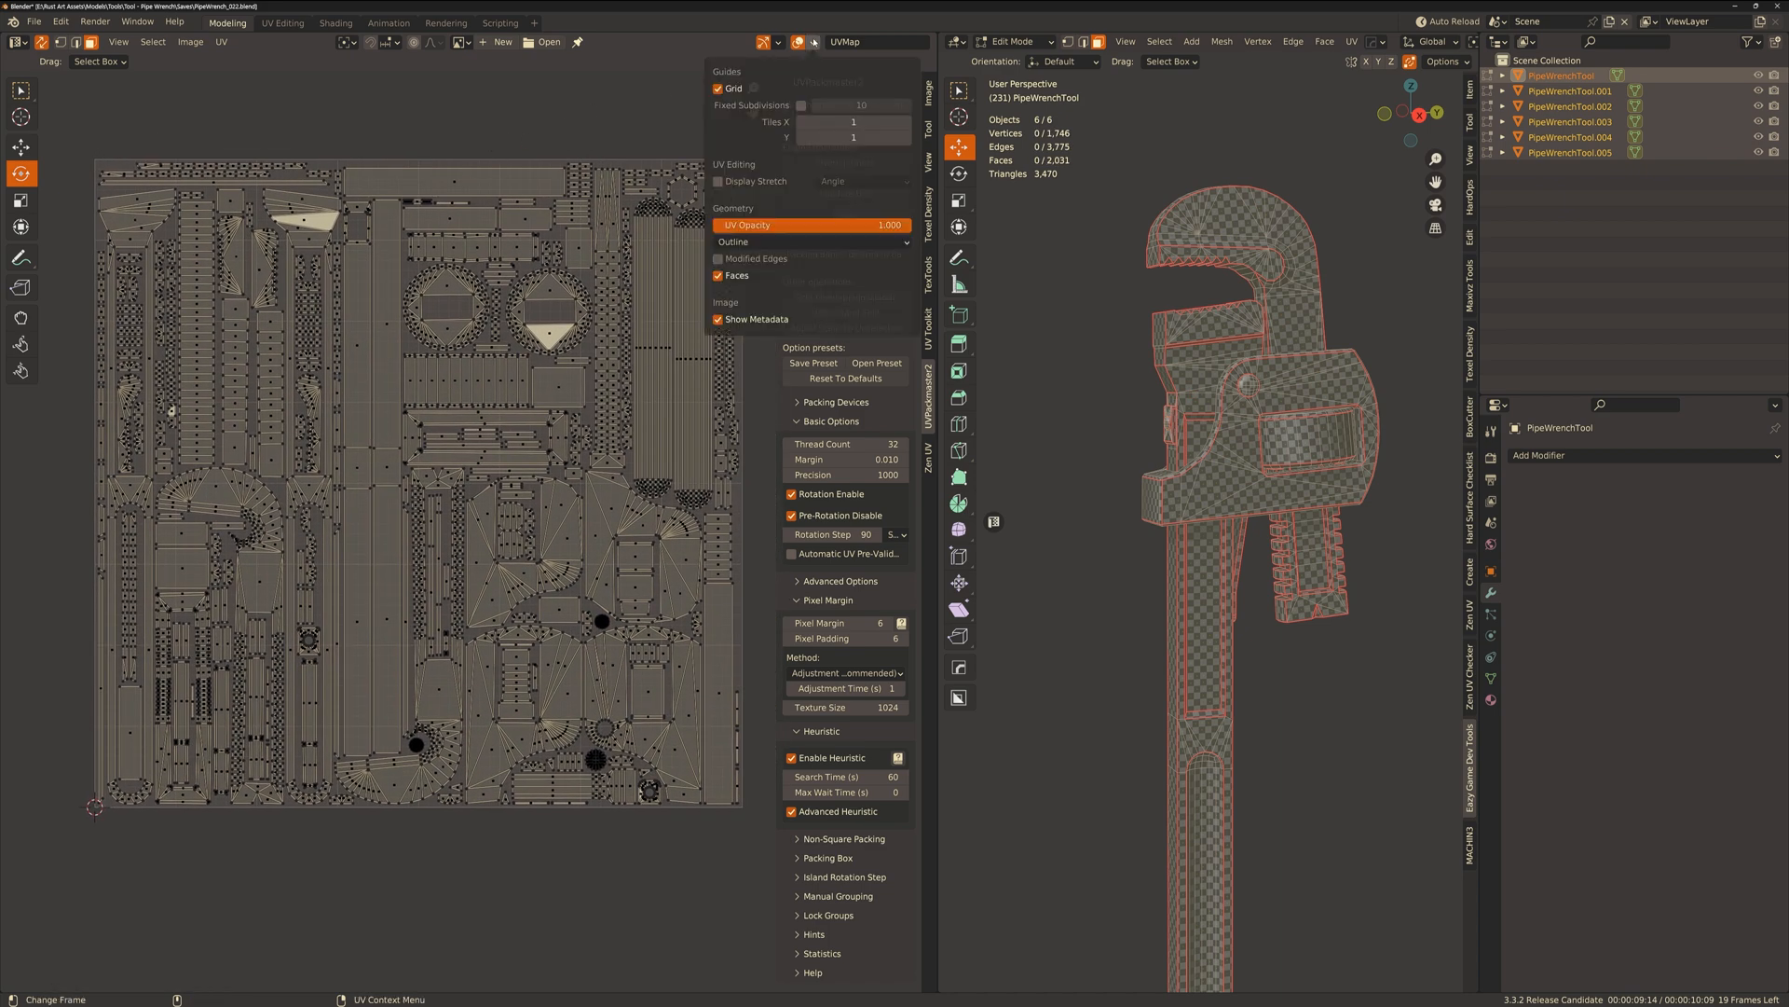
{"action": "left_click", "coordinate": [716, 181]}
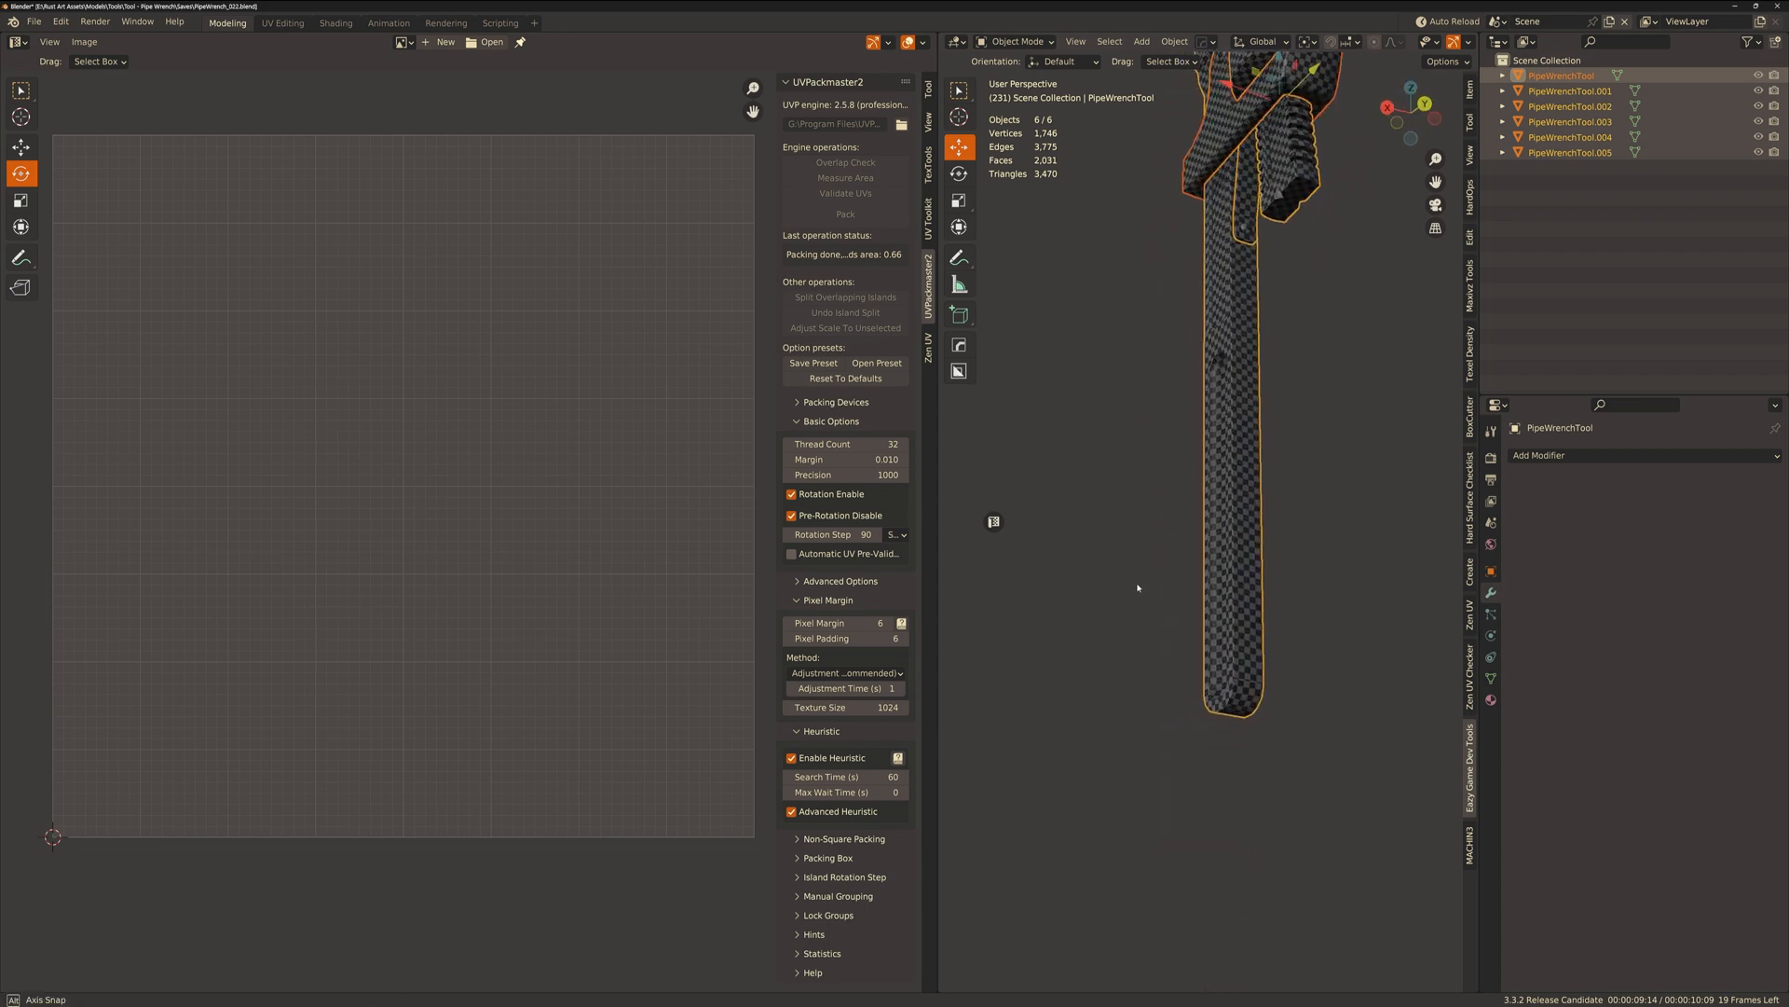
{"action": "key", "text": "Tab"}
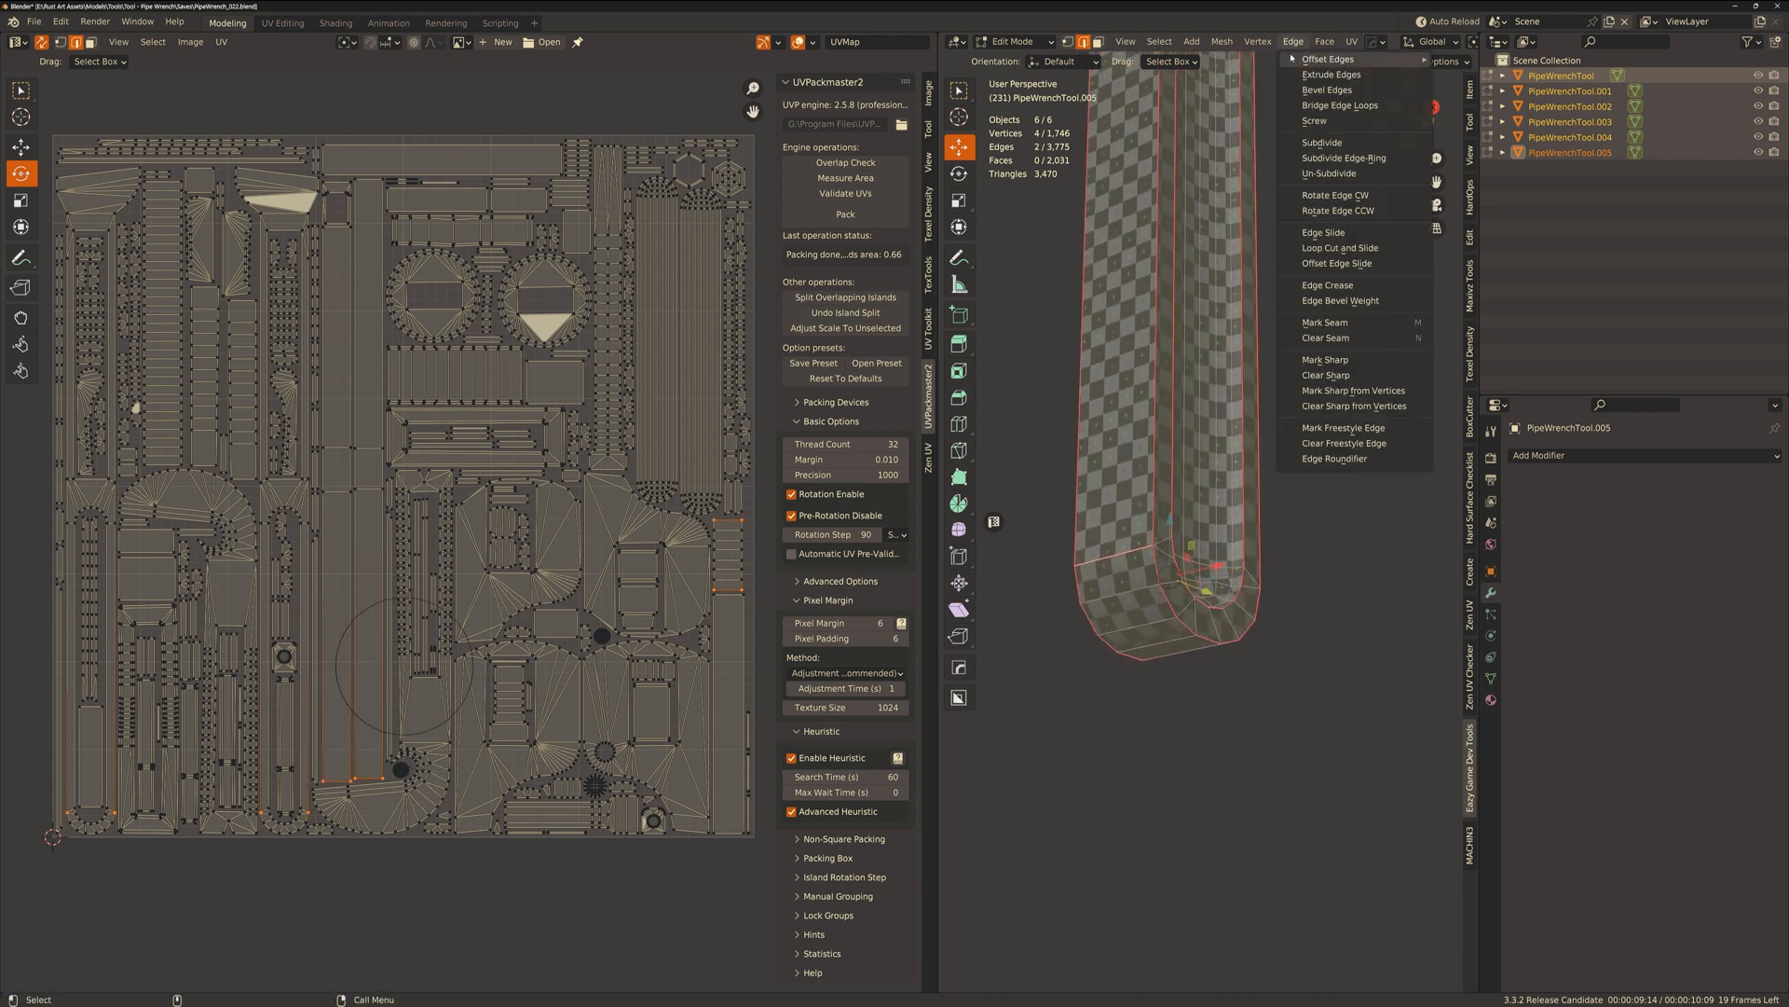
{"action": "left_click", "coordinate": [1323, 360]}
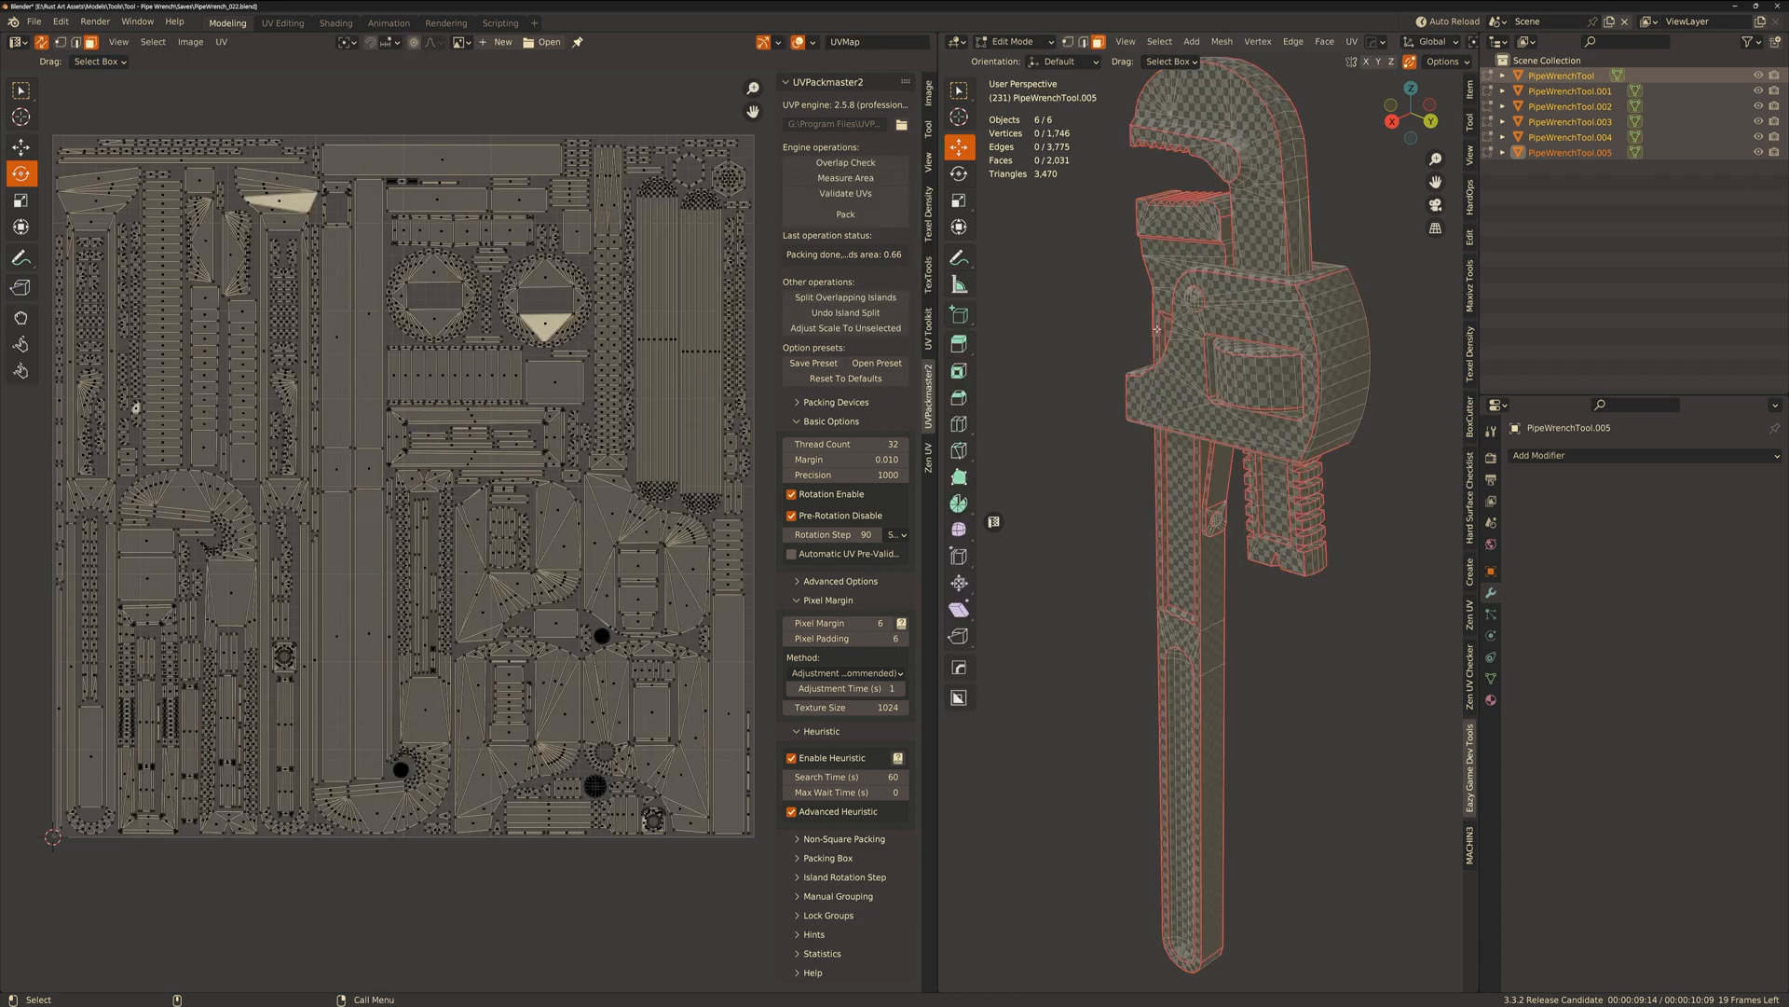
{"action": "key", "text": "Tab"}
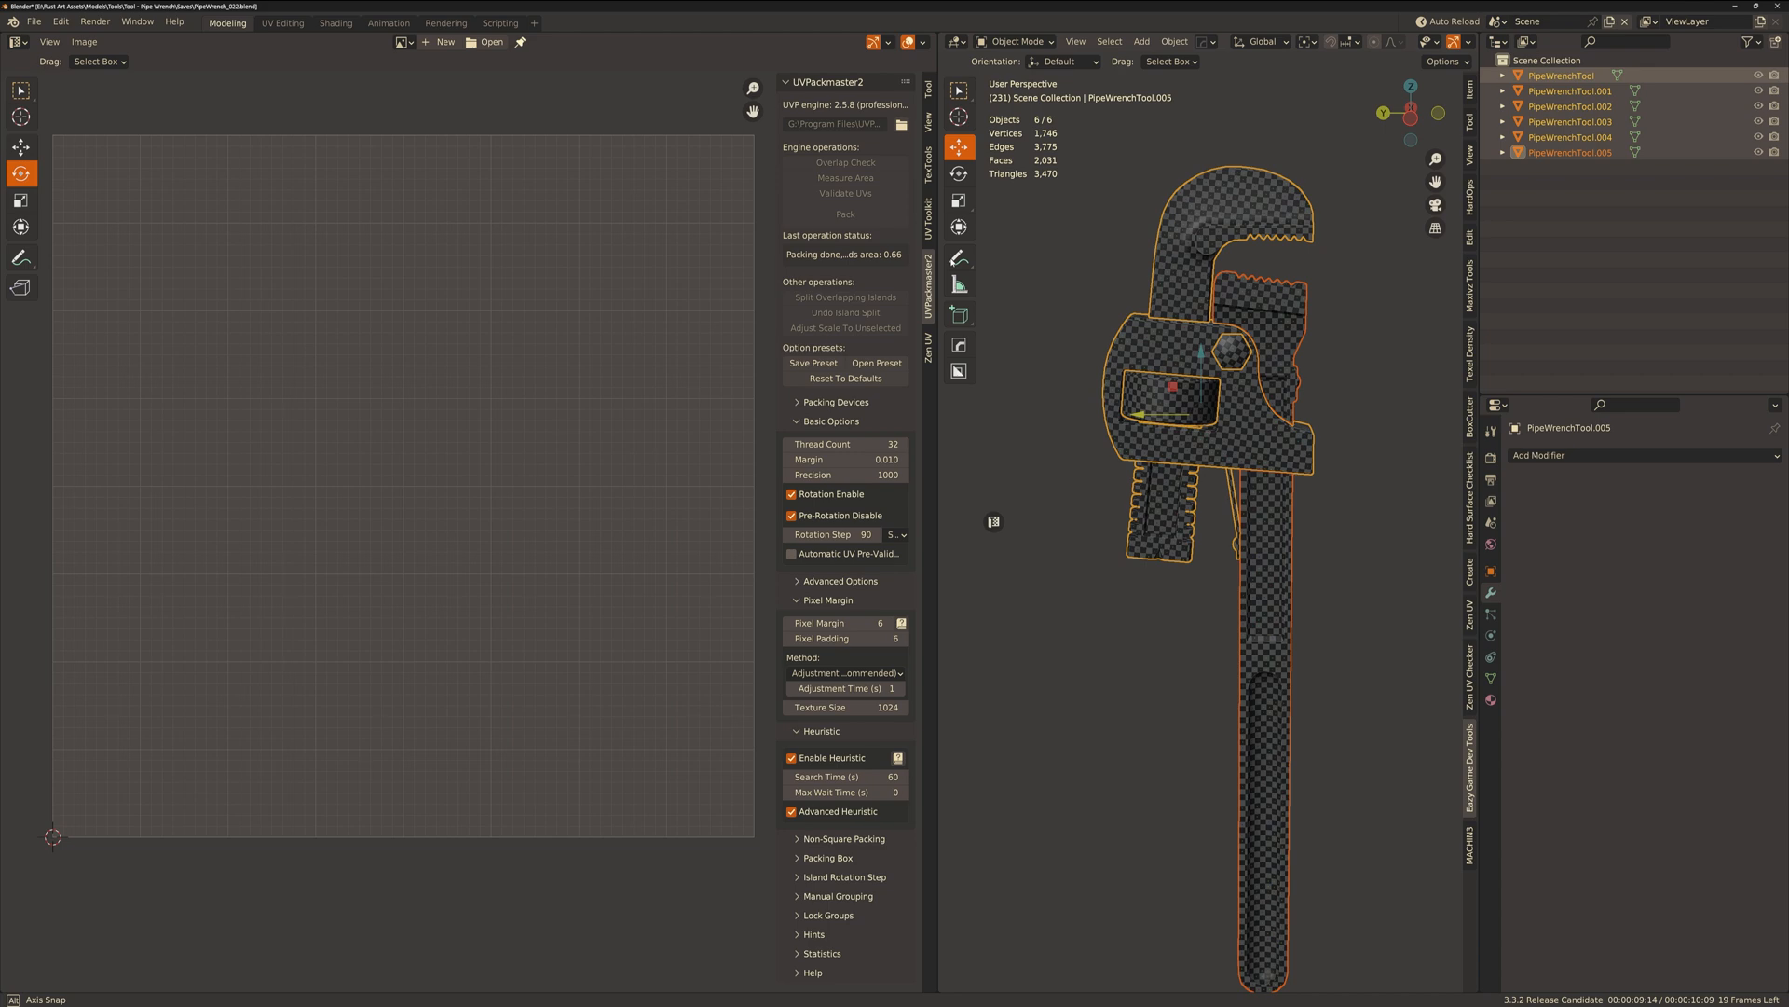
Show the combined packed UV layout for all pieces and save the file.
{"action": "scroll", "scroll_direction": "down", "scroll_amount": 3}
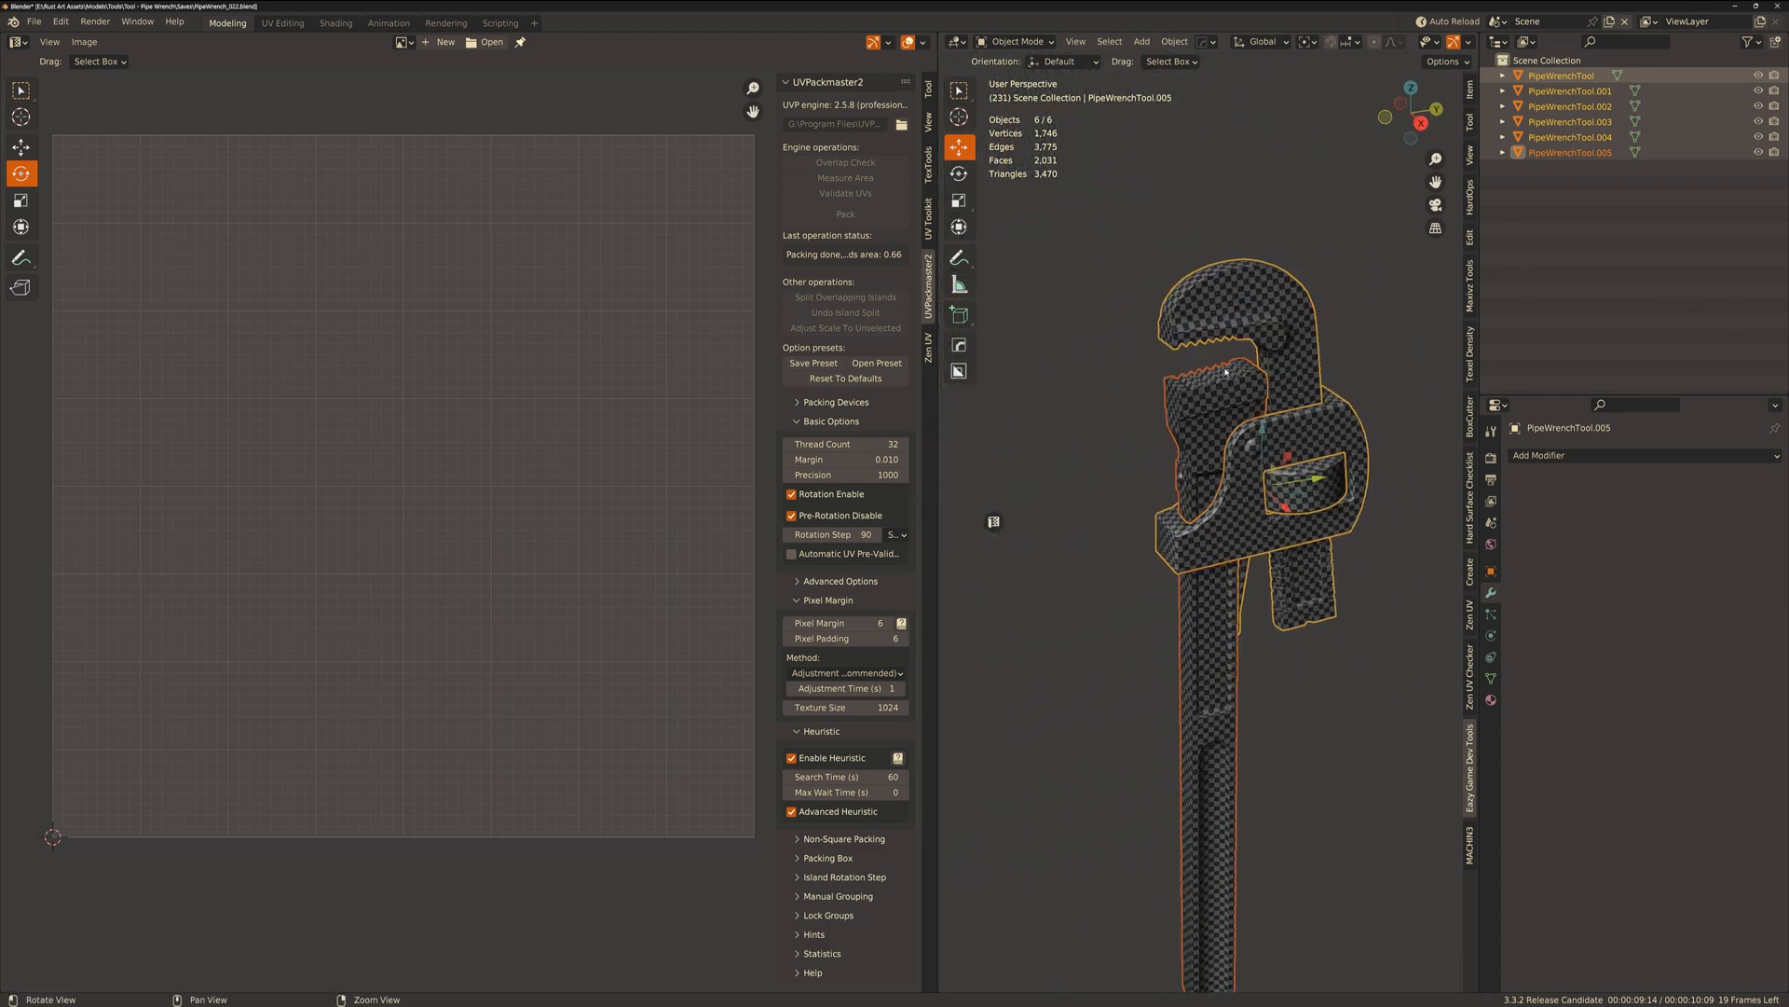
{"action": "key", "text": "Tab"}
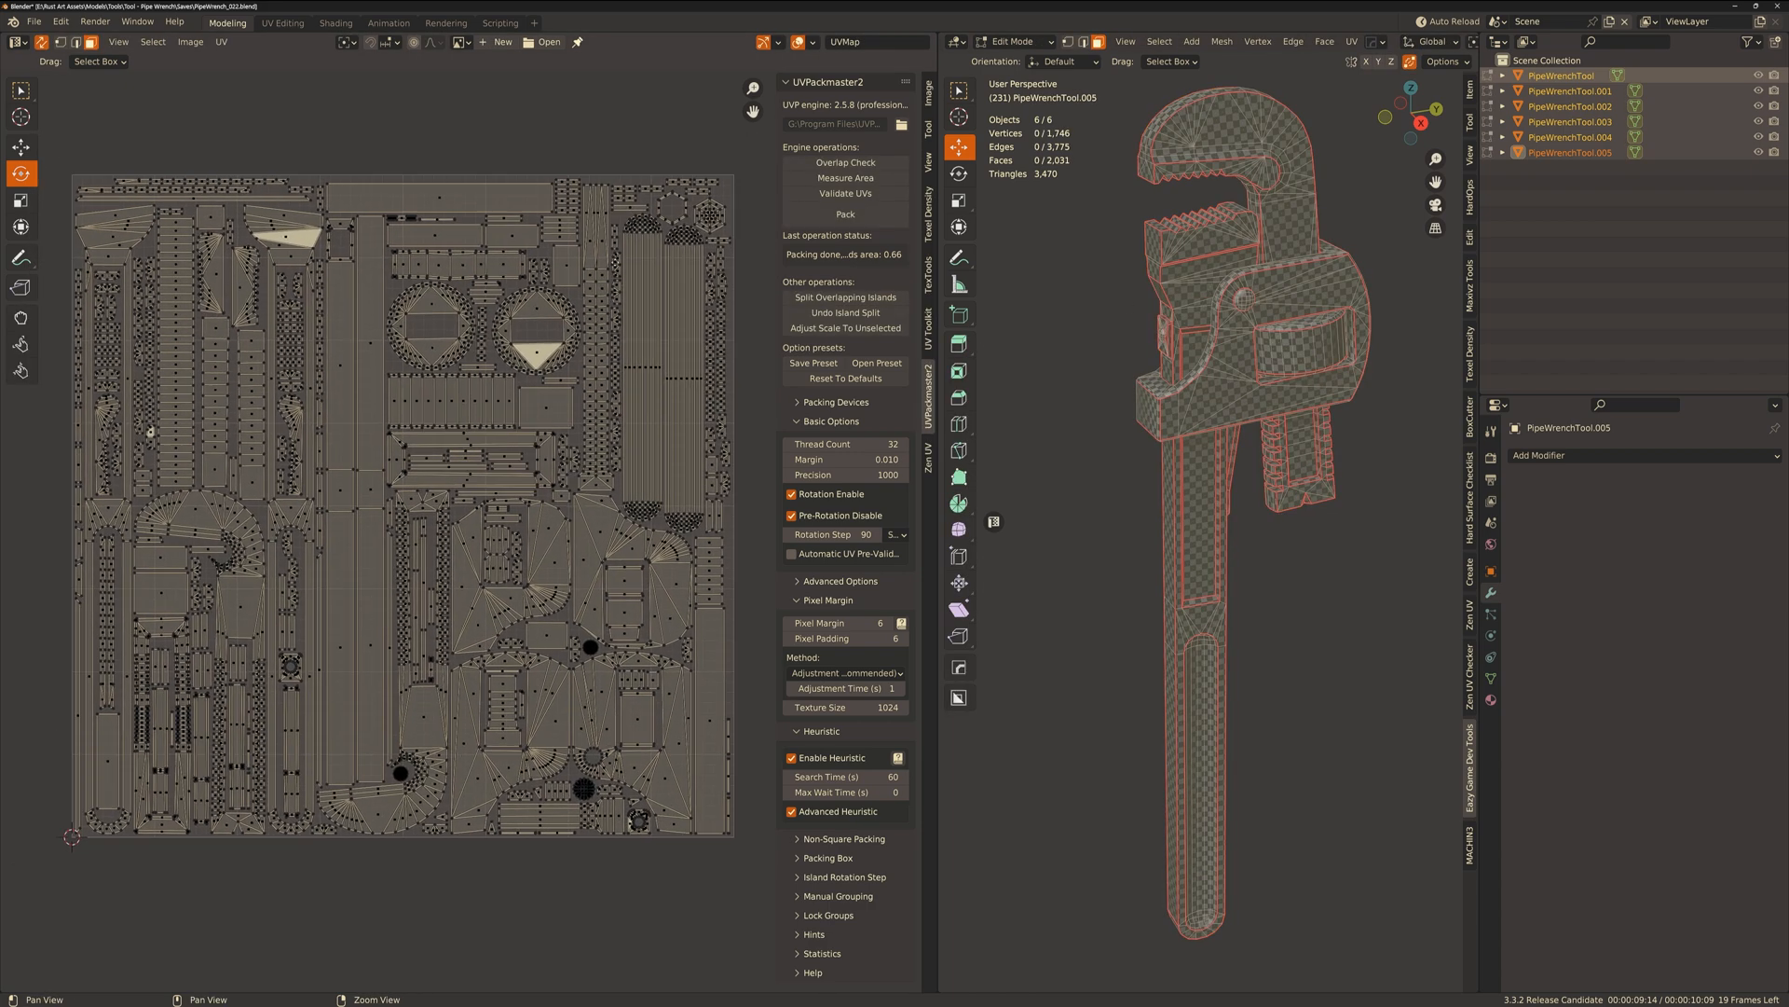
{"action": "key", "text": "ctrl+s"}
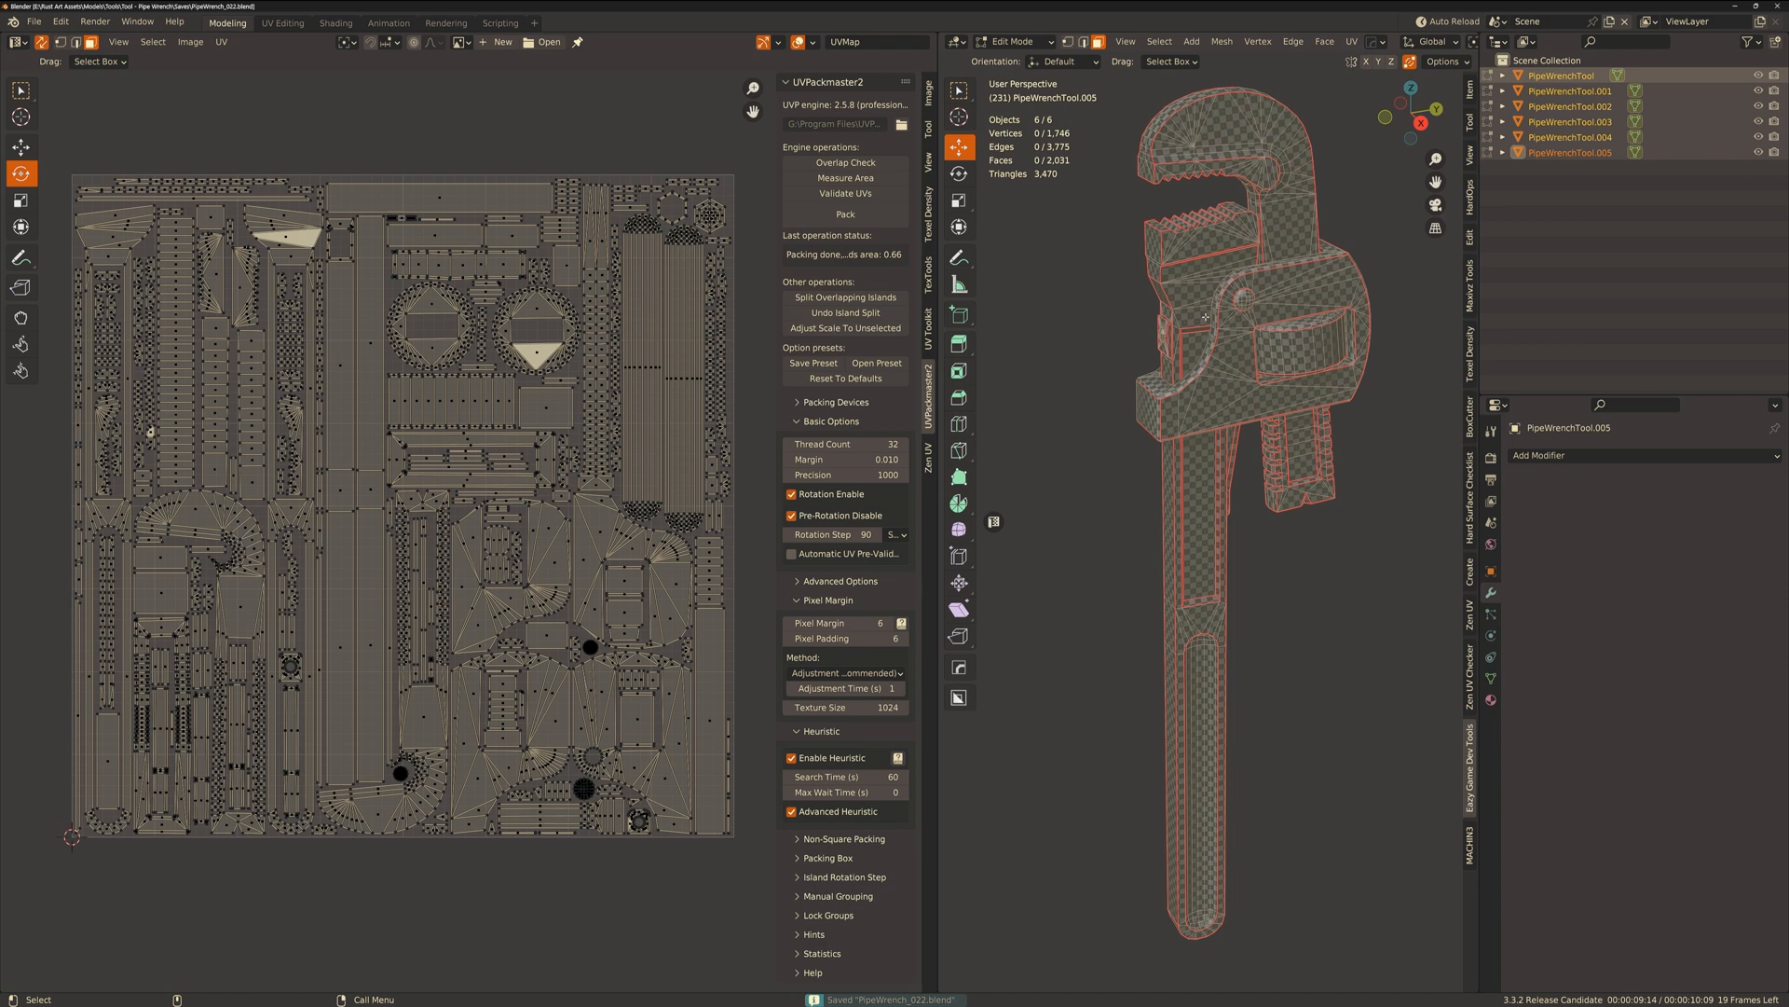